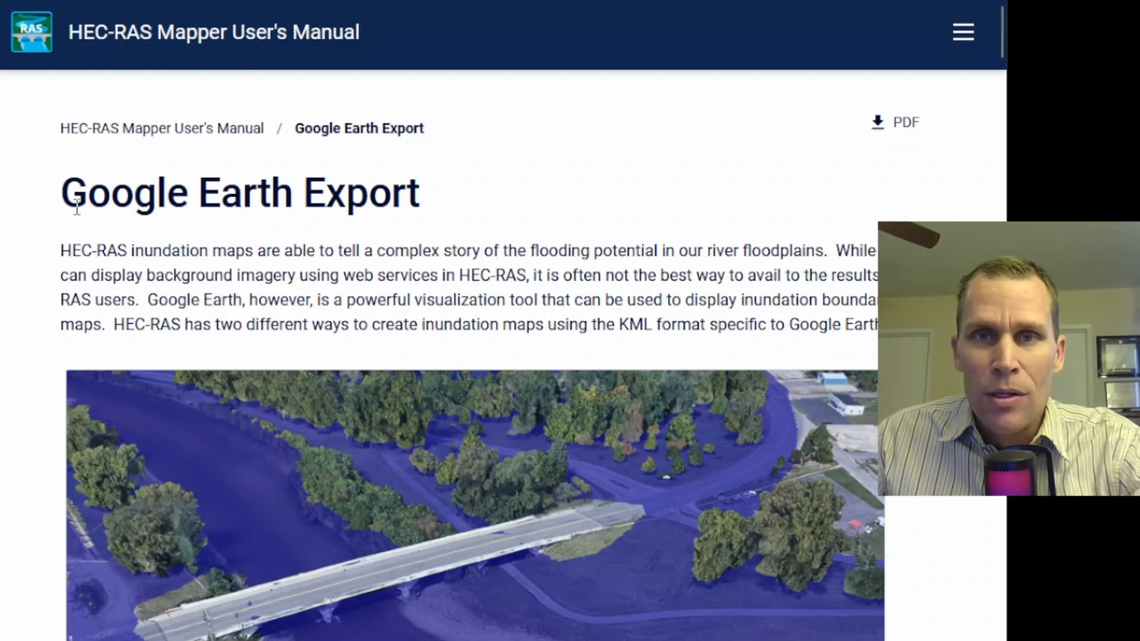
pyautogui.moveTo(55, 205)
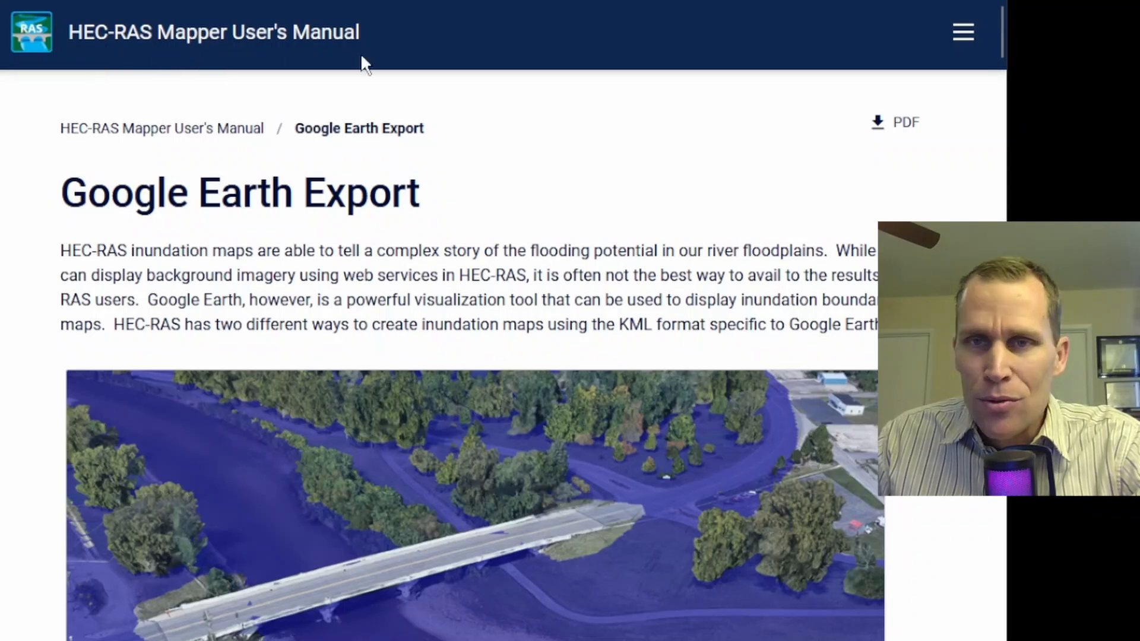
pyautogui.moveTo(394, 232)
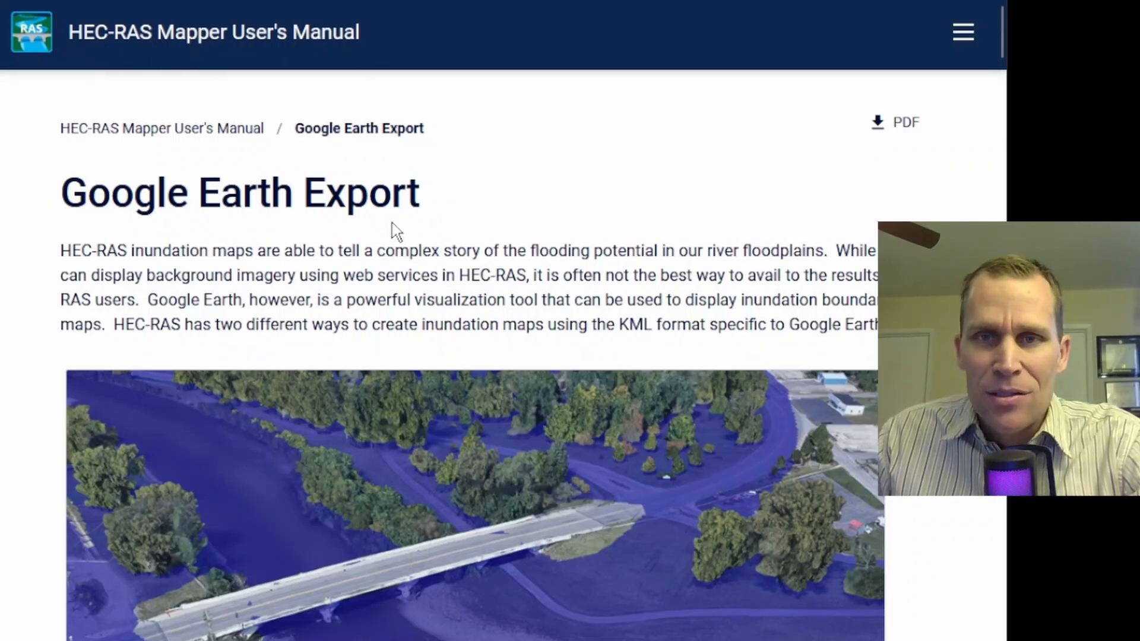
# Scroll the Google Earth Export page down to the numbered KML Export steps
pyautogui.scroll(-3)
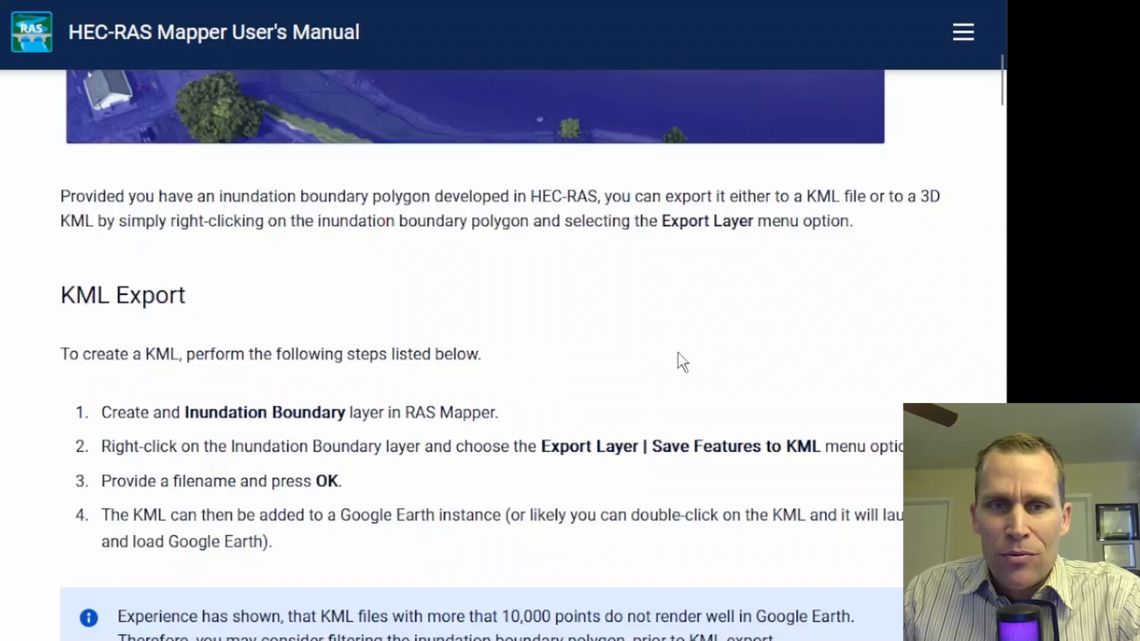
pyautogui.scroll(-3)
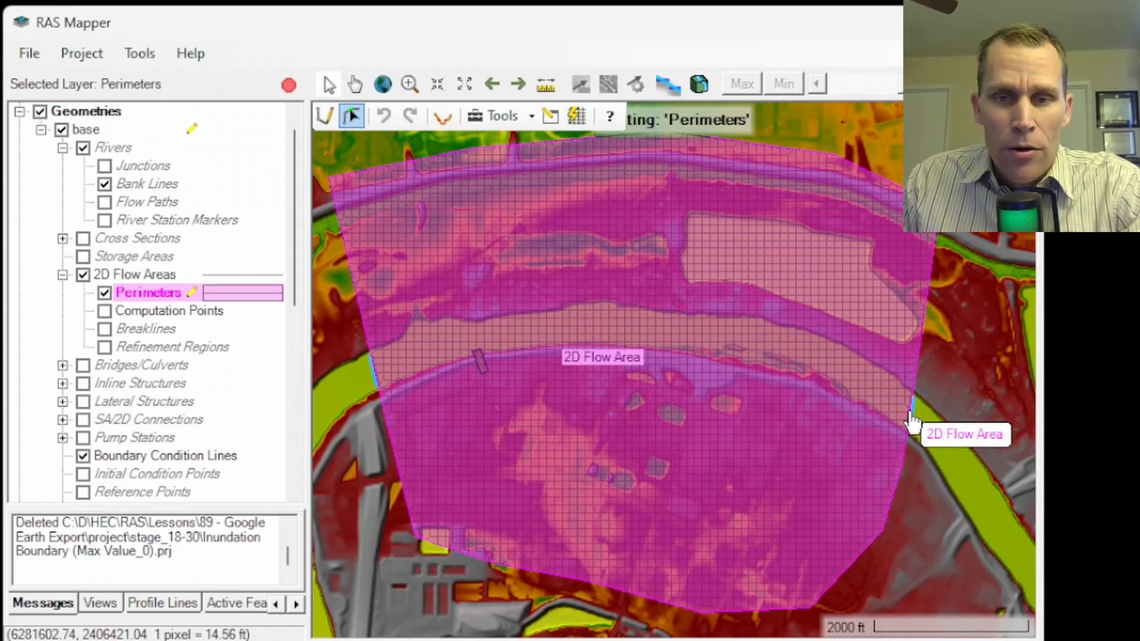
pyautogui.moveTo(374, 378)
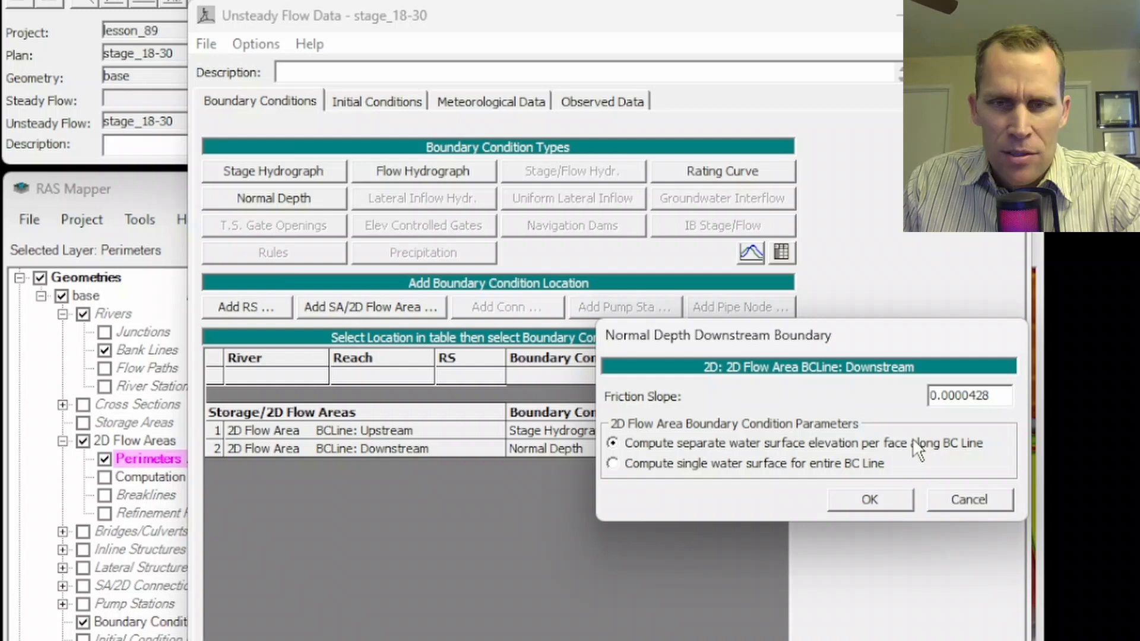
# Close the downstream Normal Depth dialog and plot the upstream Stage Hydrograph boundary data
pyautogui.click(869, 500)
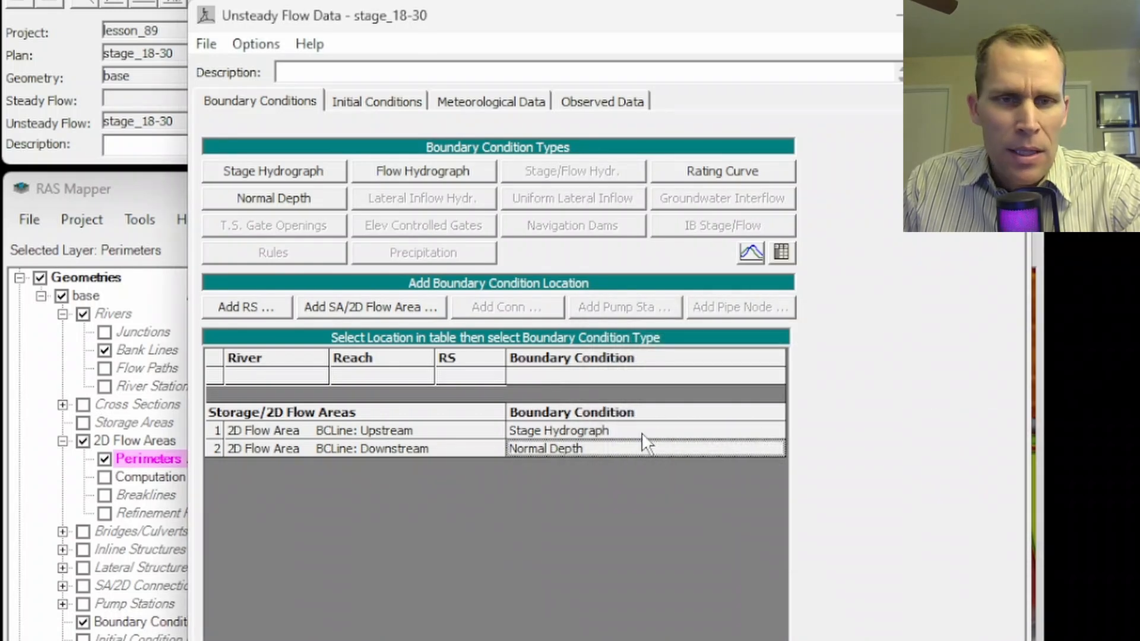
pyautogui.doubleClick(558, 430)
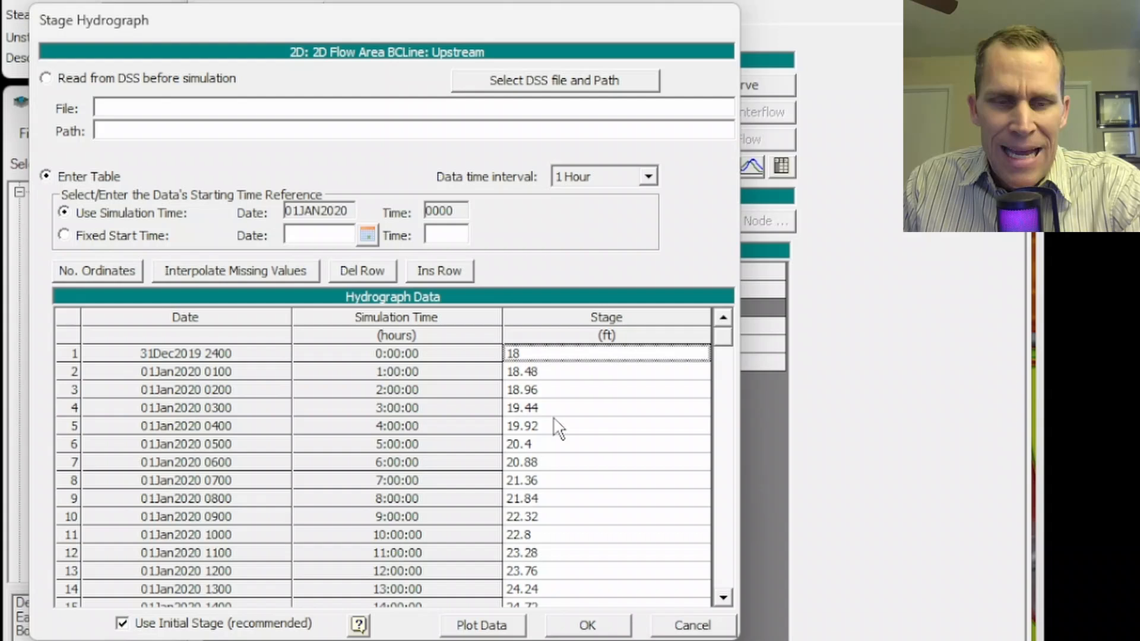
pyautogui.scroll(-3)
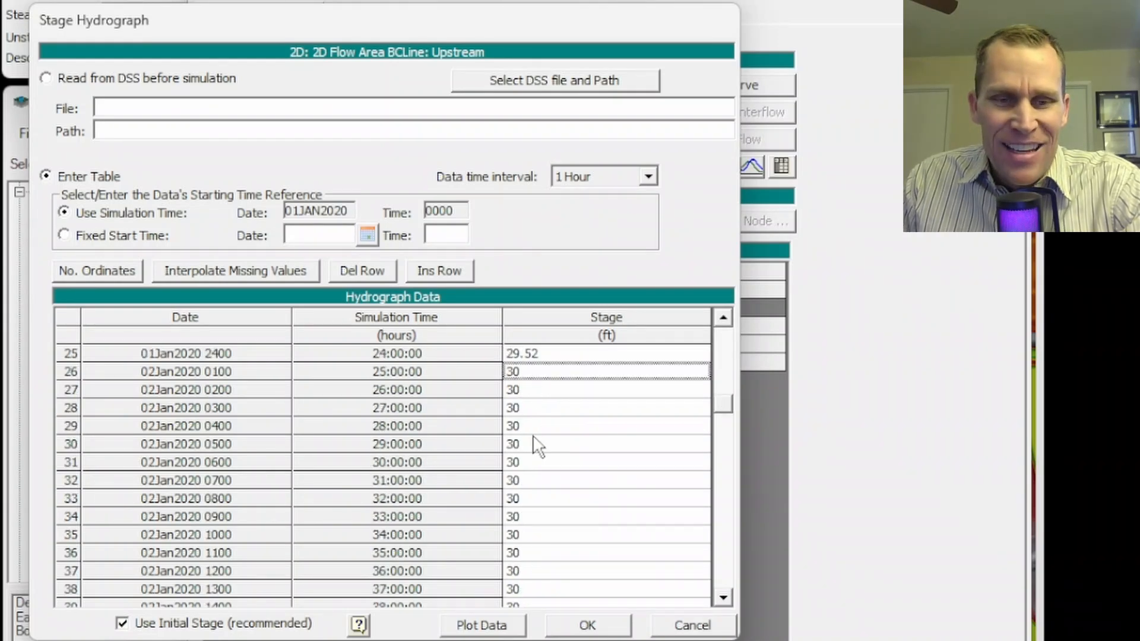
pyautogui.moveTo(541, 509)
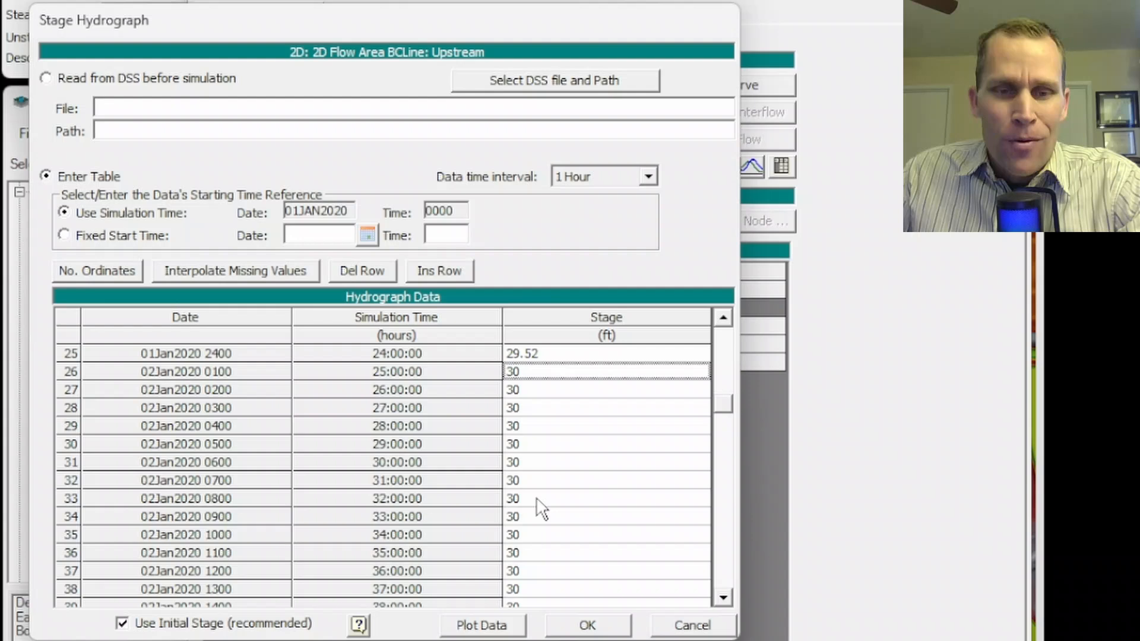
pyautogui.moveTo(505, 626)
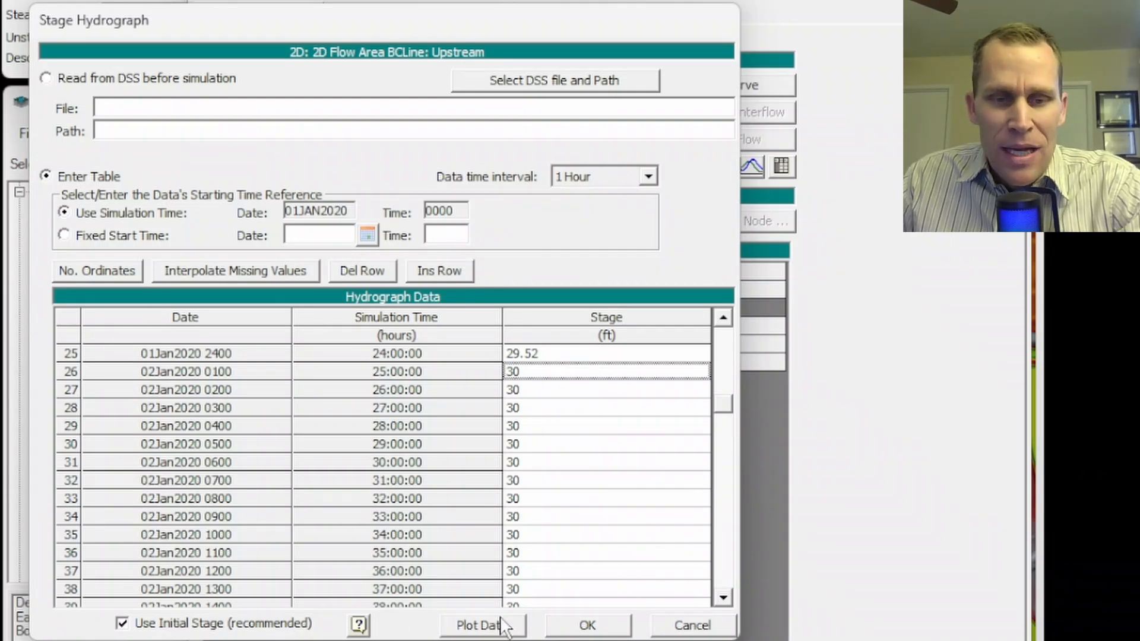
pyautogui.click(478, 626)
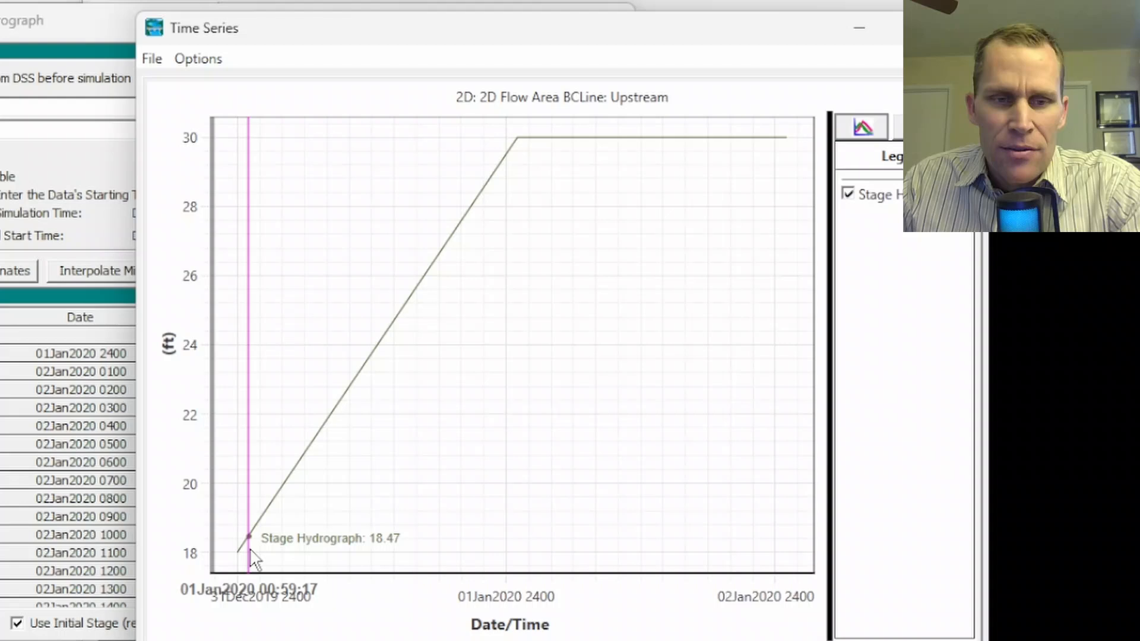
pyautogui.moveTo(732, 165)
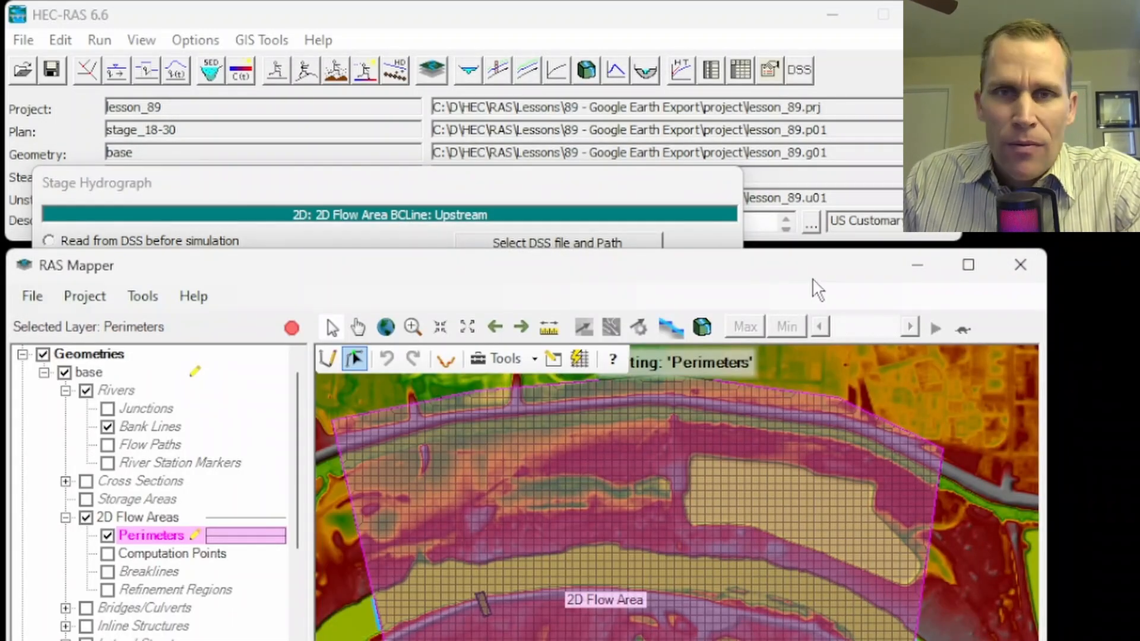
# Review the Unsteady Flow Analysis plan, then select the stage_18-30 WSE (Max) results in RAS Mapper
pyautogui.click(305, 70)
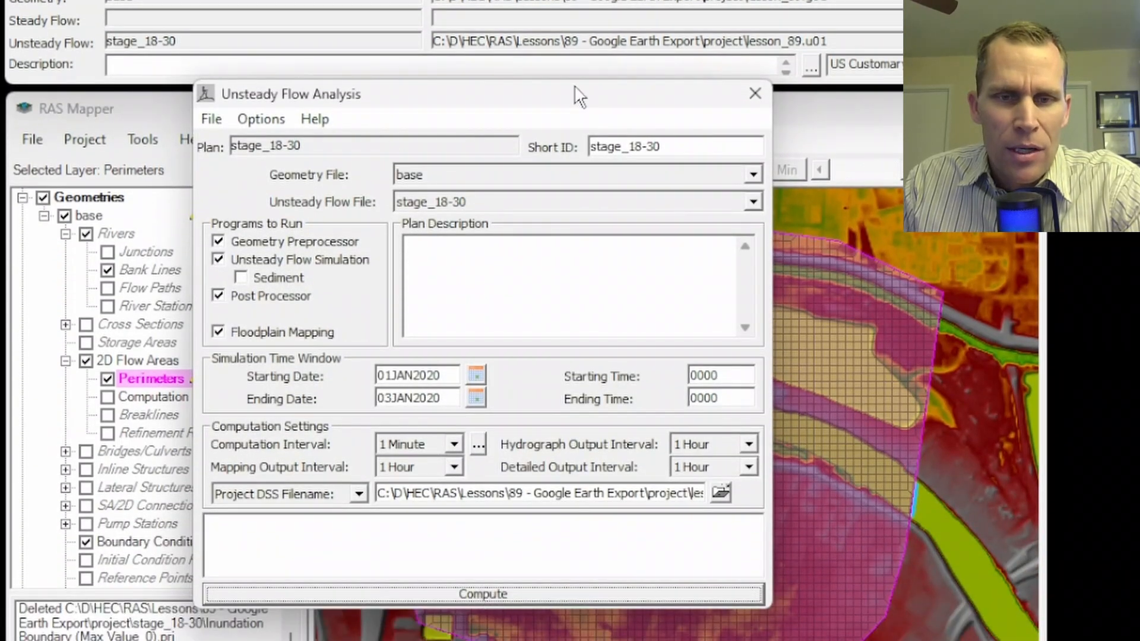
pyautogui.click(754, 93)
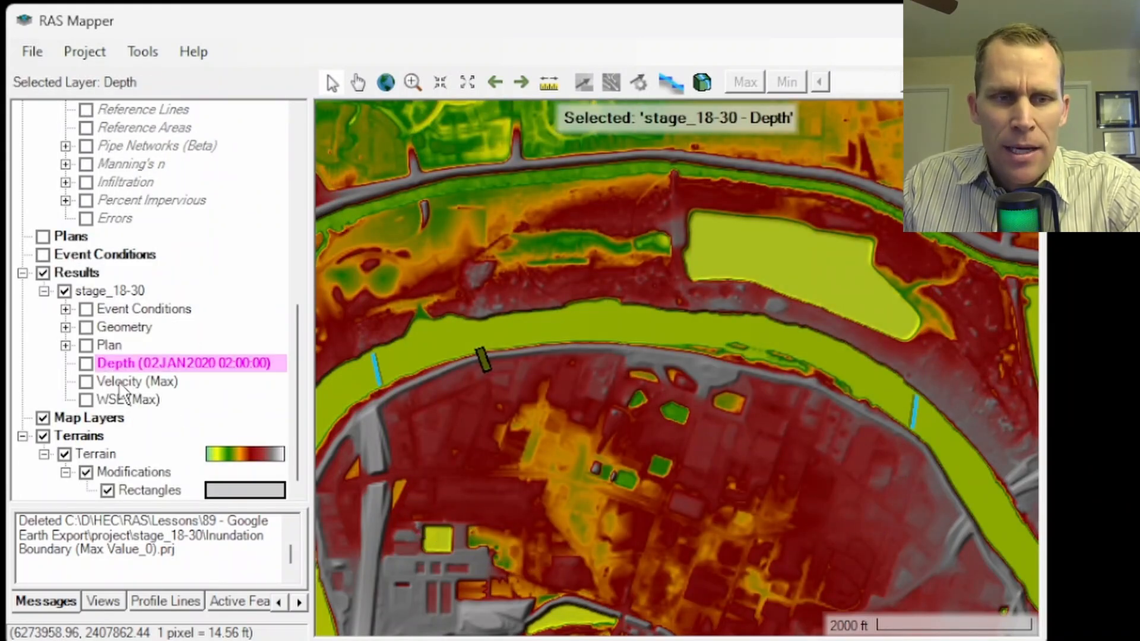
pyautogui.click(131, 401)
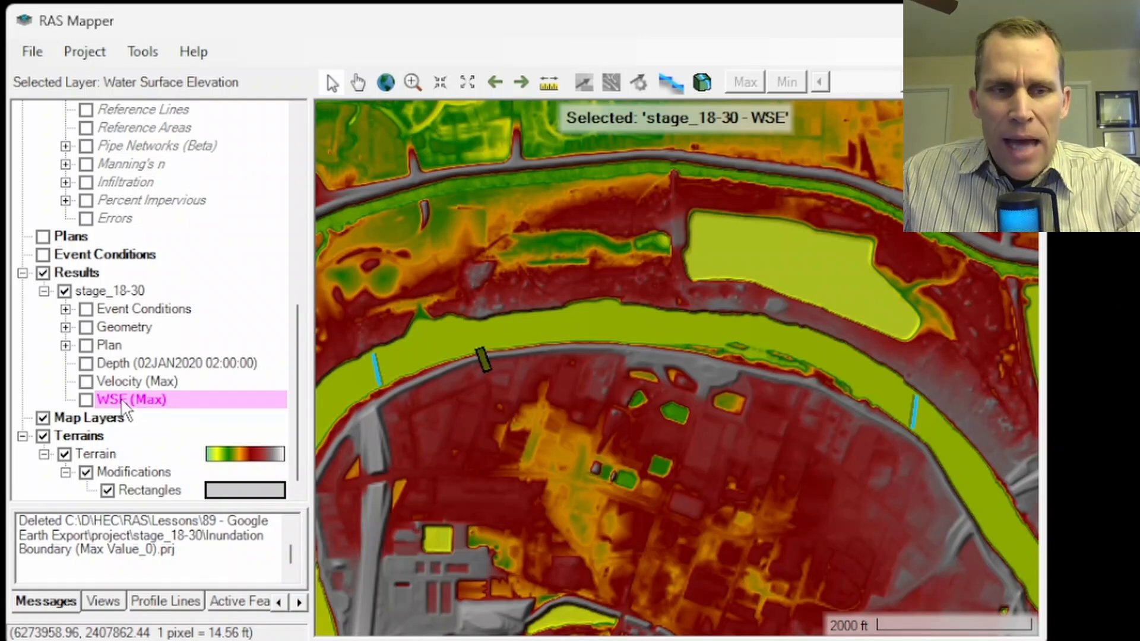
pyautogui.moveTo(127, 374)
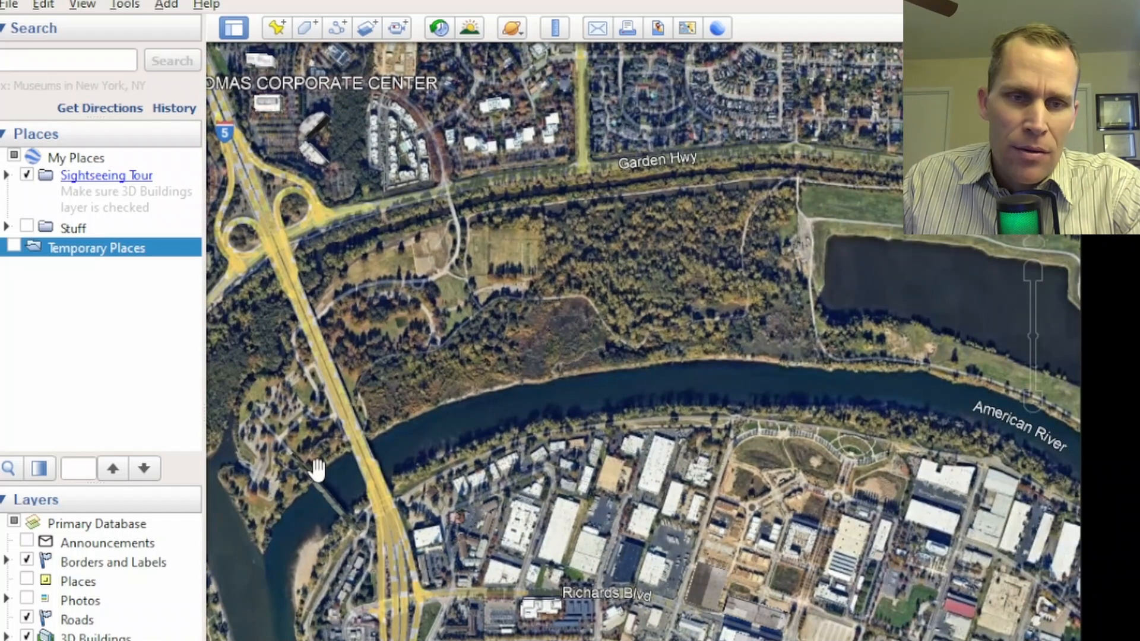
pyautogui.moveTo(377, 477)
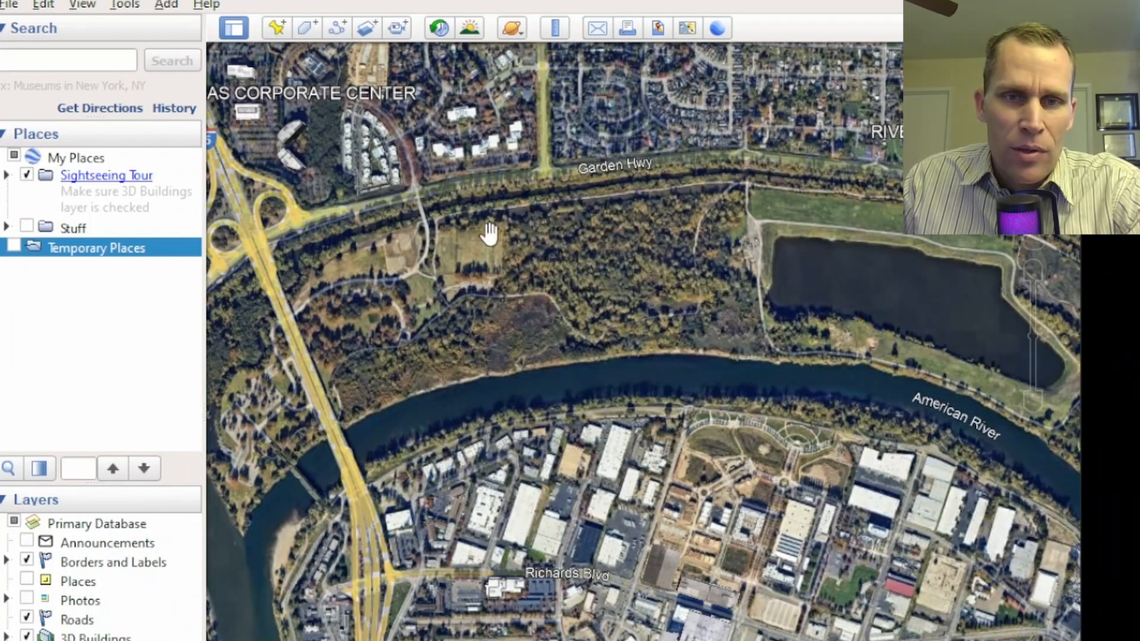
pyautogui.moveTo(716, 559)
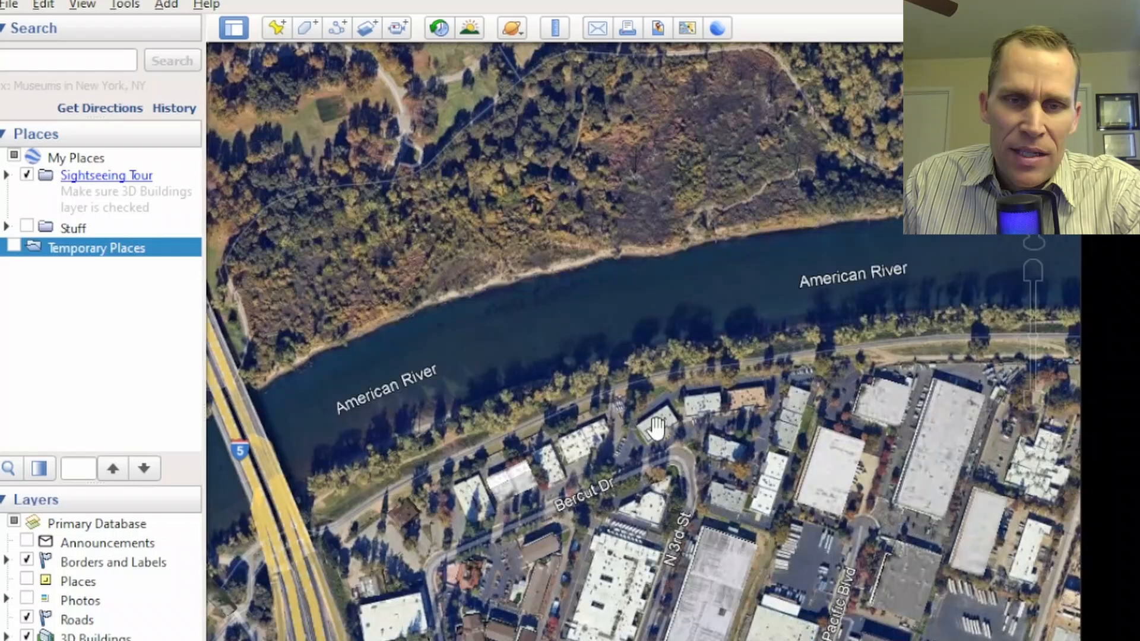
pyautogui.moveTo(633, 448)
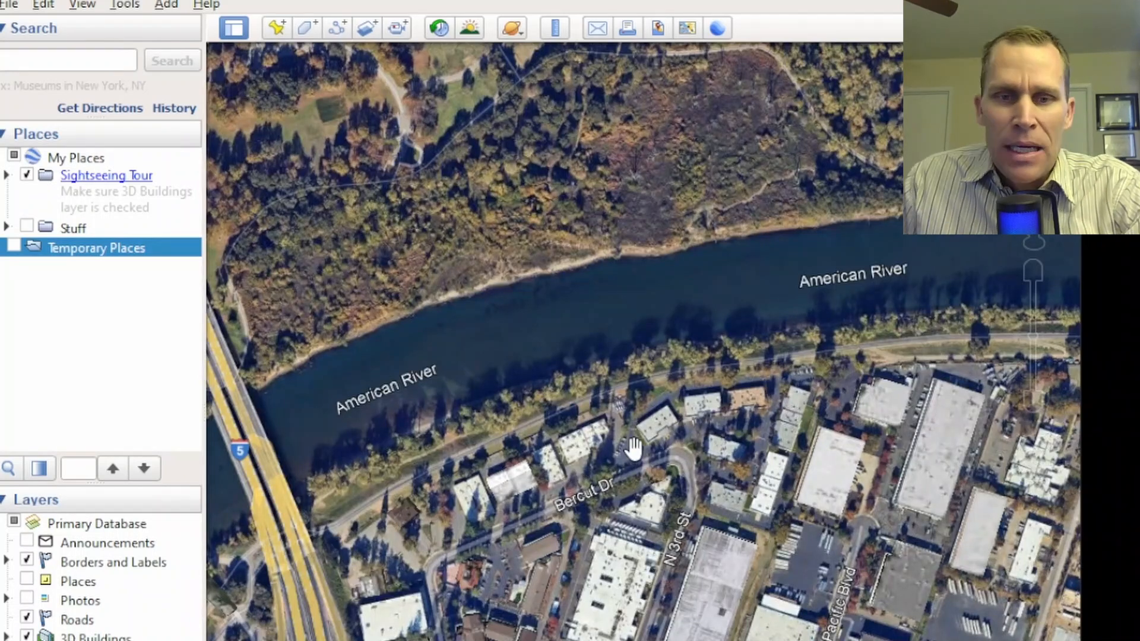
pyautogui.moveTo(747, 428)
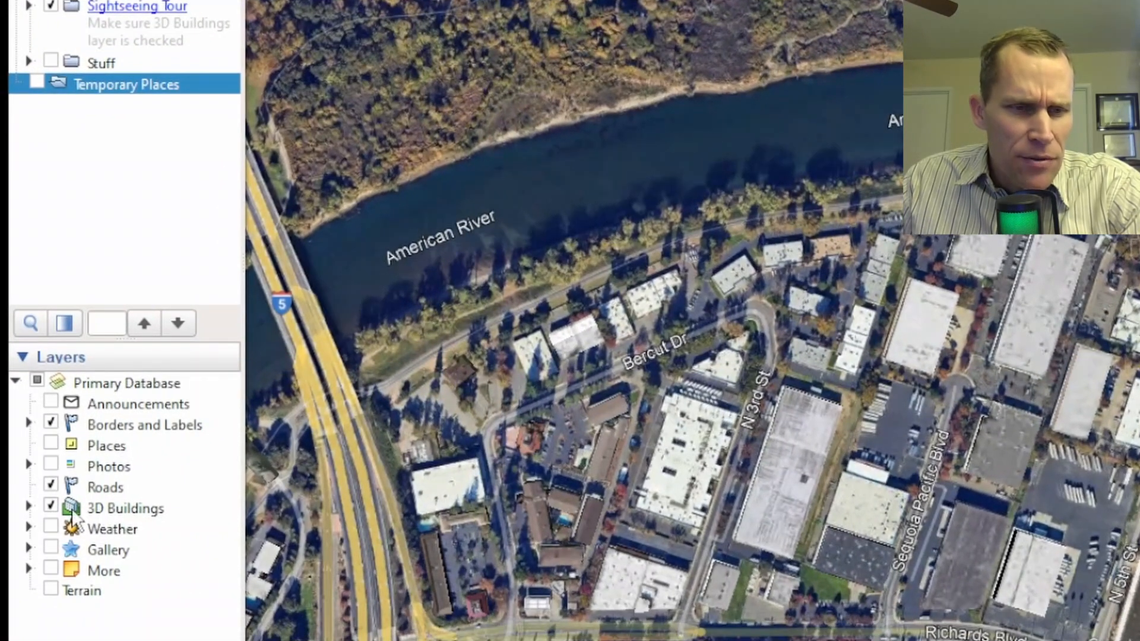
# Toggle the 3D Buildings layer off and back on so buildings render in 3D
pyautogui.click(125, 507)
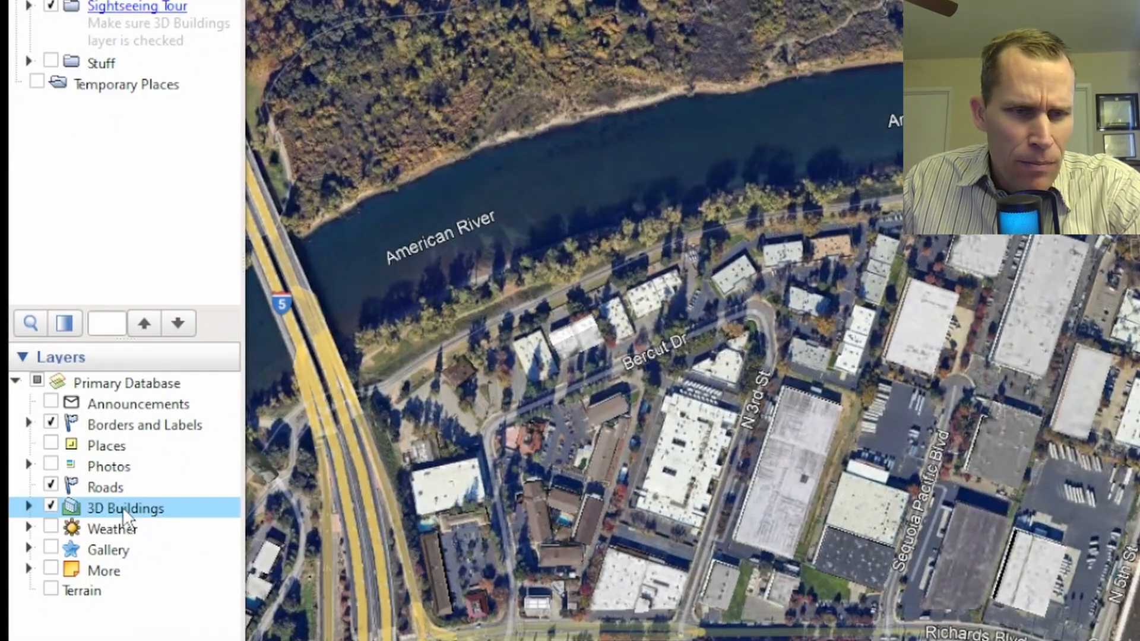
pyautogui.click(51, 508)
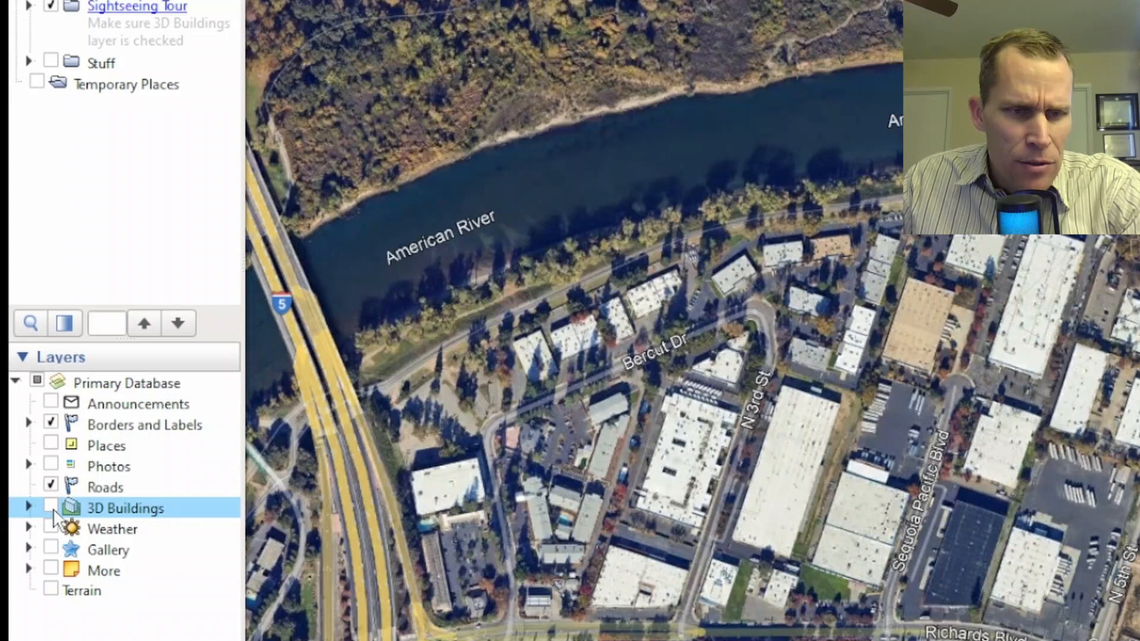
pyautogui.click(51, 507)
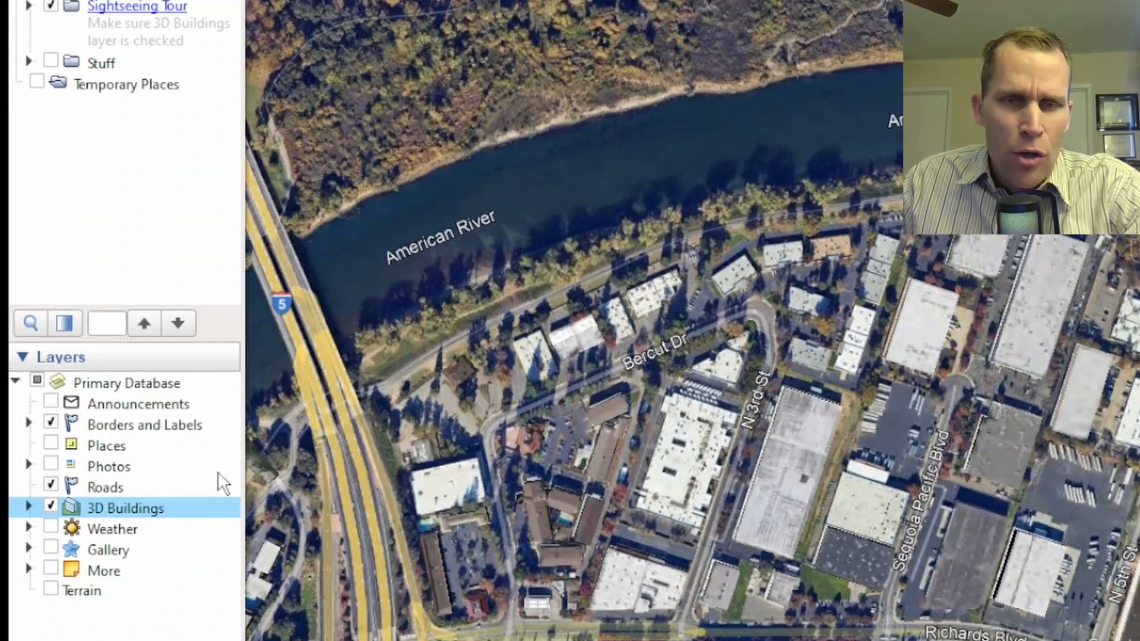
pyautogui.moveTo(593, 233)
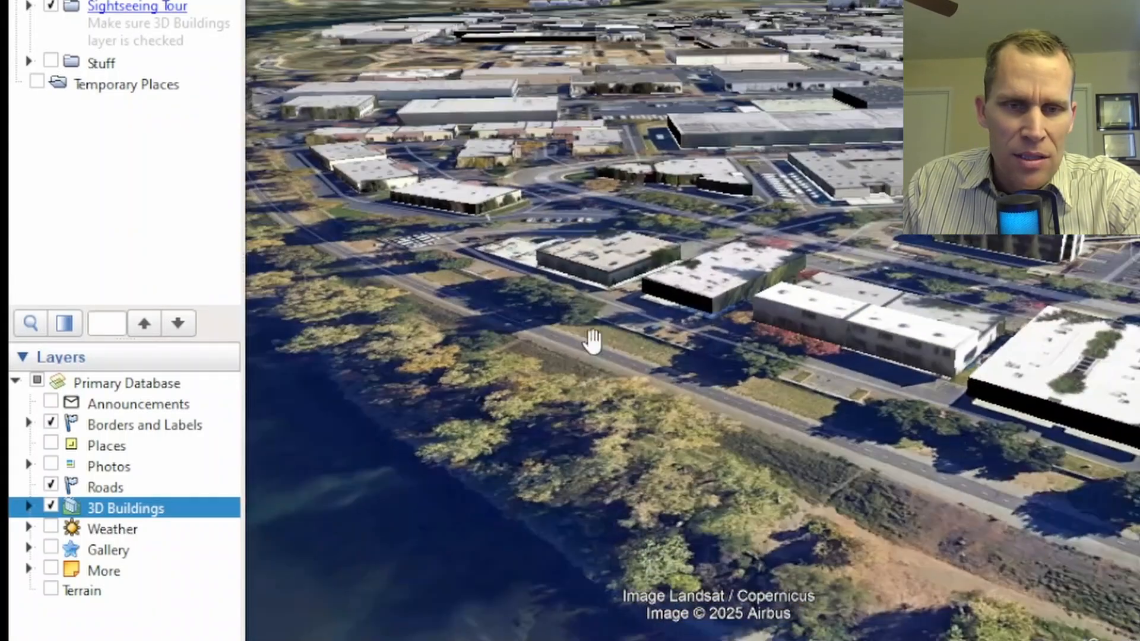
# Pan, tilt and orbit the 3D view along the riverbank industrial buildings
pyautogui.moveTo(592, 339); pyautogui.dragTo(726, 381)
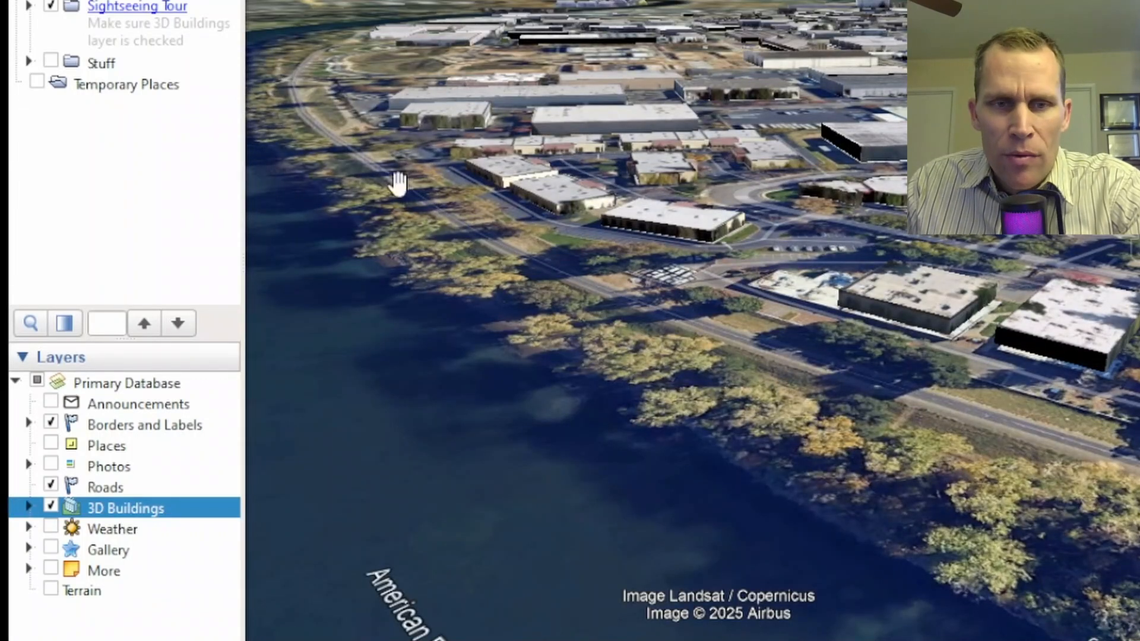
pyautogui.moveTo(544, 280)
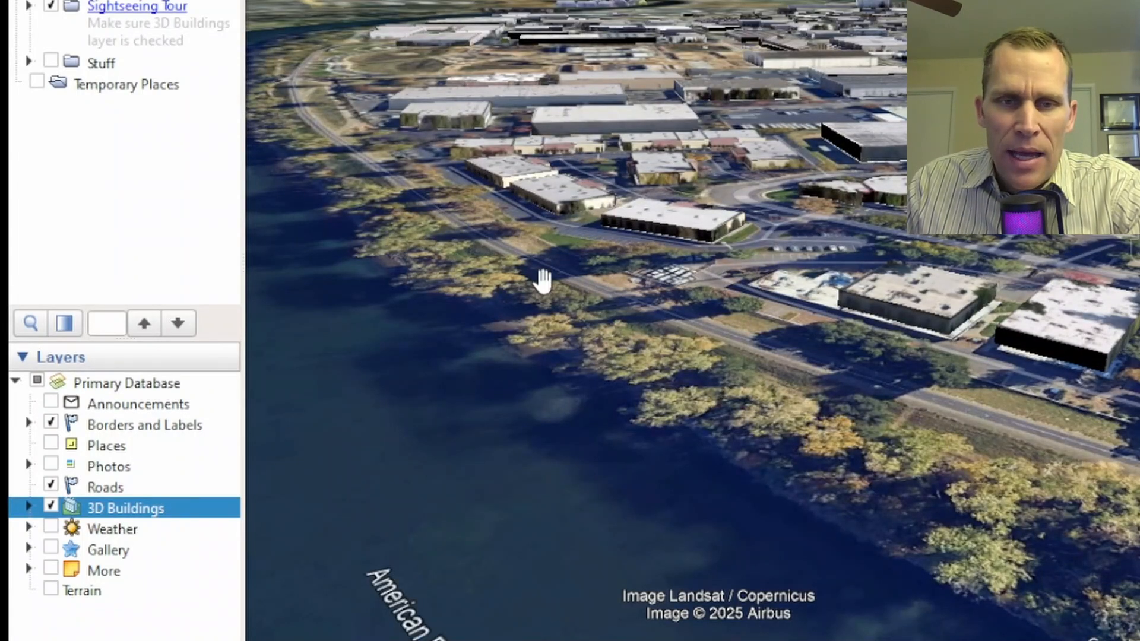
pyautogui.moveTo(544, 280); pyautogui.dragTo(809, 393)
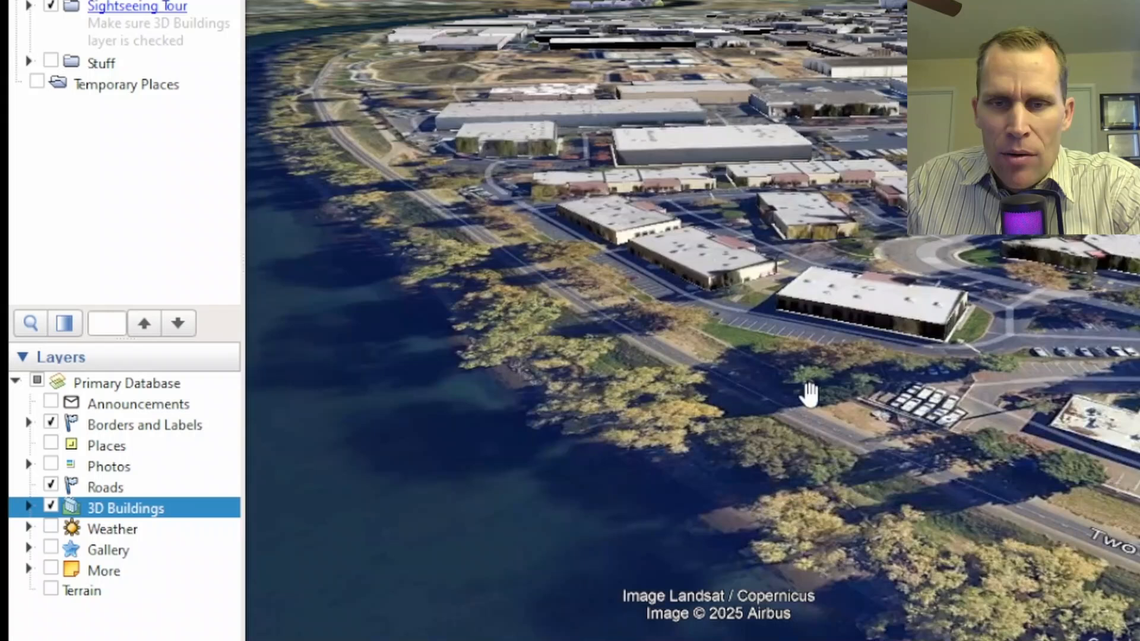
pyautogui.moveTo(809, 396); pyautogui.dragTo(871, 448)
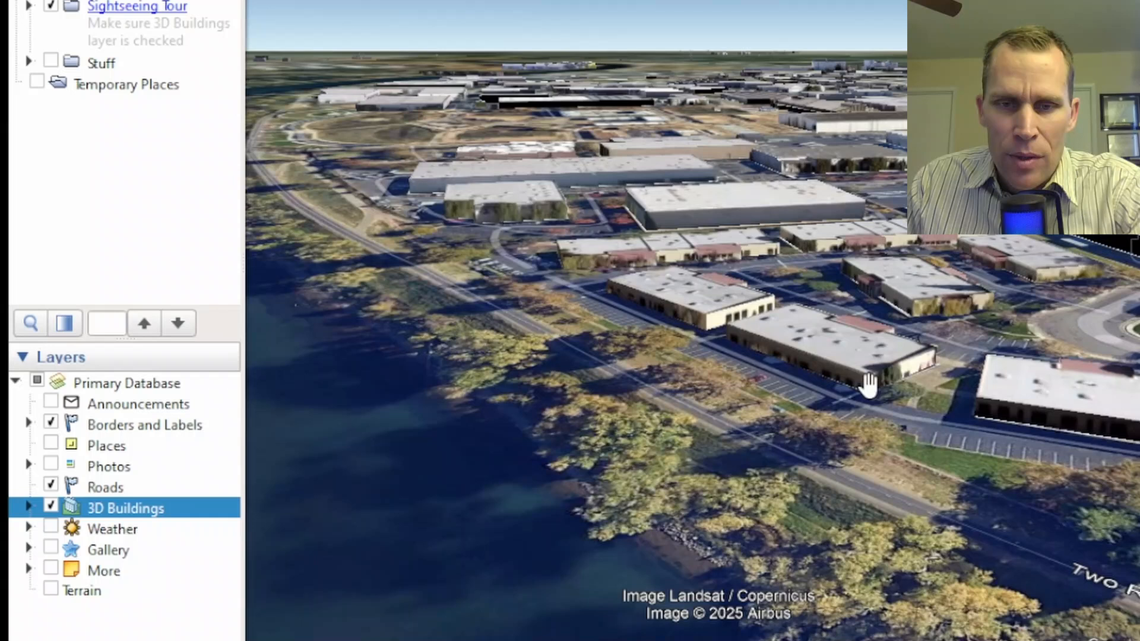
pyautogui.moveTo(854, 439)
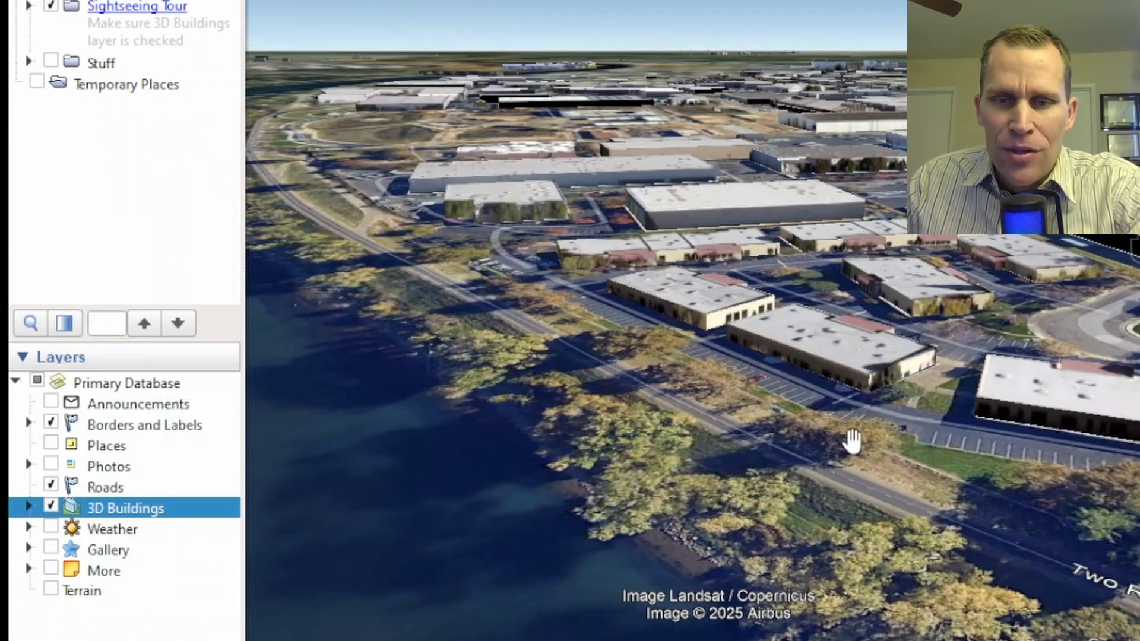
pyautogui.moveTo(908, 407)
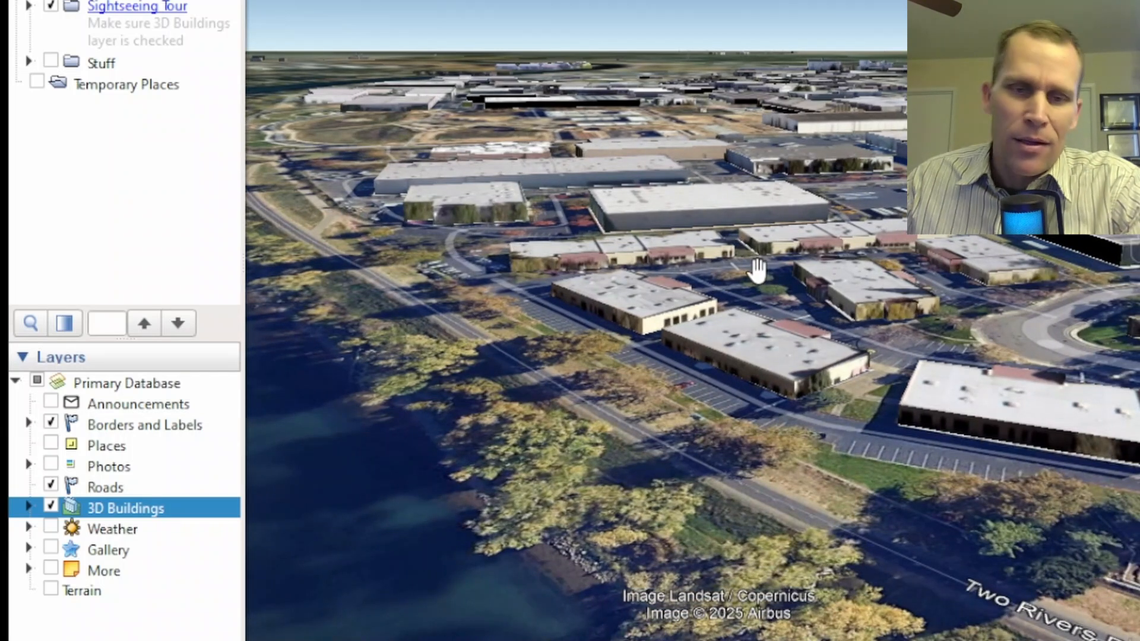
pyautogui.moveTo(798, 293)
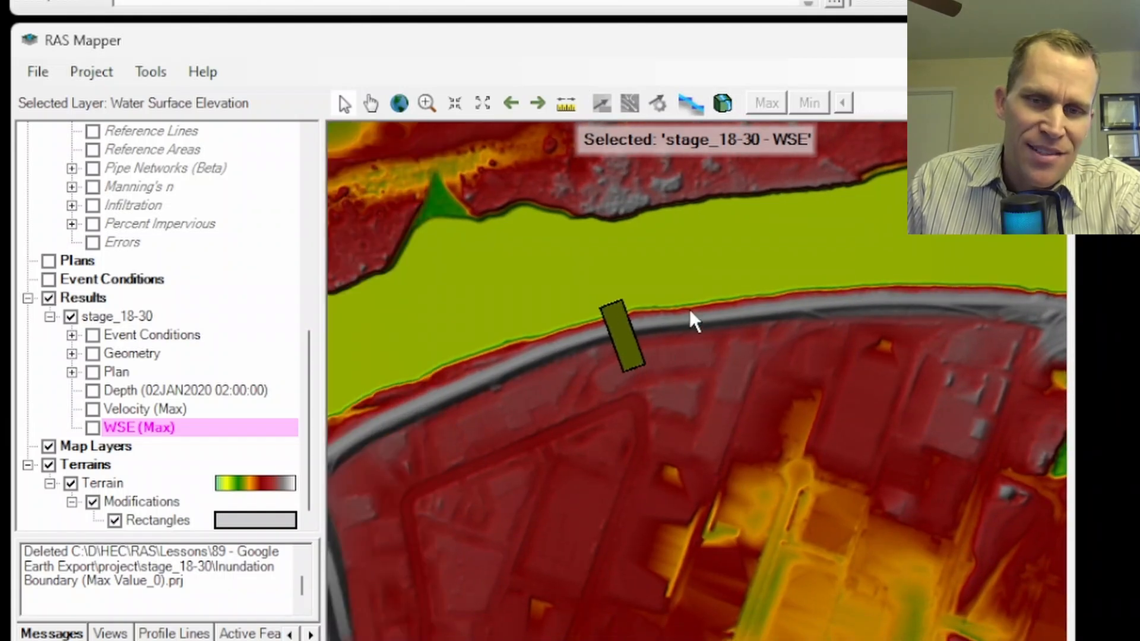
pyautogui.moveTo(622, 339)
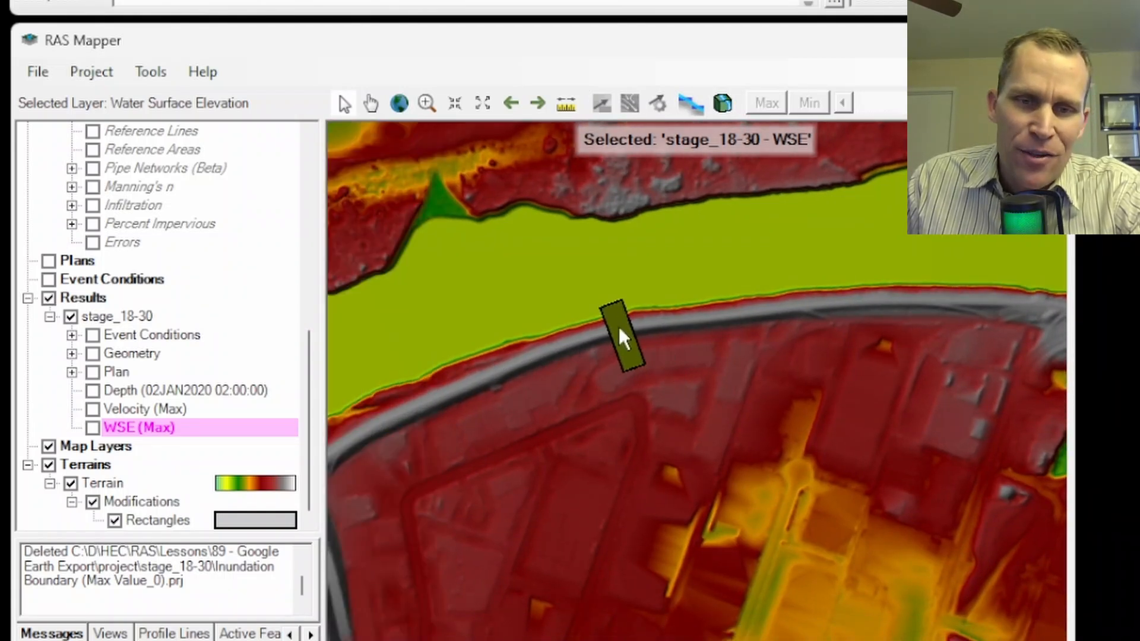
pyautogui.moveTo(589, 271)
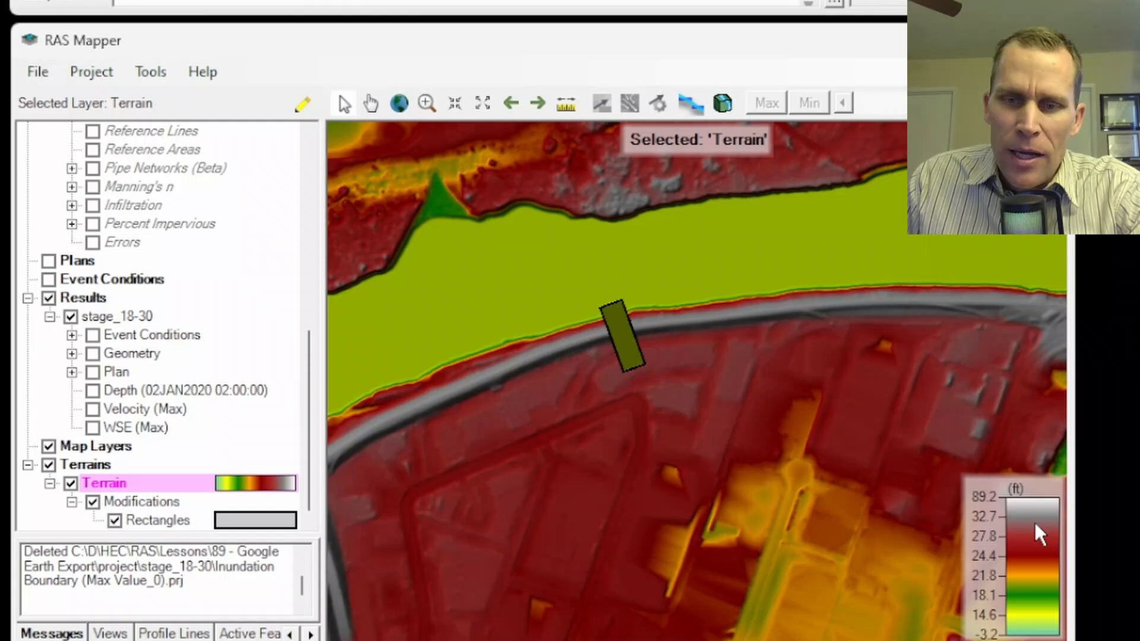
pyautogui.moveTo(654, 419)
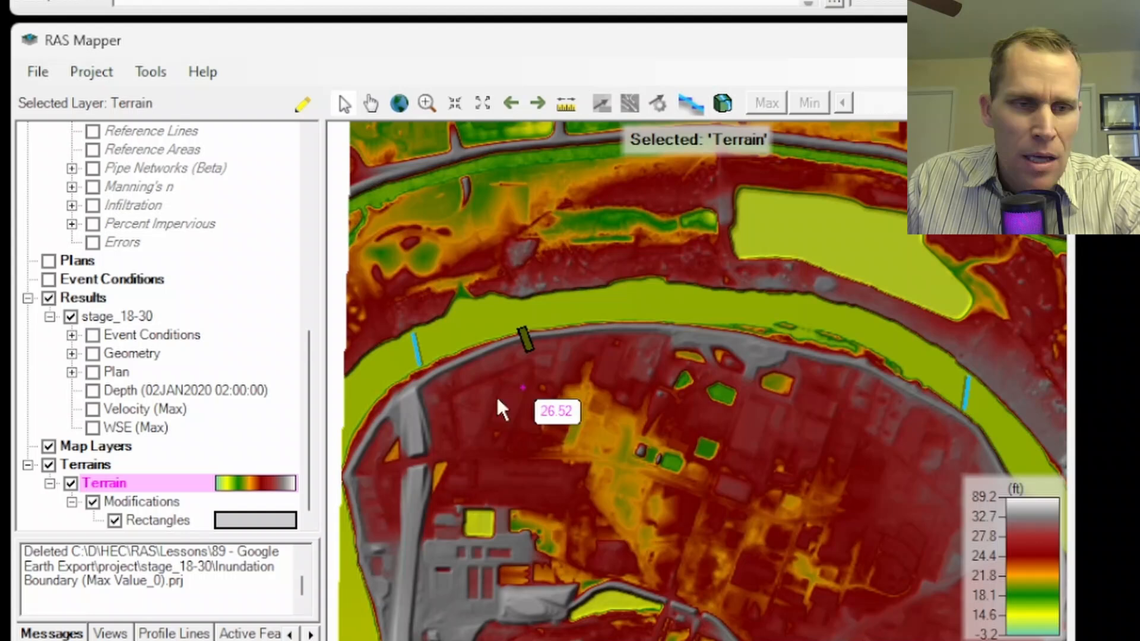
# Show the Depth layer, animate it to 03JAN2020 00:00, and enable particle tracing
pyautogui.click(93, 391)
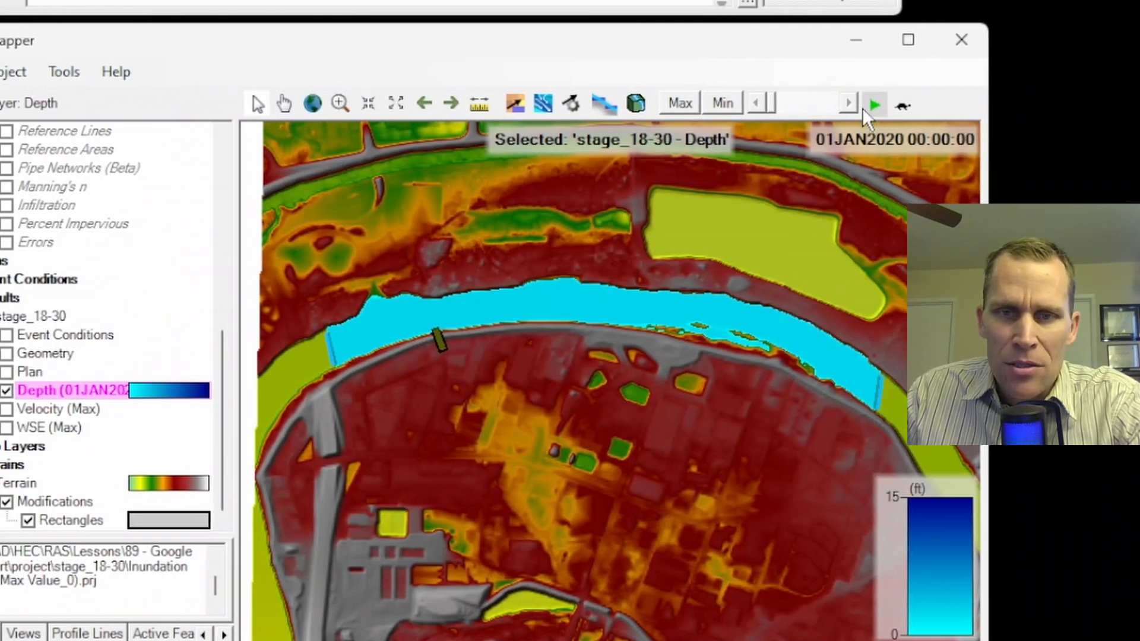
pyautogui.click(873, 104)
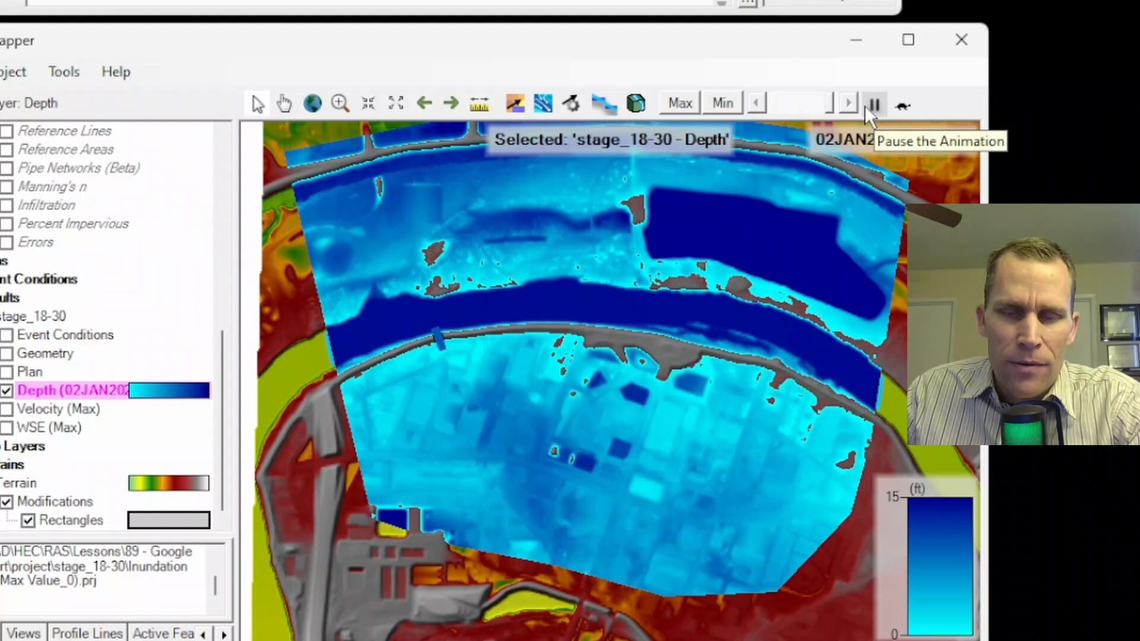
pyautogui.click(874, 103)
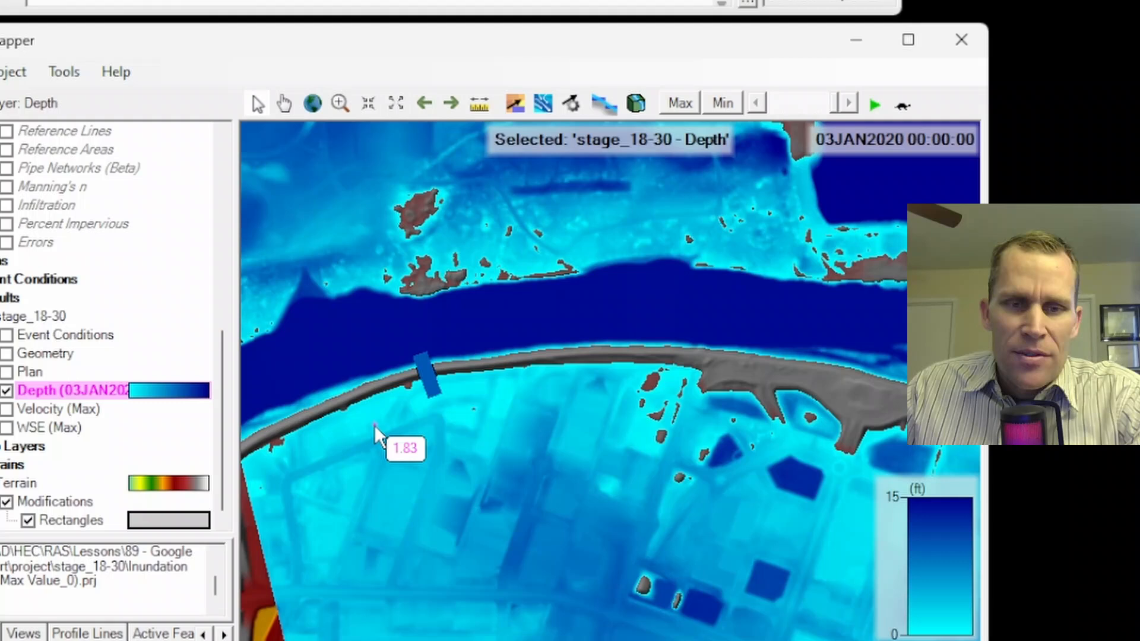
pyautogui.moveTo(367, 362)
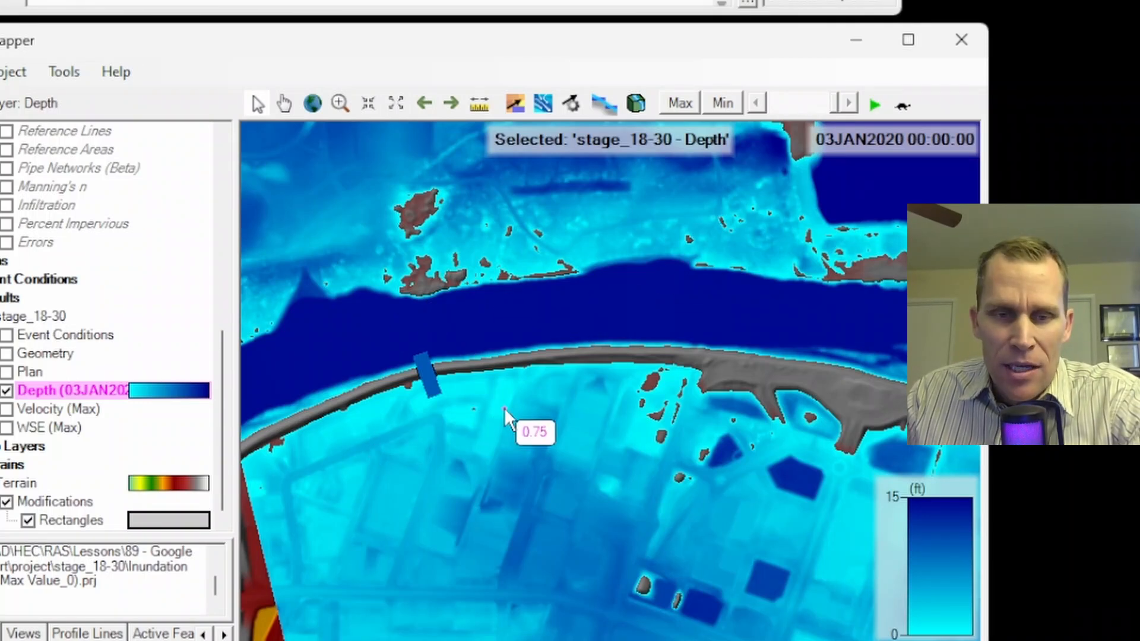
pyautogui.moveTo(364, 442)
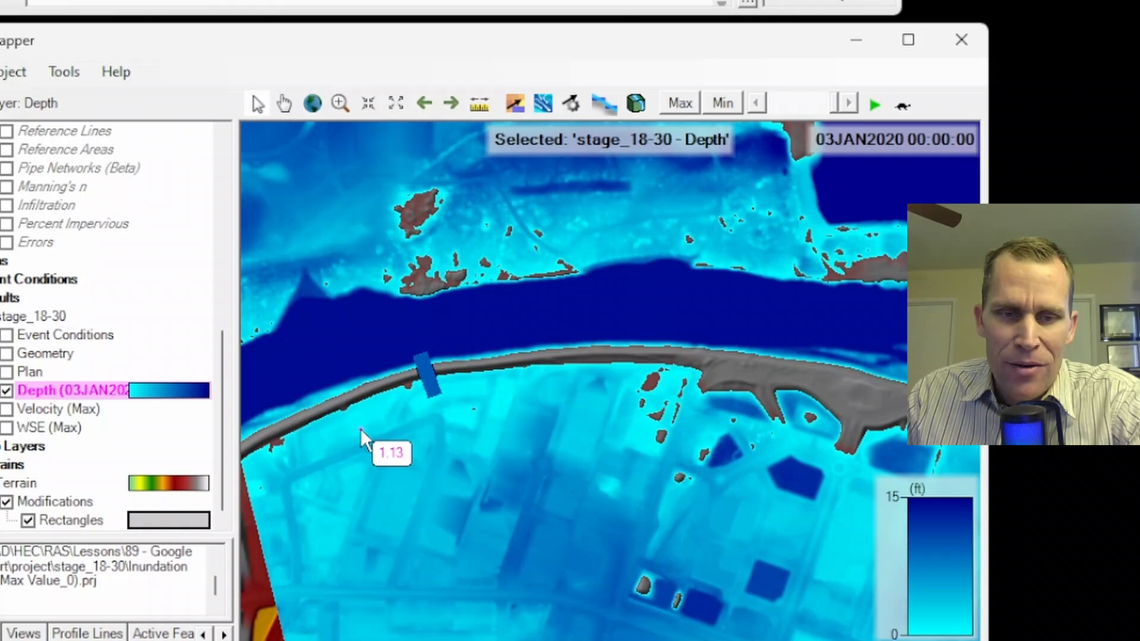
pyautogui.moveTo(400, 469)
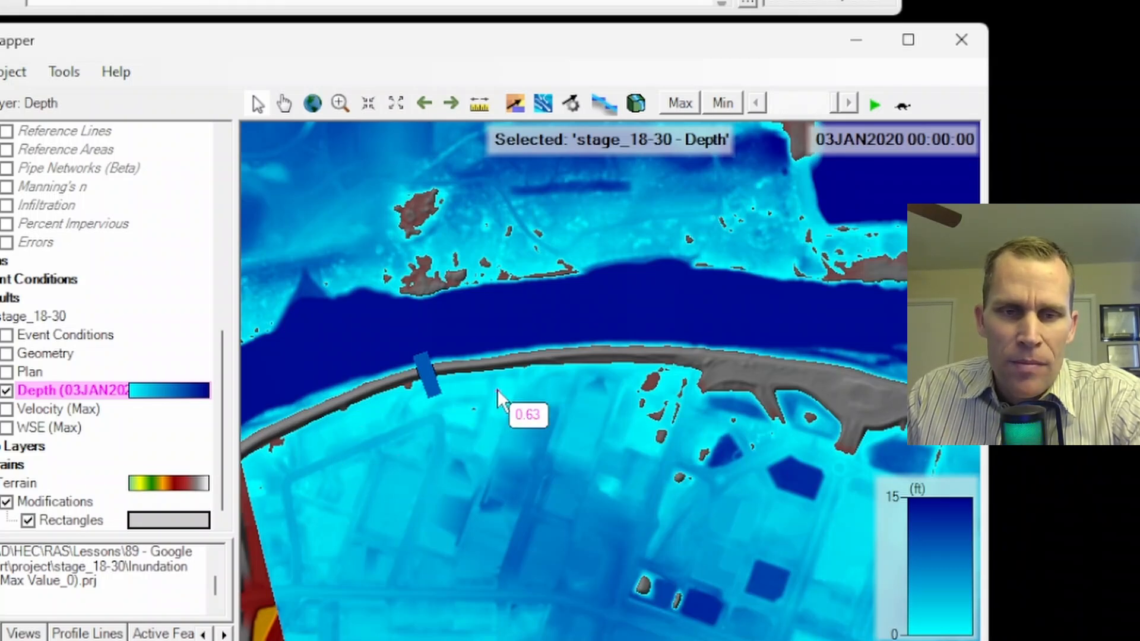
pyautogui.moveTo(505, 320)
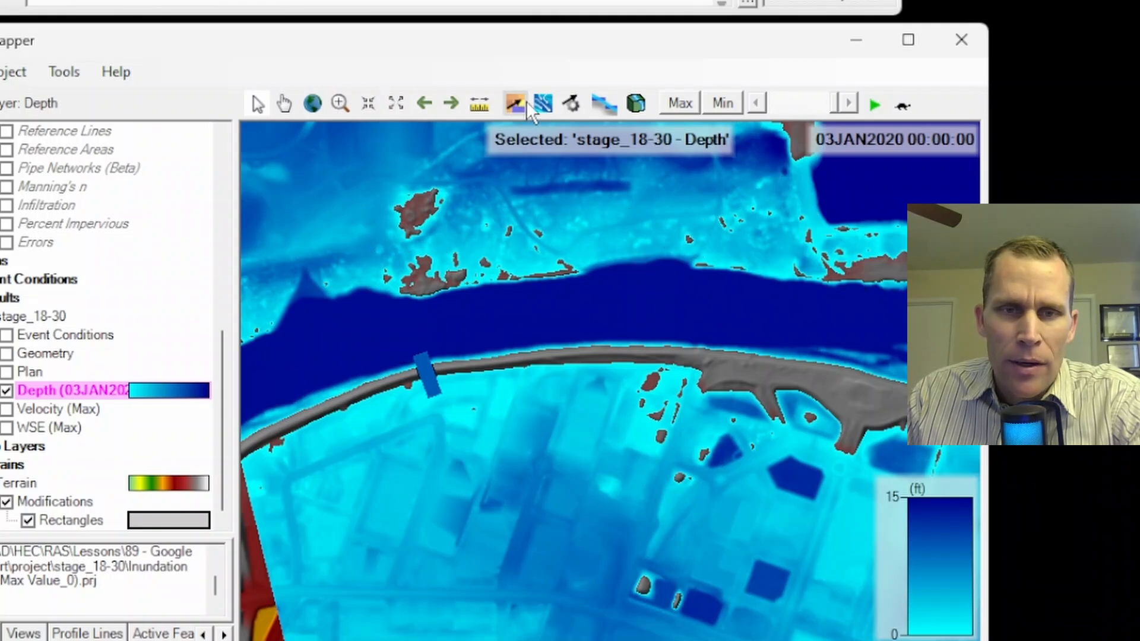
pyautogui.click(543, 103)
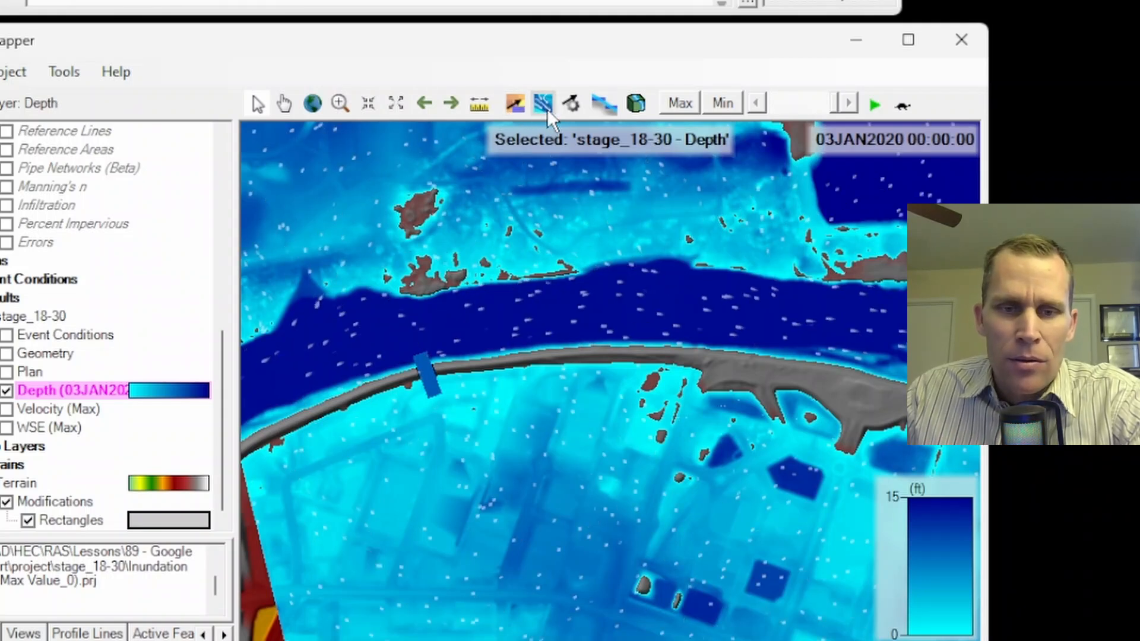
# Turn on the Velocity (Max) and WSE (Max) layers and select the stage_18-30 results
pyautogui.click(567, 320)
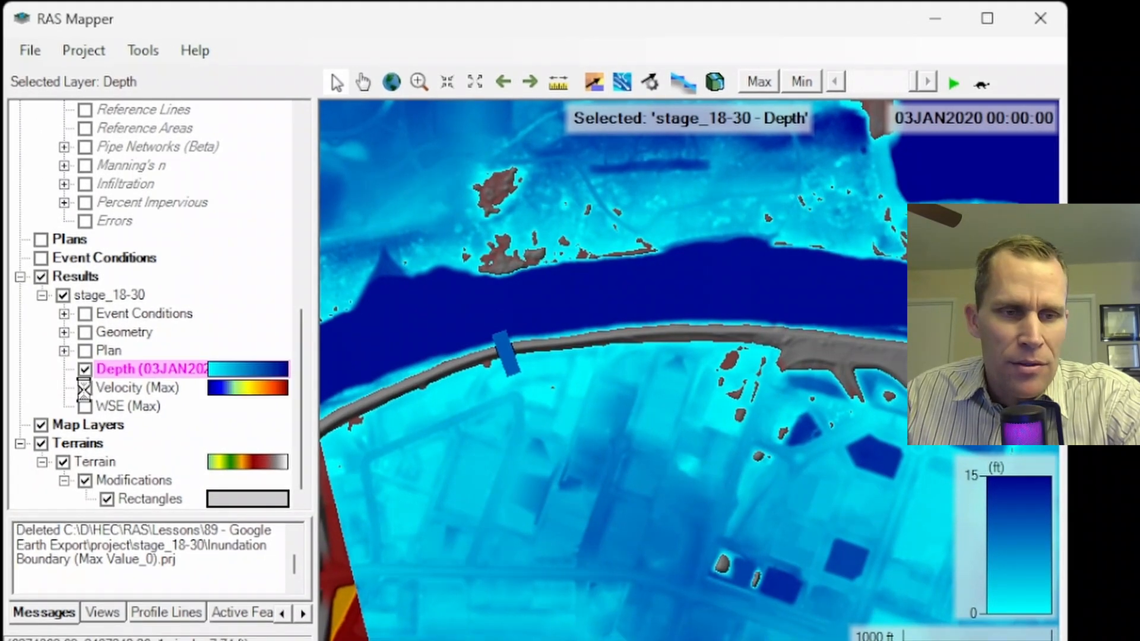
pyautogui.click(85, 387)
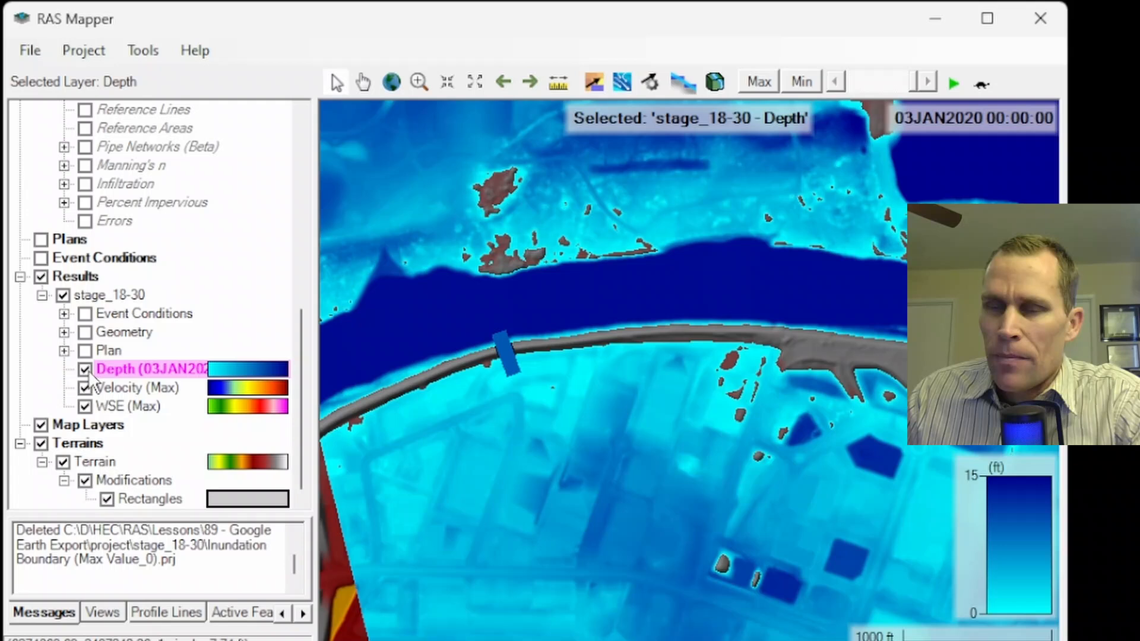
pyautogui.click(112, 295)
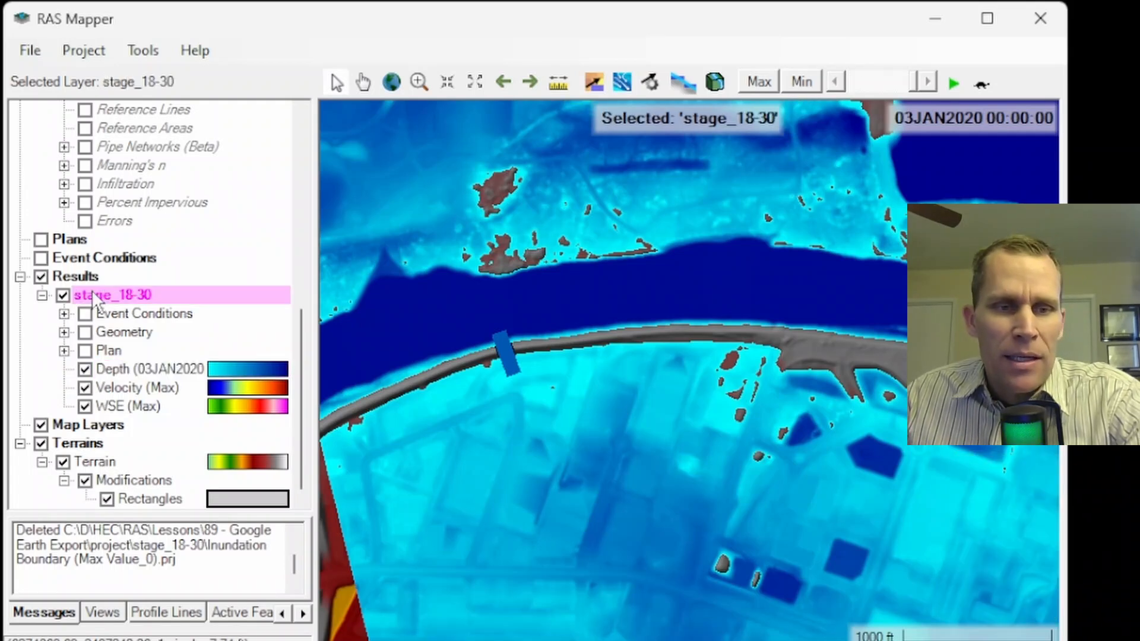
# Create a new Hydraulics Inundation Boundary results map for stage_18-30 based on the Maximum profile
pyautogui.rightClick(113, 294)
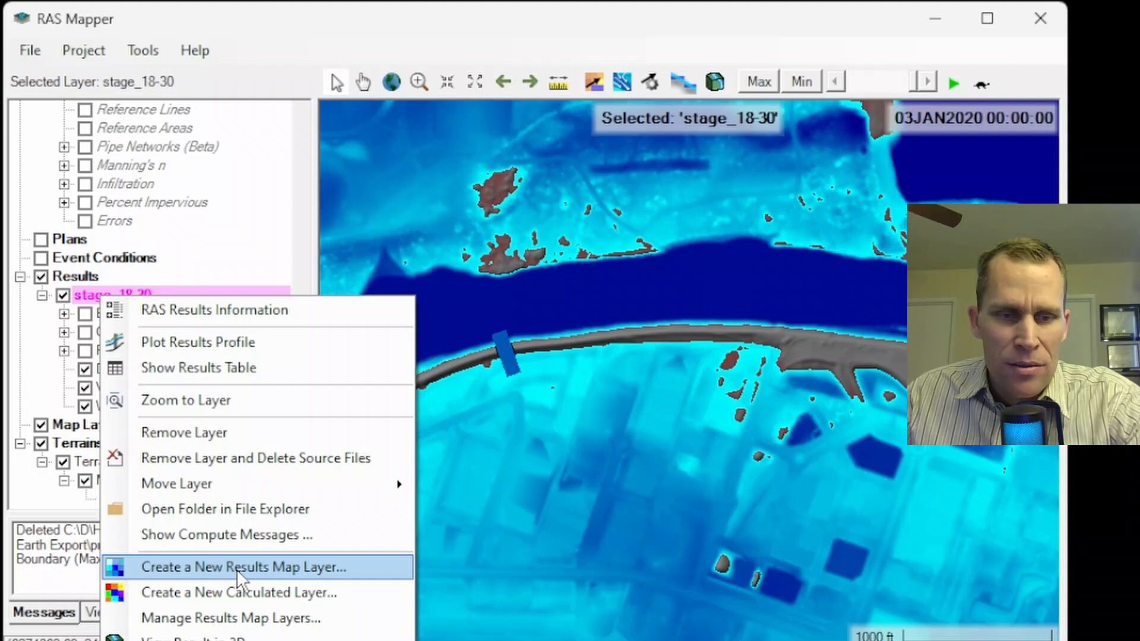
pyautogui.click(243, 568)
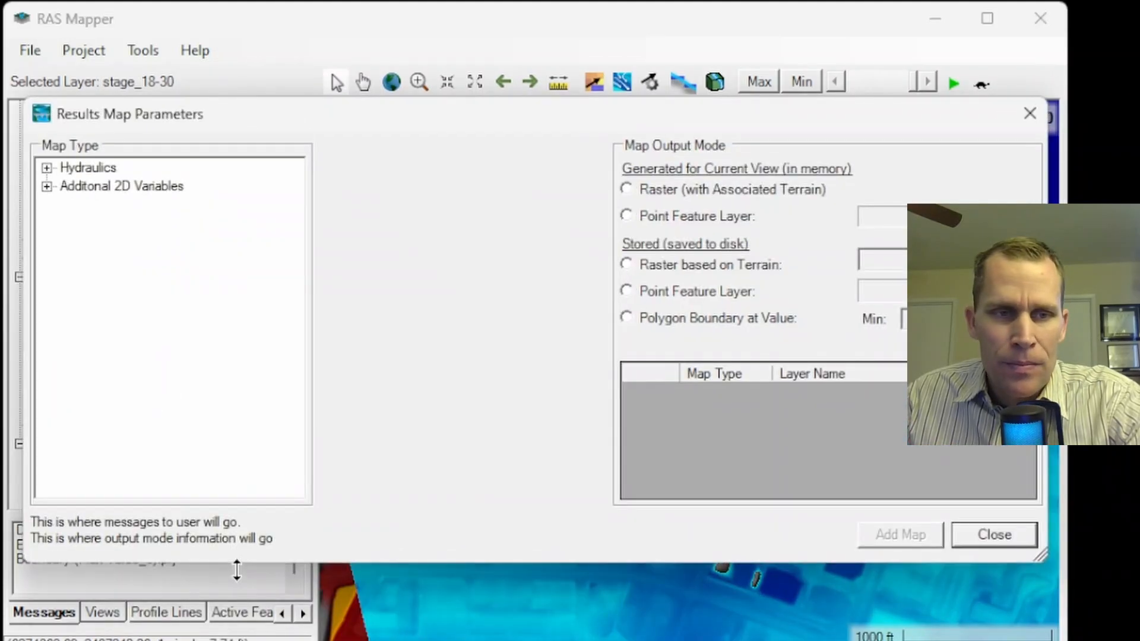
pyautogui.click(46, 168)
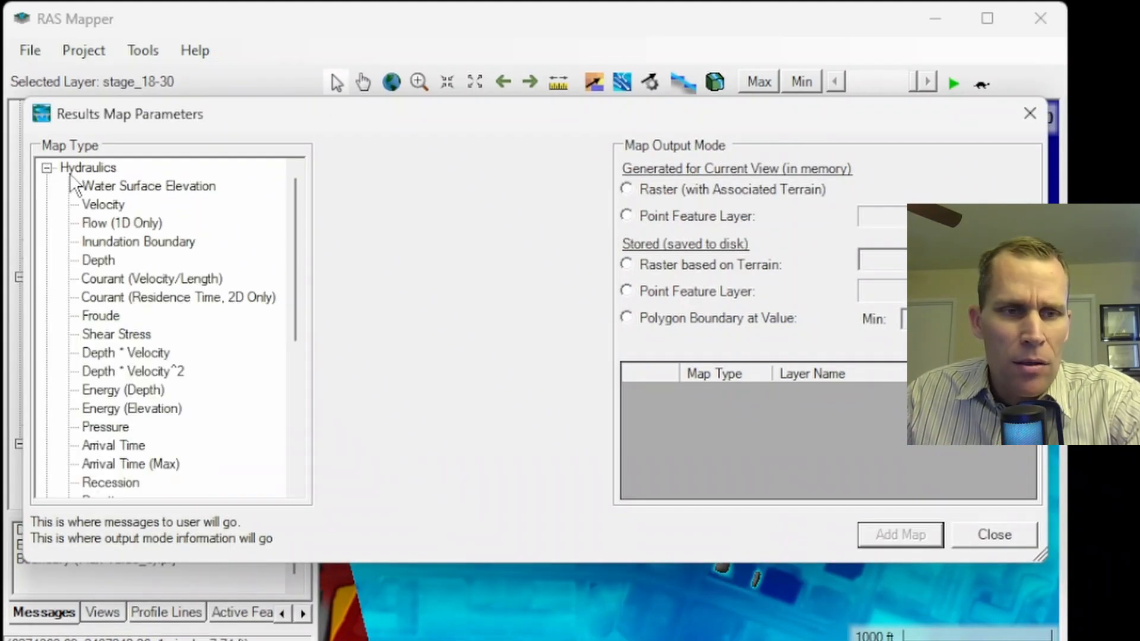
pyautogui.click(138, 241)
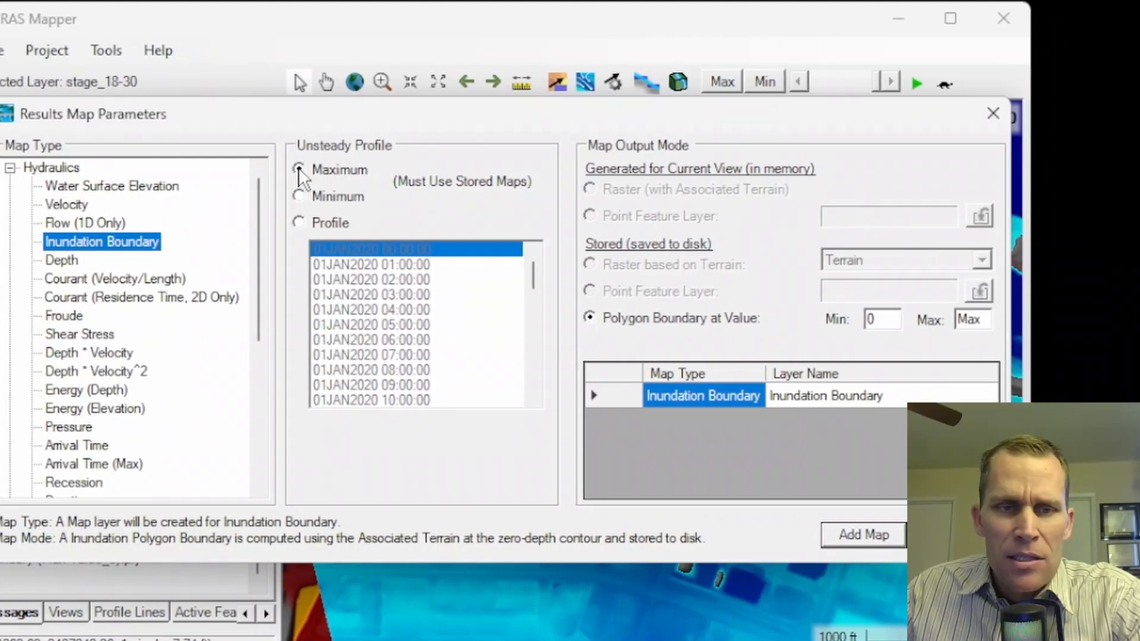
pyautogui.click(299, 170)
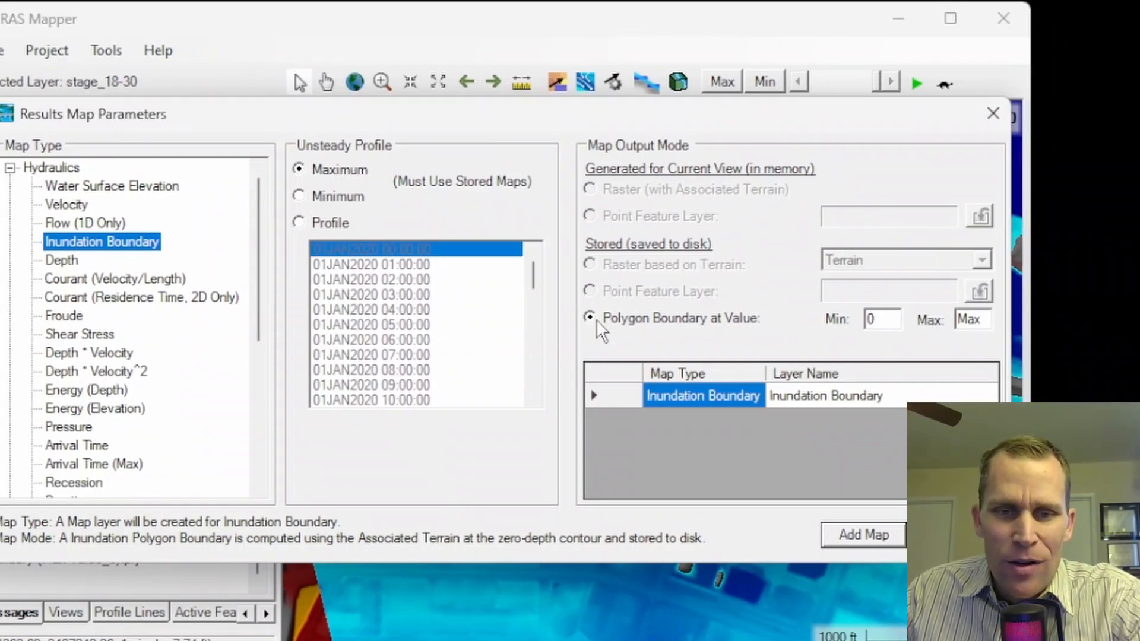
pyautogui.moveTo(731, 331)
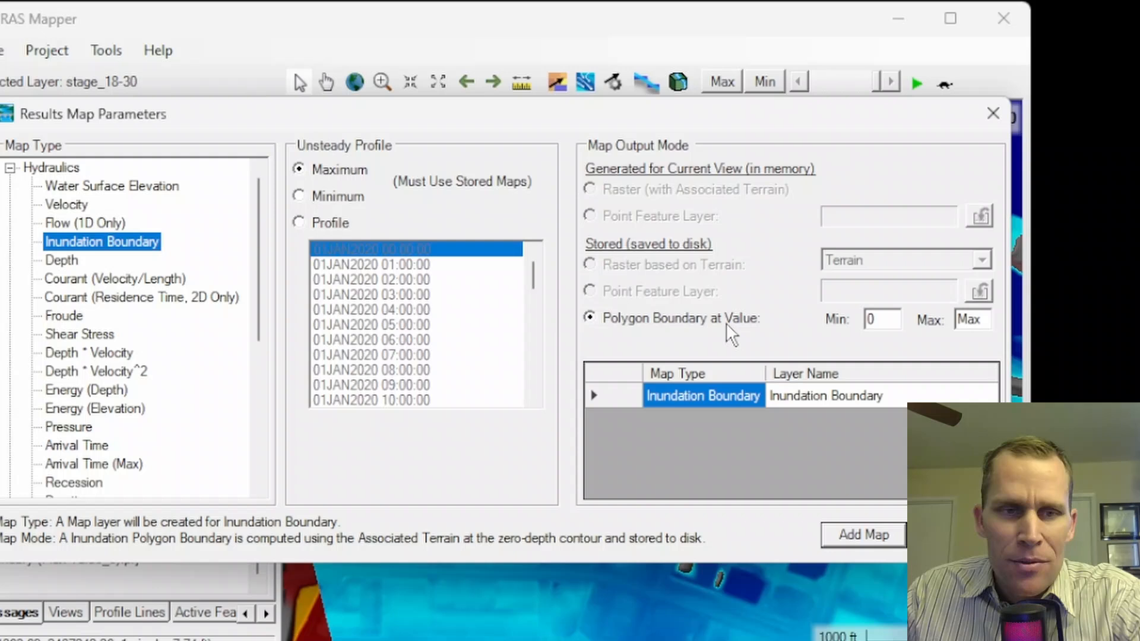
pyautogui.click(863, 536)
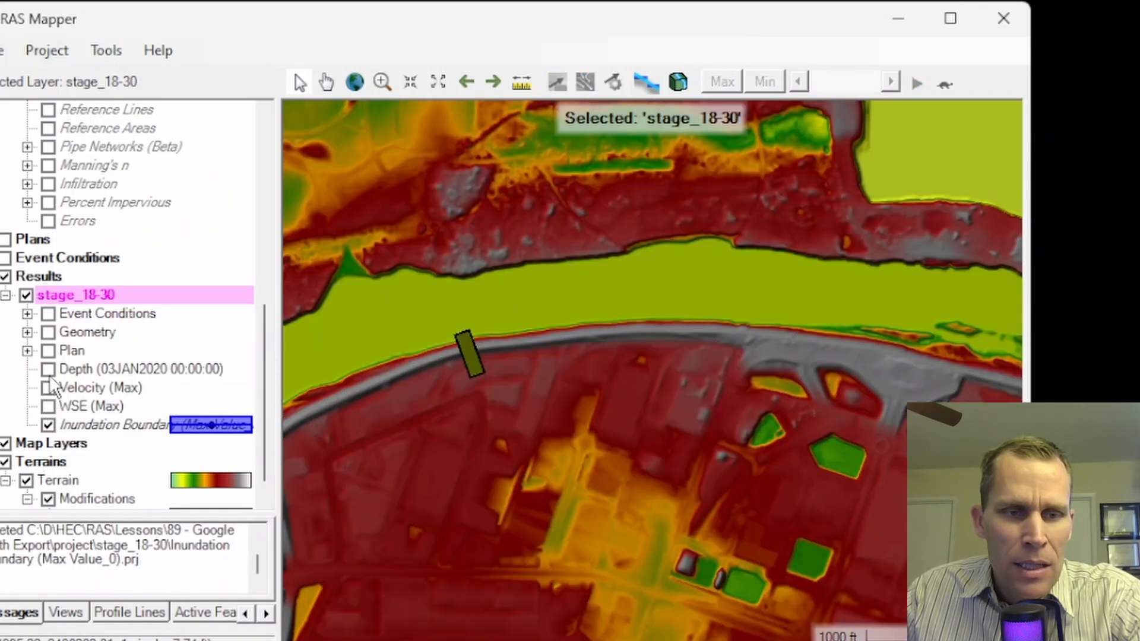
pyautogui.moveTo(113, 432)
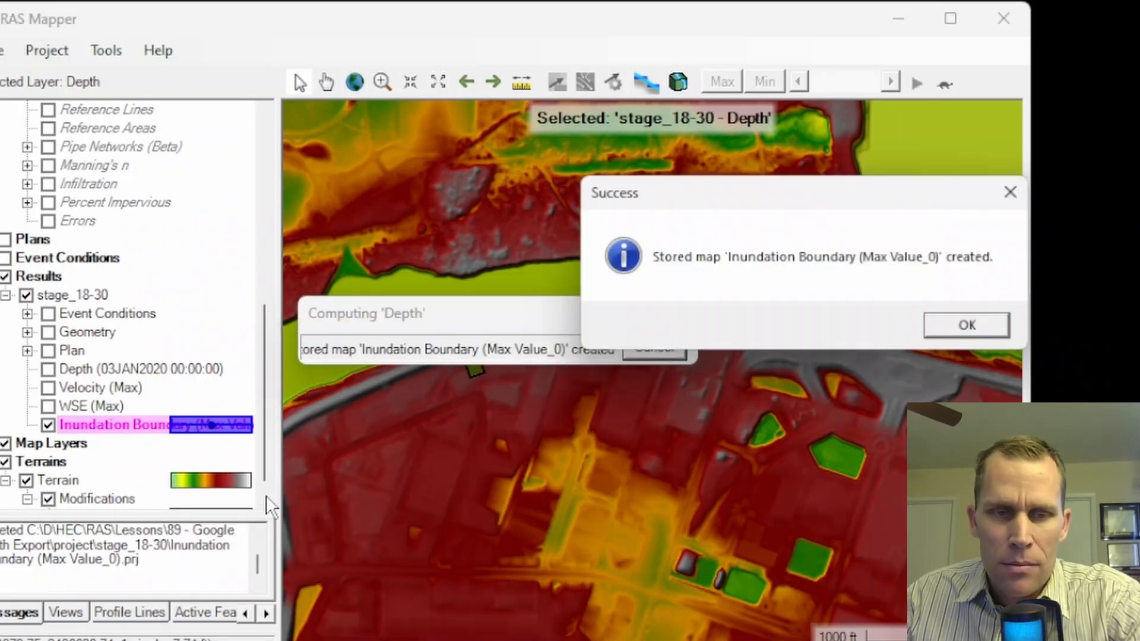
# Acknowledge the Success message for the computed Inundation Boundary (Max Value_0) map
pyautogui.click(966, 325)
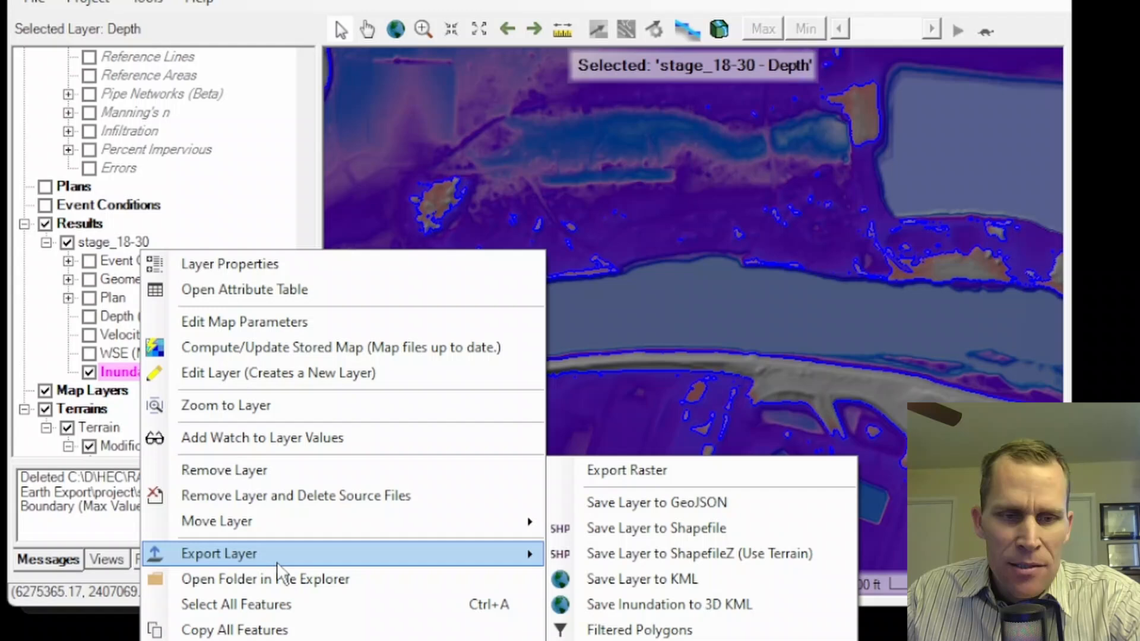
pyautogui.moveTo(642, 579)
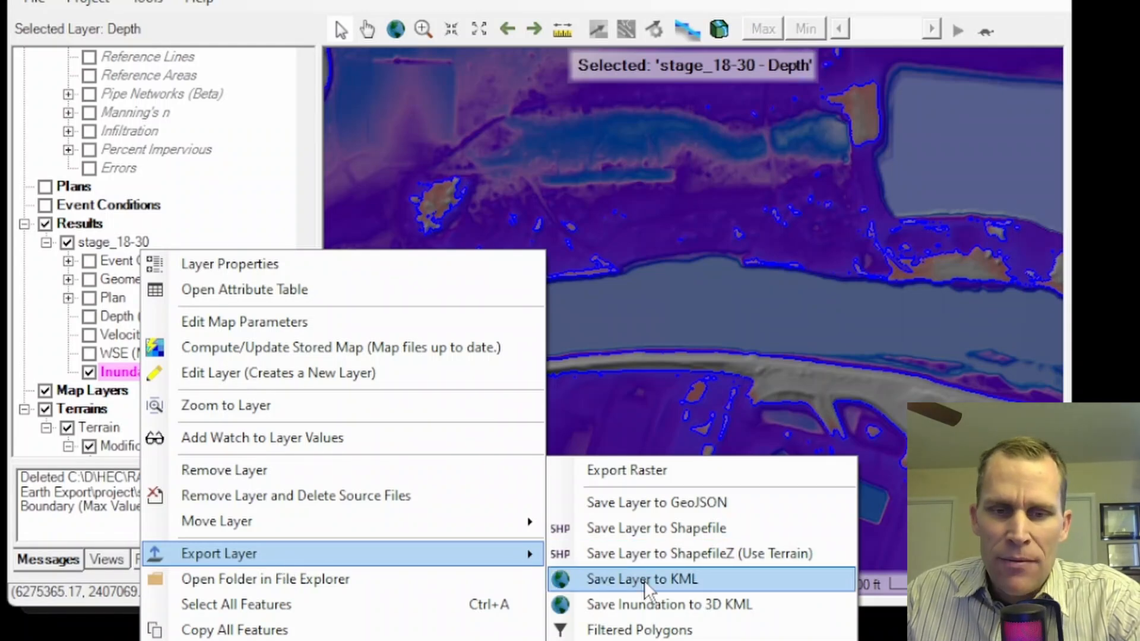
pyautogui.moveTo(667, 605)
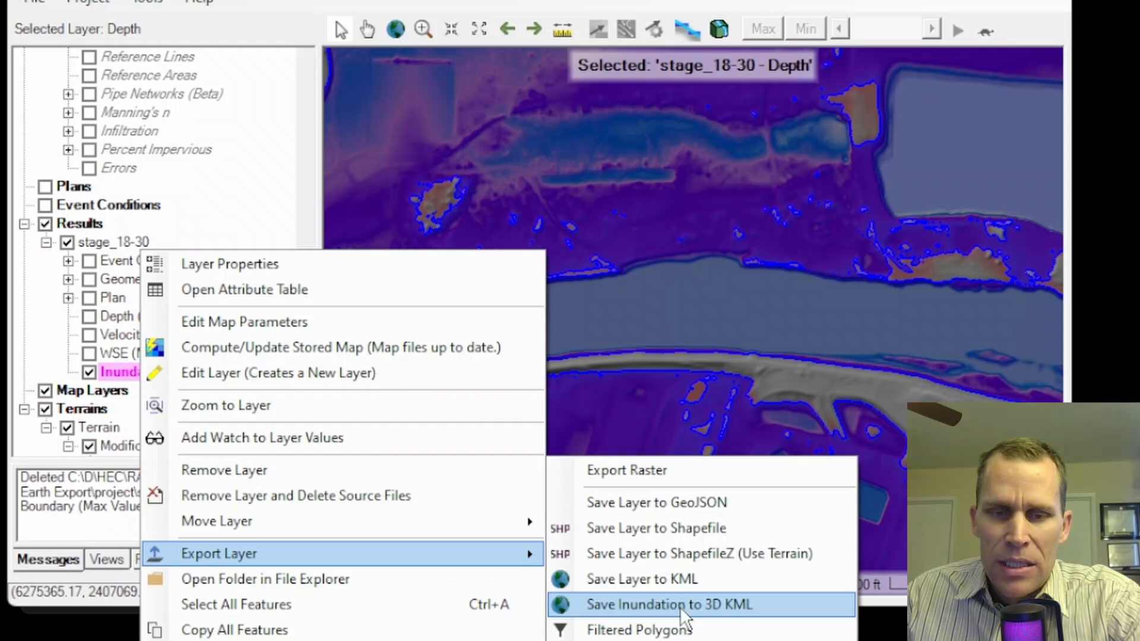
pyautogui.moveTo(753, 614)
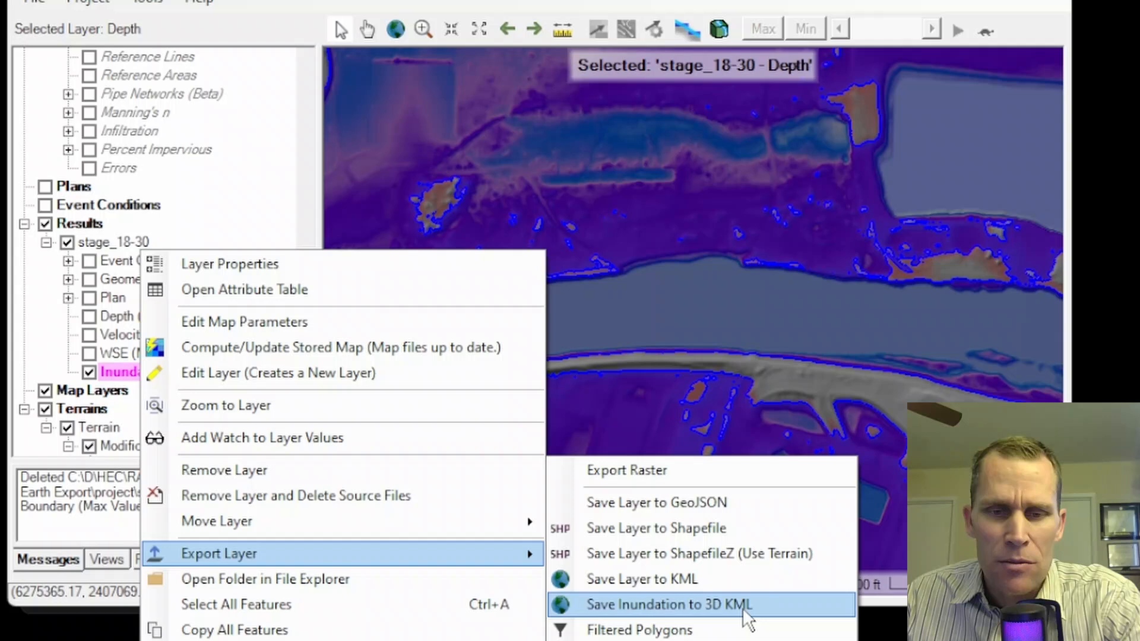
pyautogui.moveTo(668, 613)
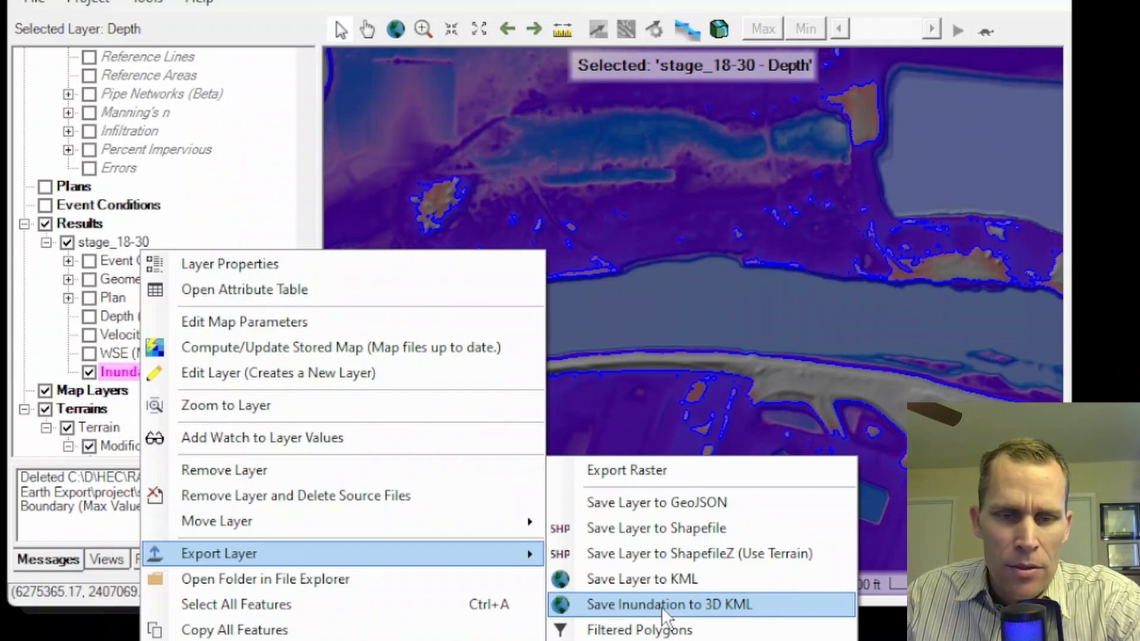
# Choose Save Inundation to 3D KML for the Inundation Boundary (Max Value_0) layer
pyautogui.click(667, 605)
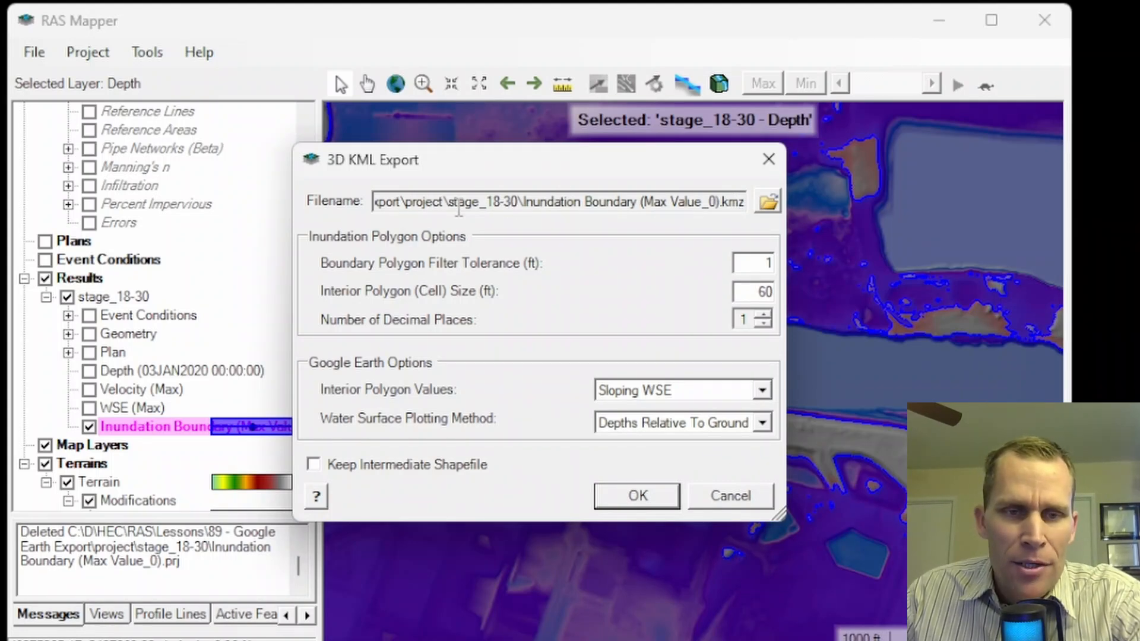
pyautogui.doubleClick(484, 202)
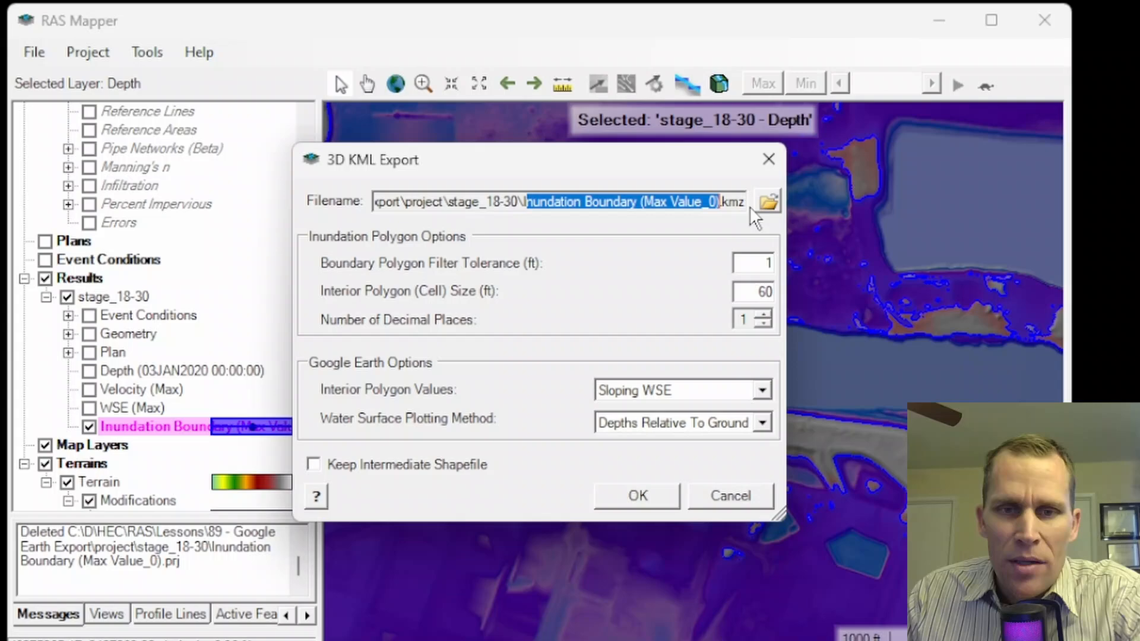
pyautogui.click(766, 202)
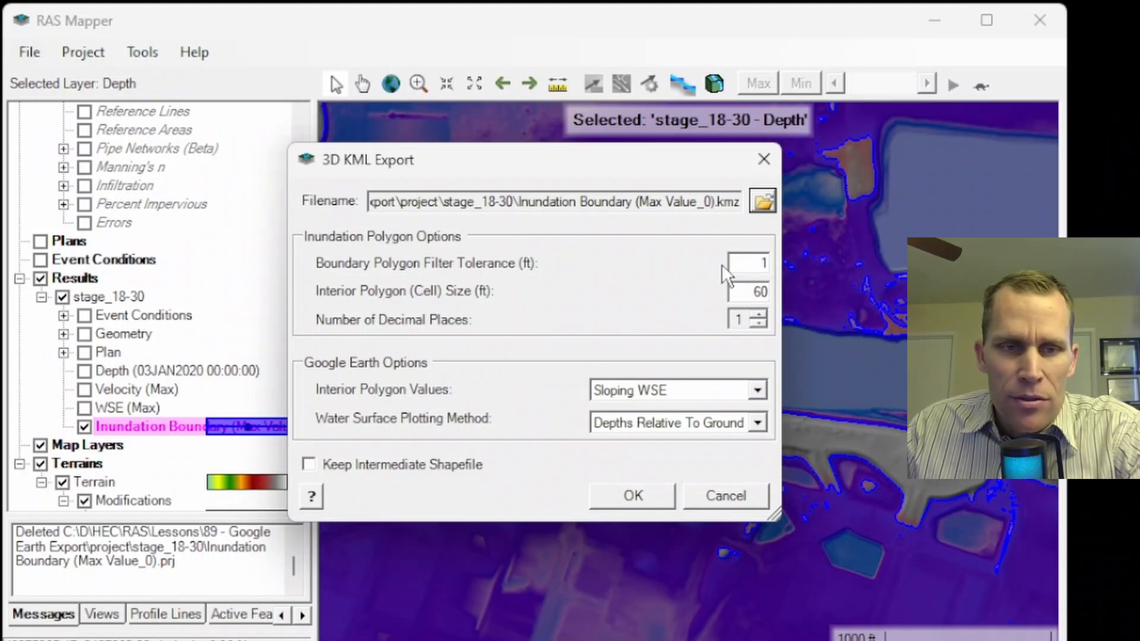
pyautogui.moveTo(404, 298)
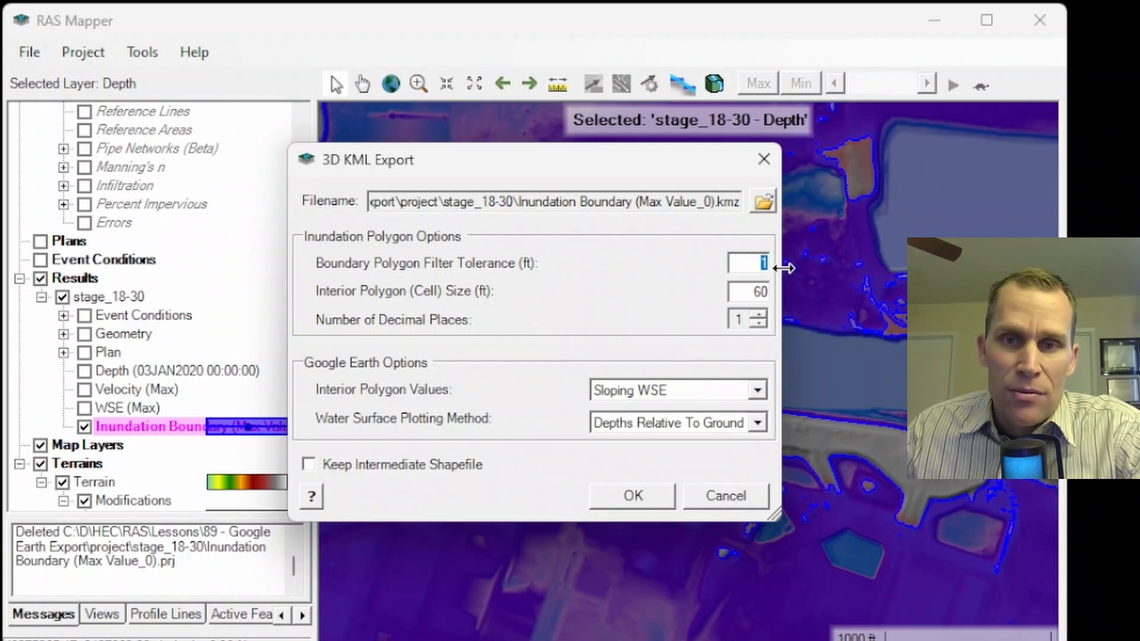
pyautogui.moveTo(354, 311)
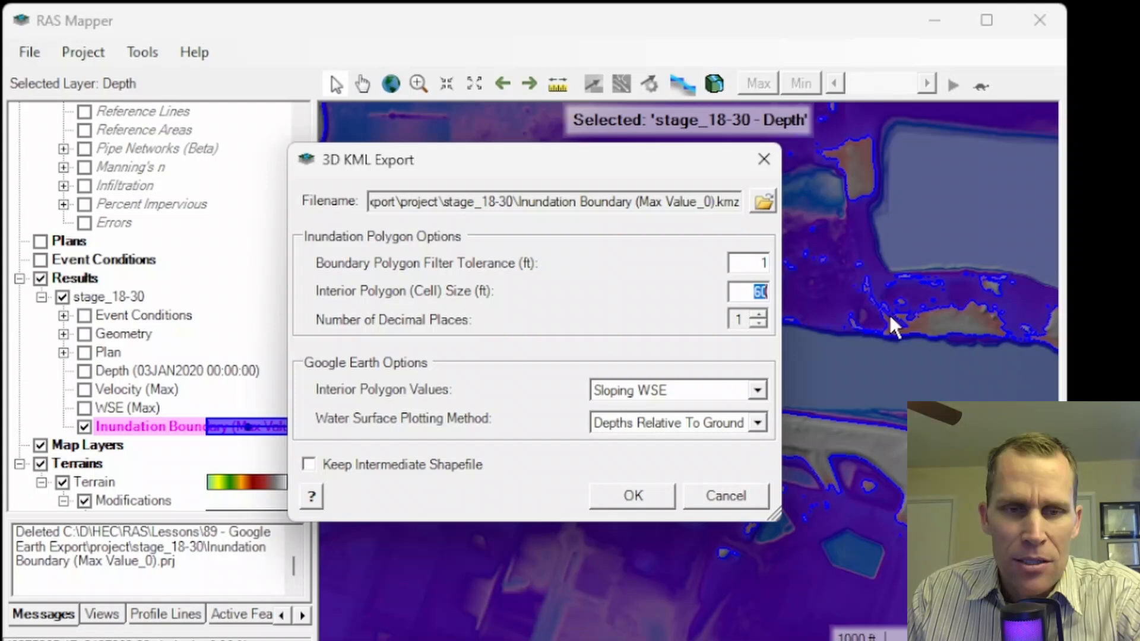
pyautogui.moveTo(774, 305)
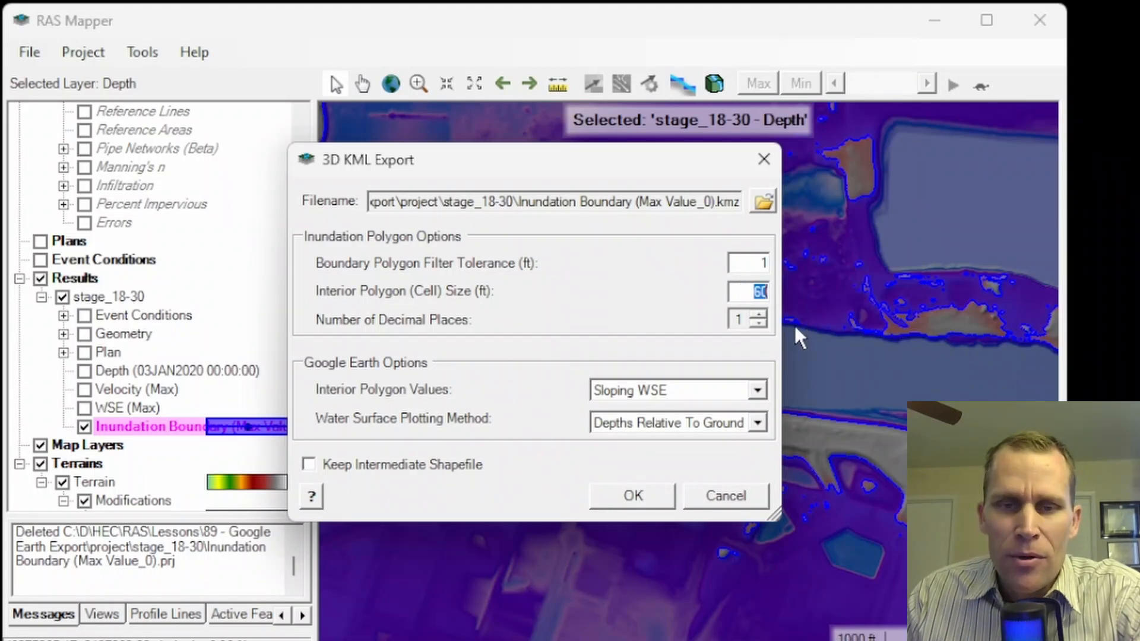
pyautogui.click(733, 291)
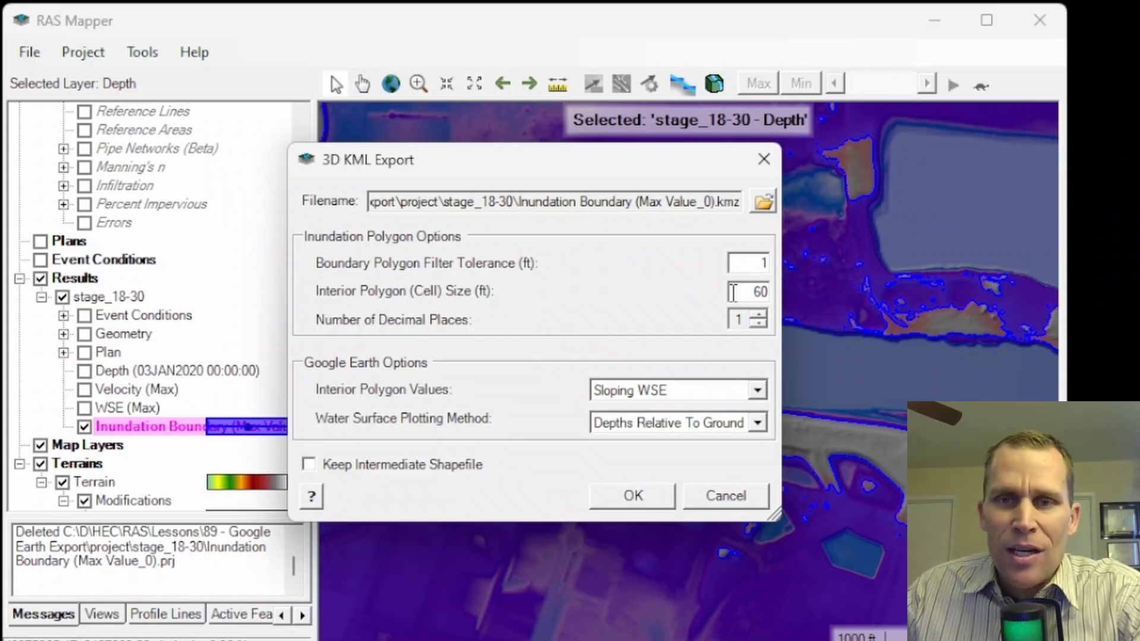
pyautogui.moveTo(417, 356)
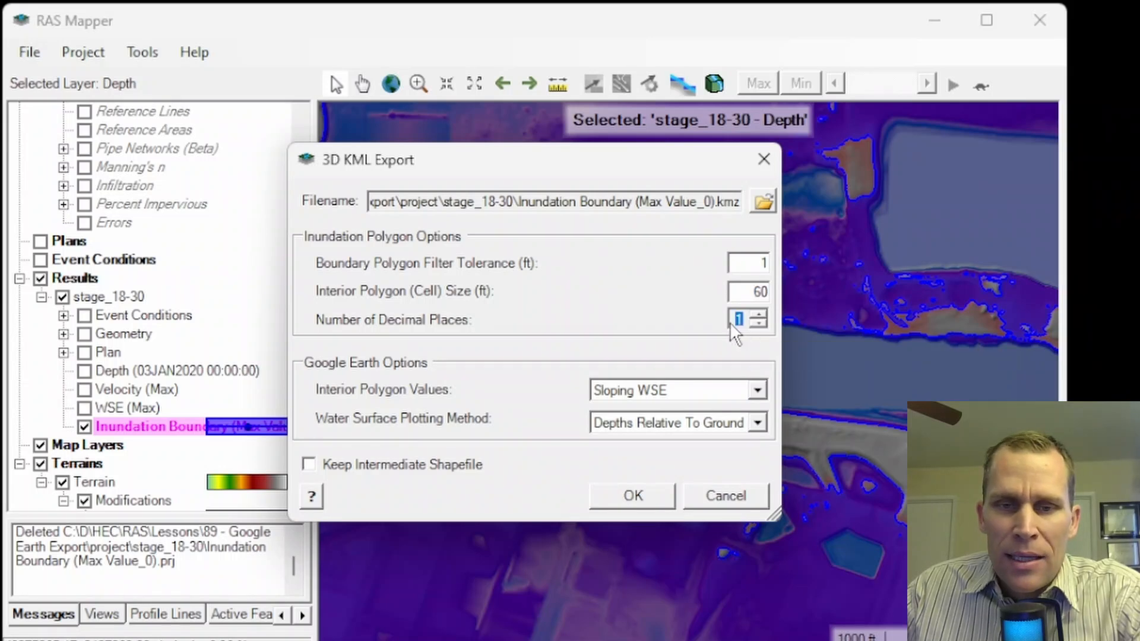
pyautogui.moveTo(710, 333)
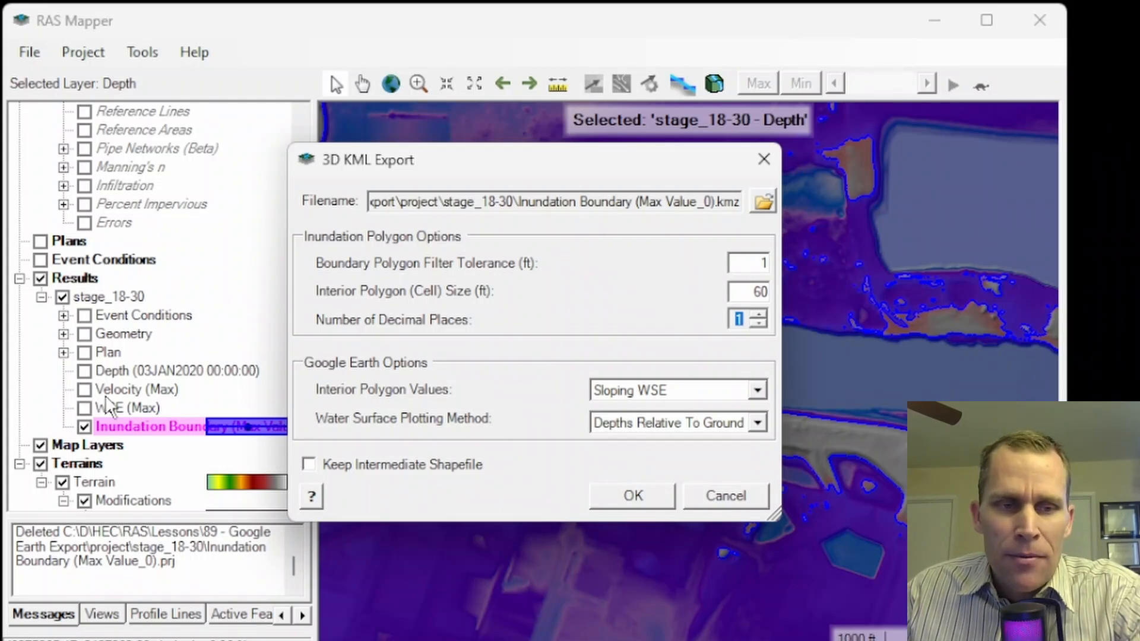
pyautogui.moveTo(711, 348)
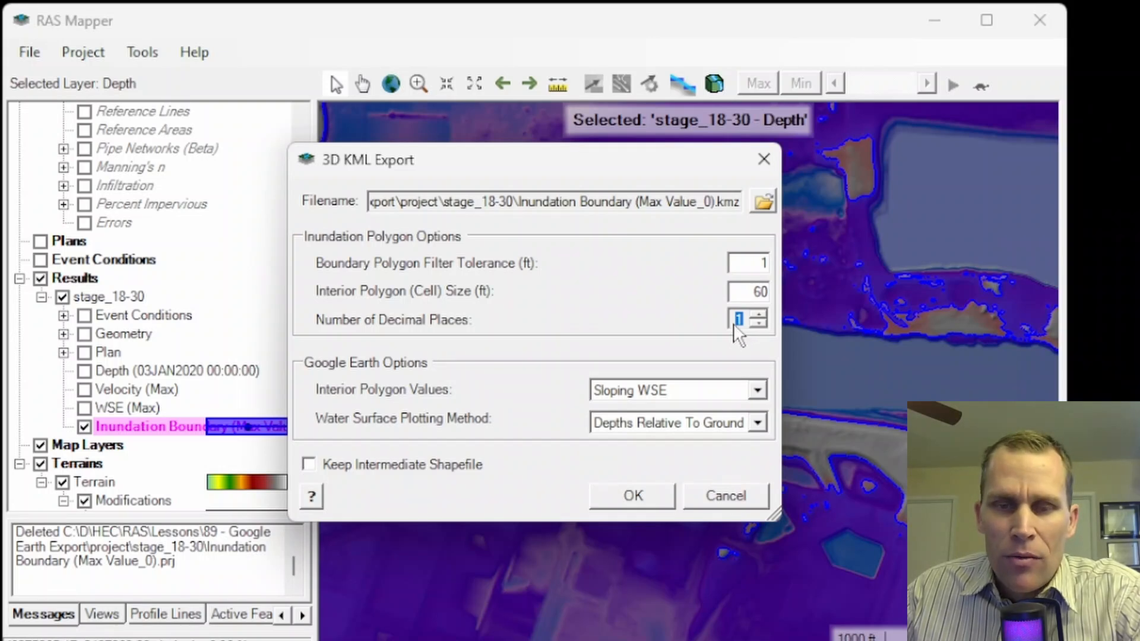
pyautogui.moveTo(736, 338)
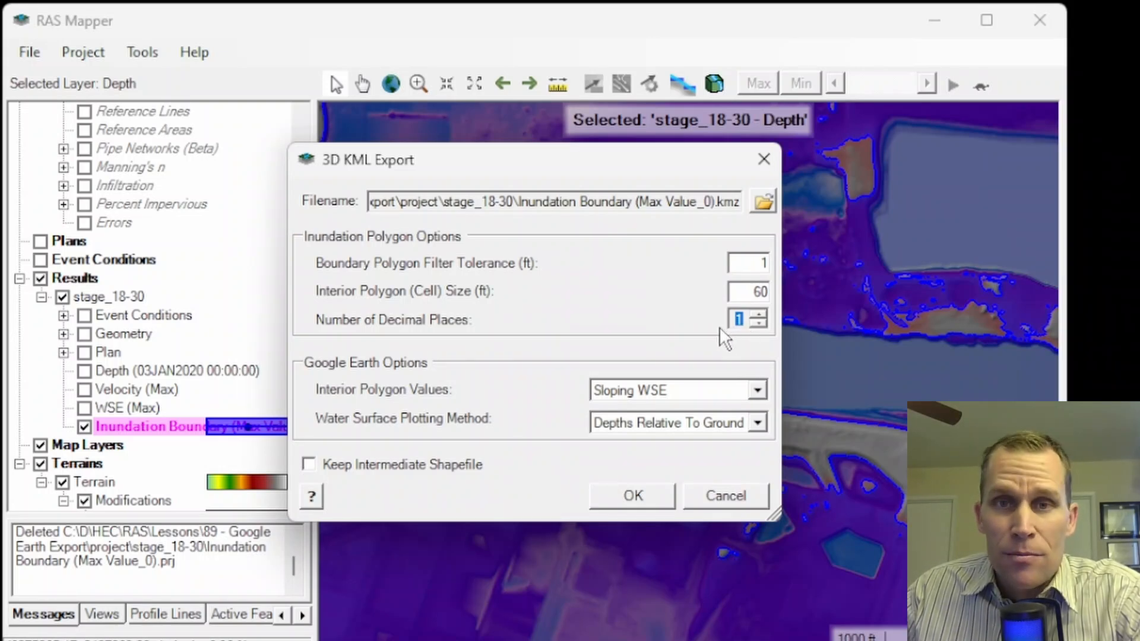
pyautogui.moveTo(737, 320)
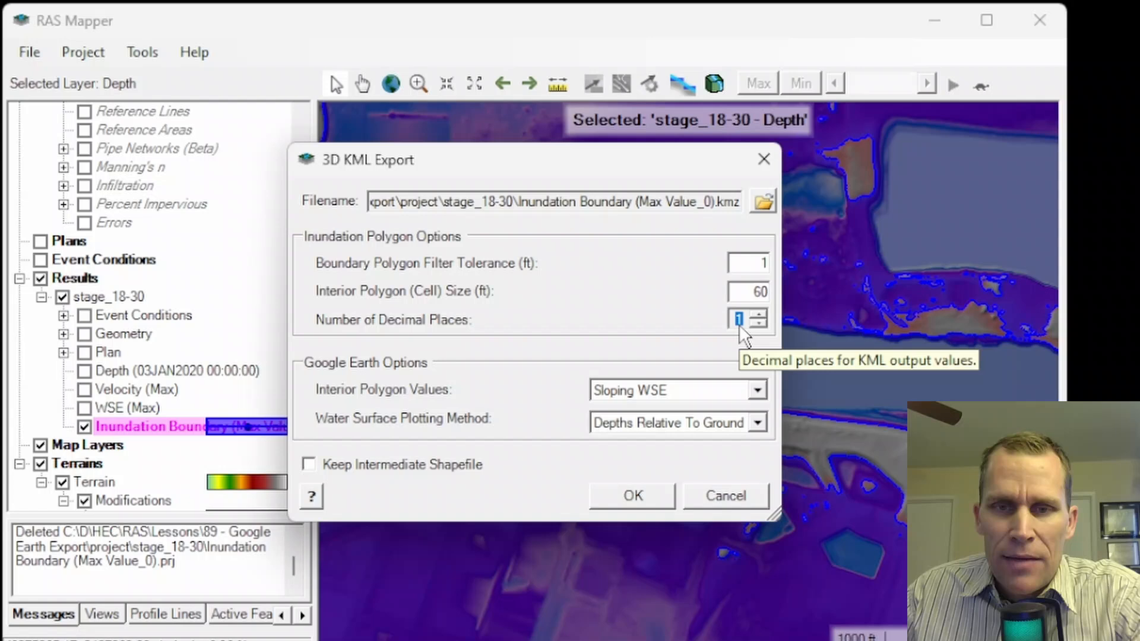
pyautogui.moveTo(356, 414)
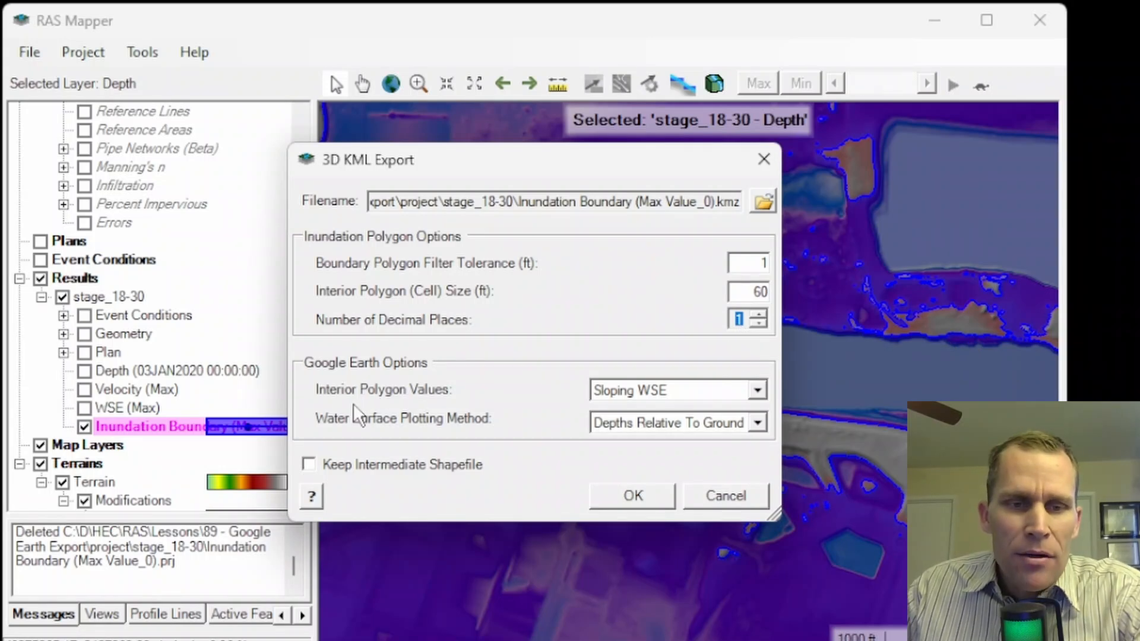
pyautogui.moveTo(769, 405)
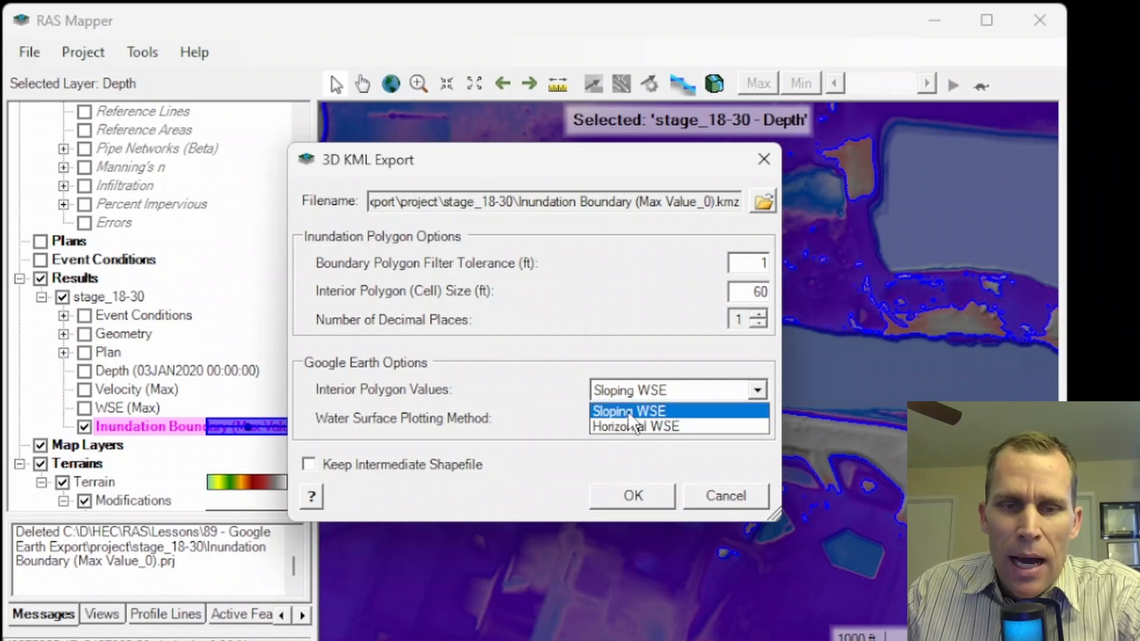
# Keep Sloping WSE as the interior polygon value in the 3D KML Export settings
pyautogui.click(626, 411)
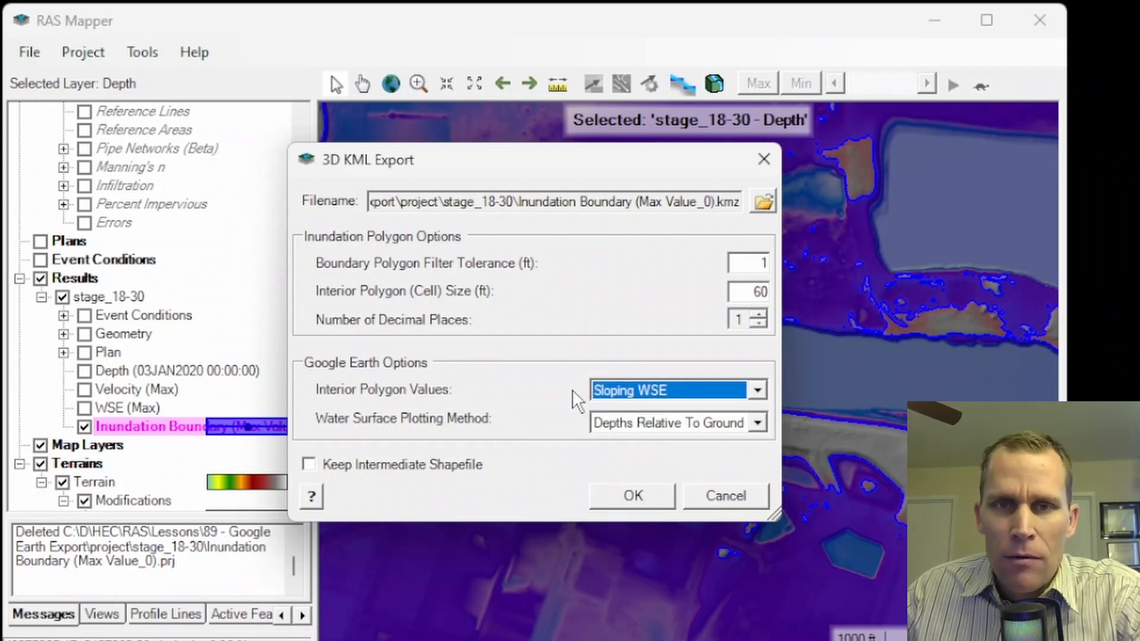
pyautogui.click(757, 390)
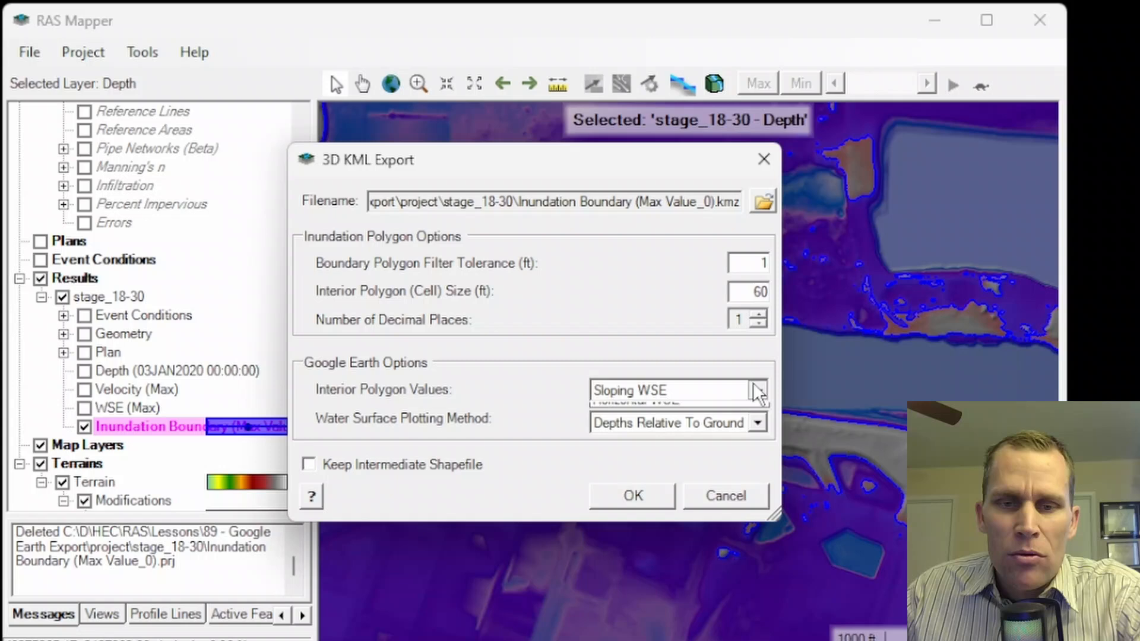
pyautogui.click(756, 390)
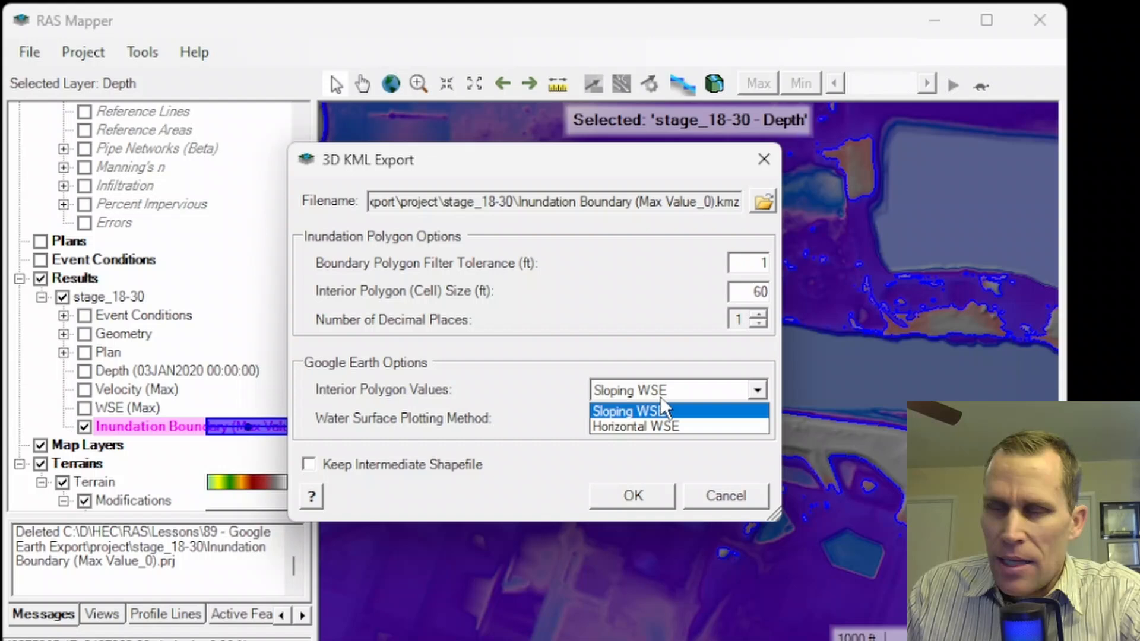
pyautogui.moveTo(578, 374)
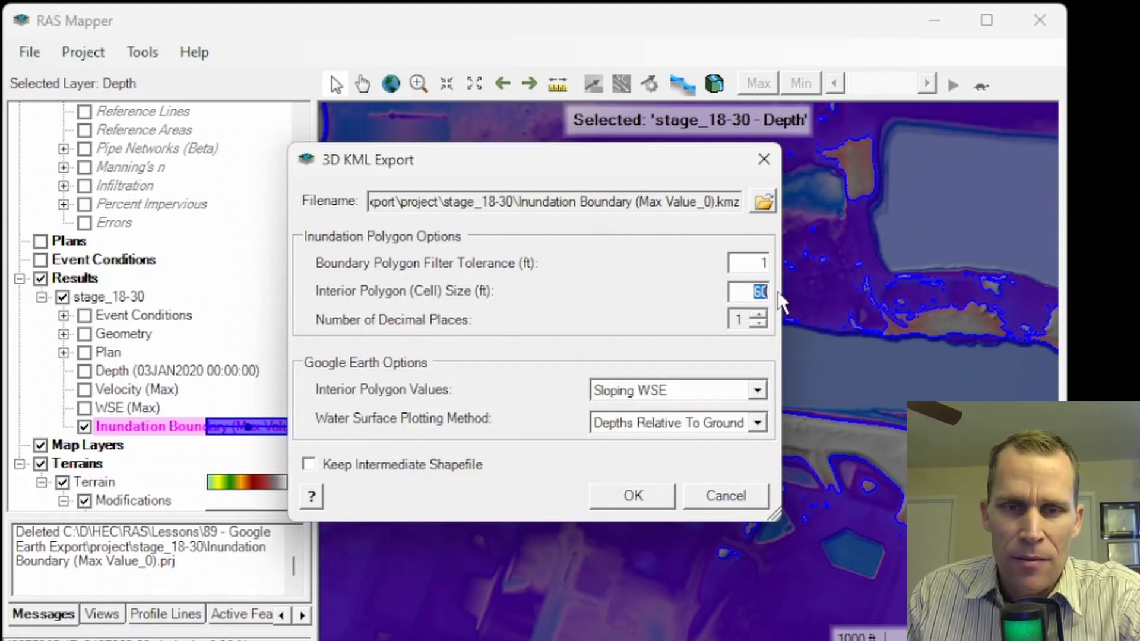
pyautogui.moveTo(625, 357)
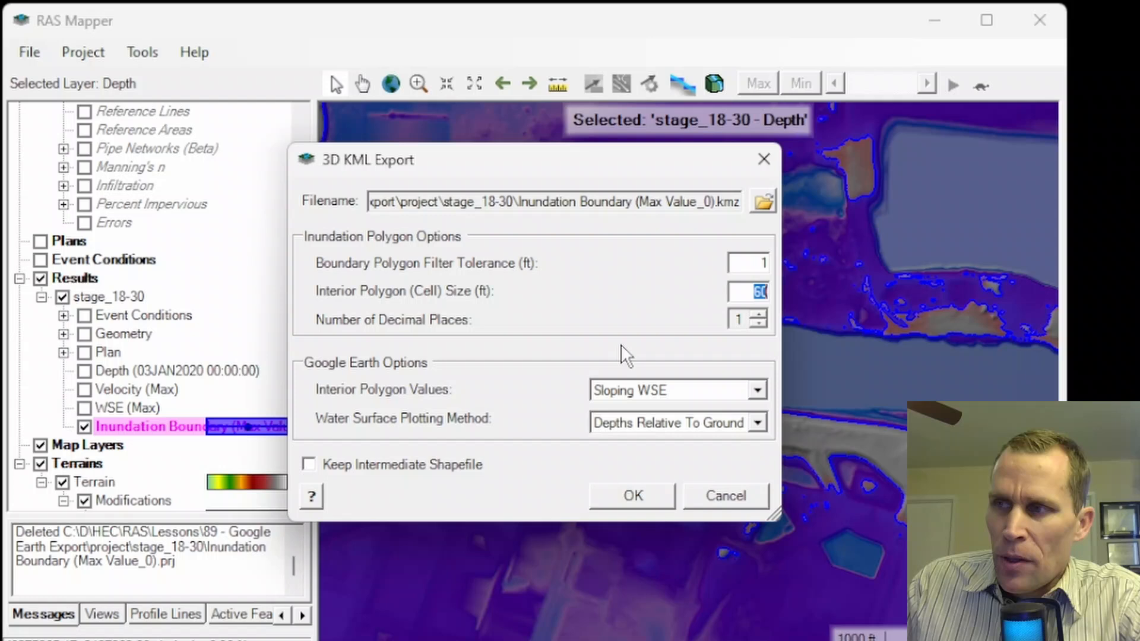
pyautogui.click(757, 389)
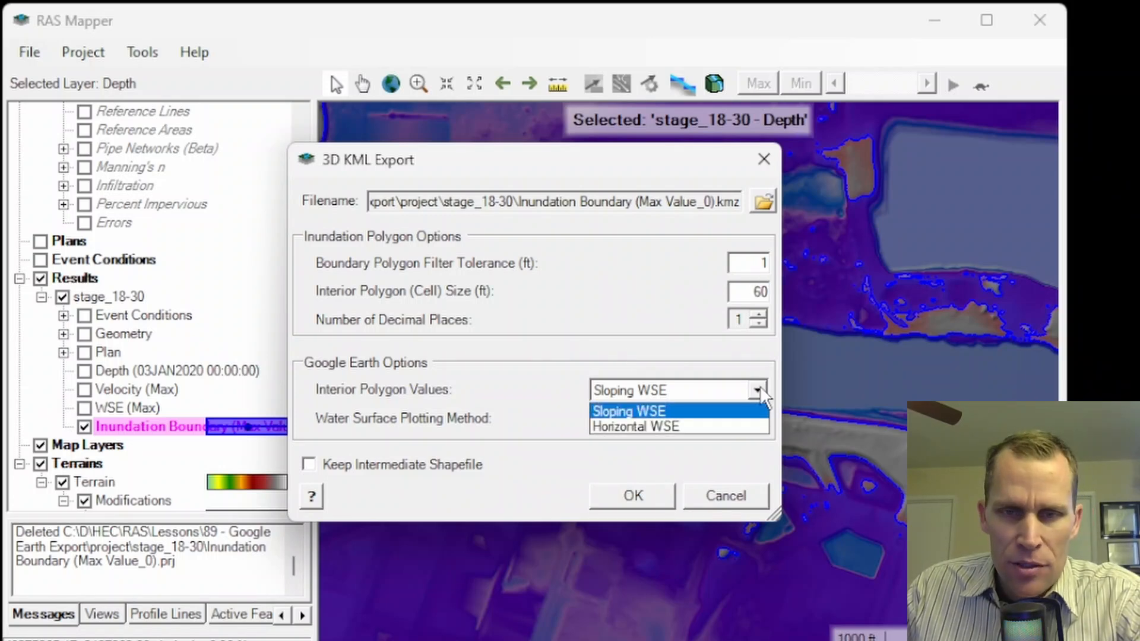
pyautogui.click(627, 411)
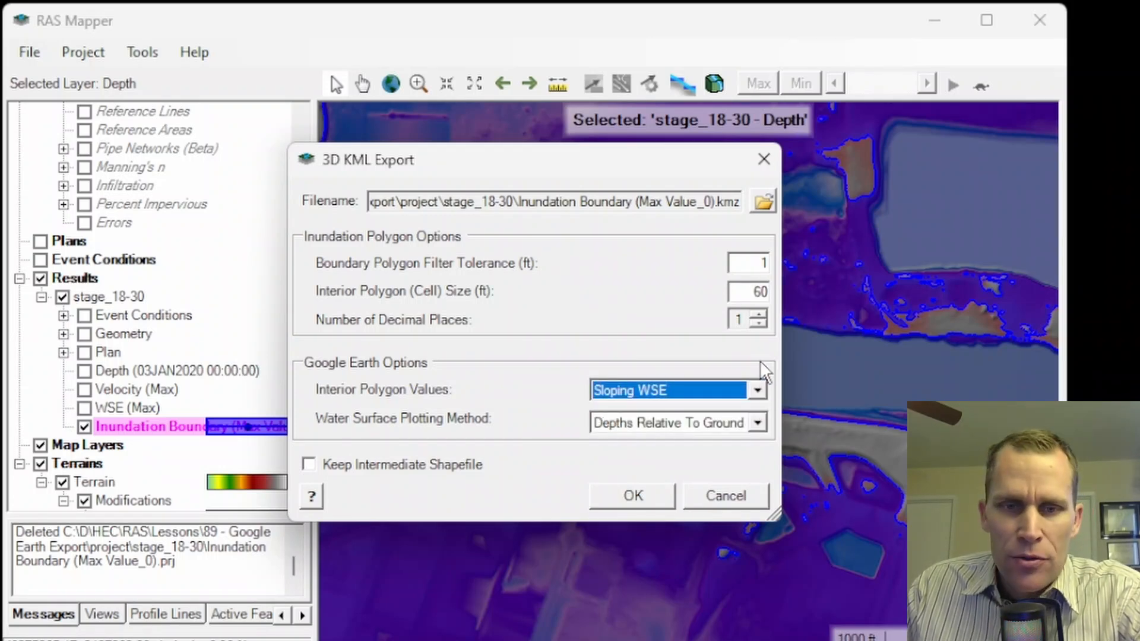
pyautogui.moveTo(356, 447)
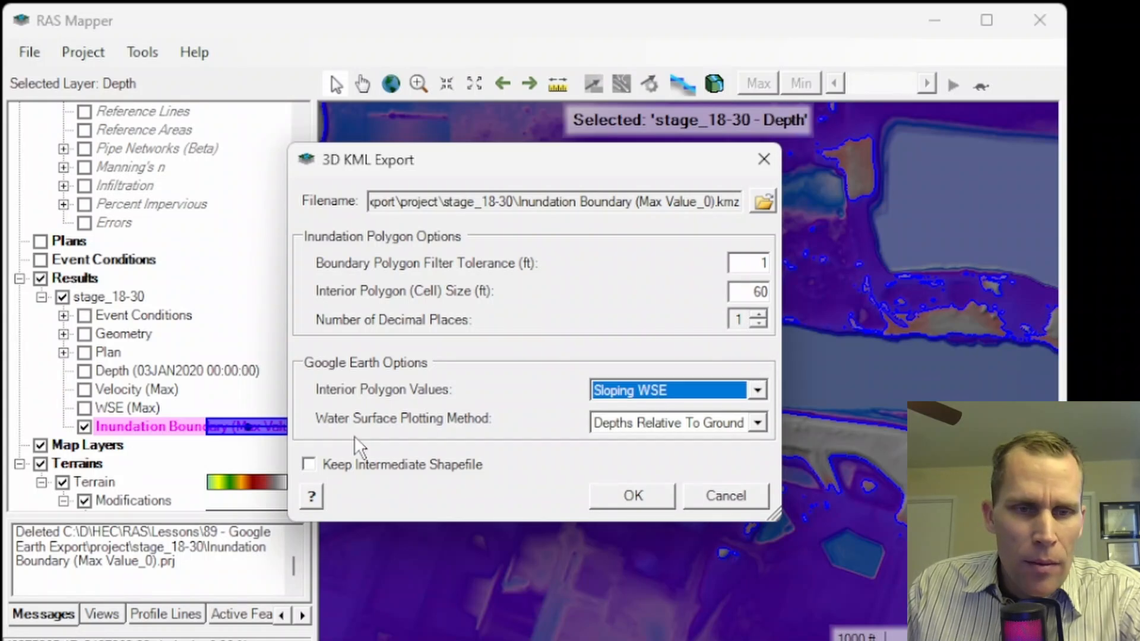
pyautogui.moveTo(596, 436)
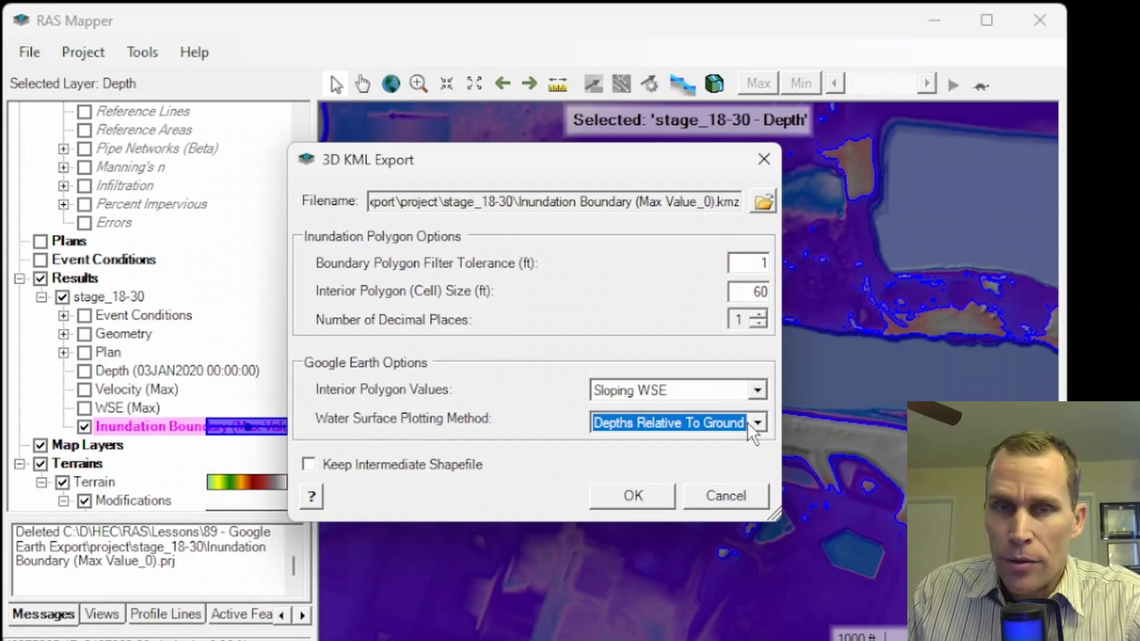
pyautogui.moveTo(740, 429)
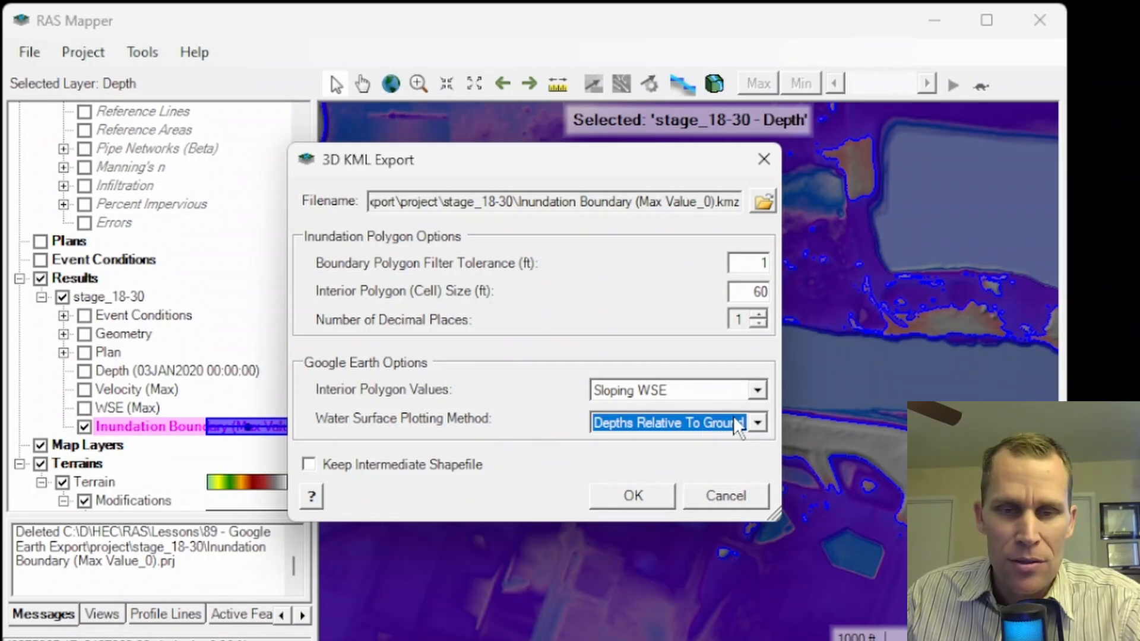
# Keep Depths Relative To Ground as the plotting method and generate the 3D KMZ file
pyautogui.click(756, 423)
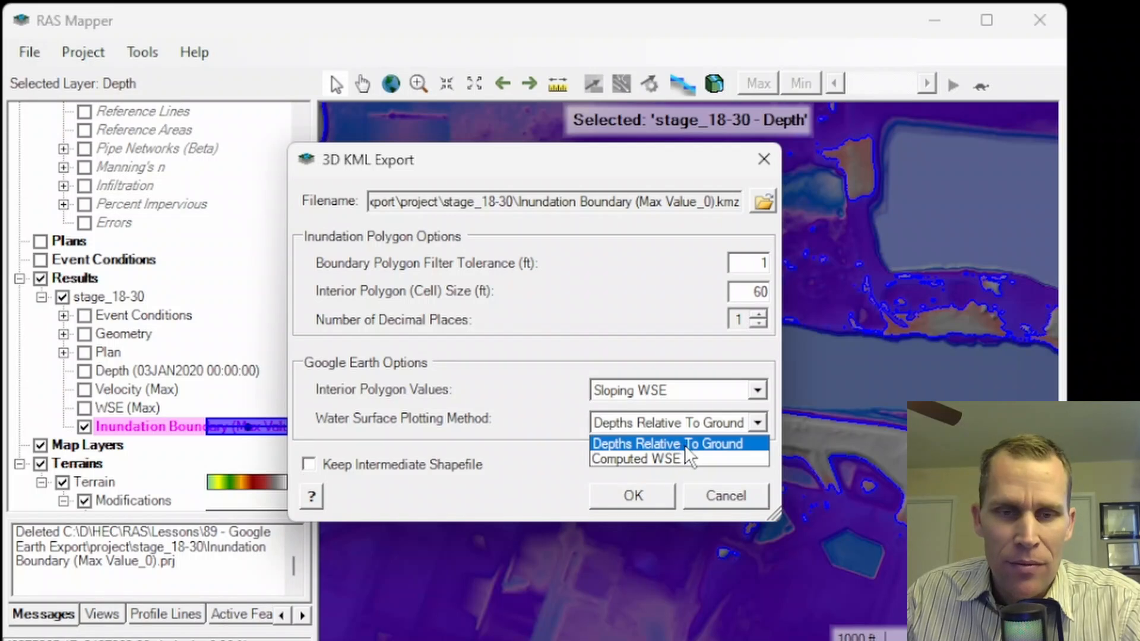
pyautogui.click(667, 443)
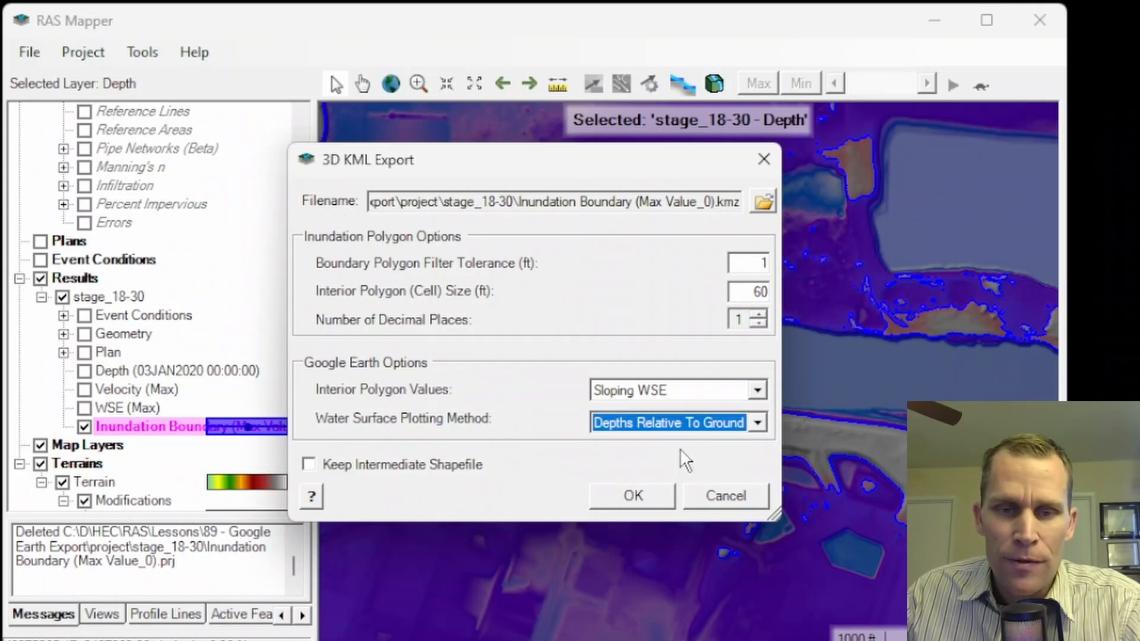
pyautogui.moveTo(661, 451)
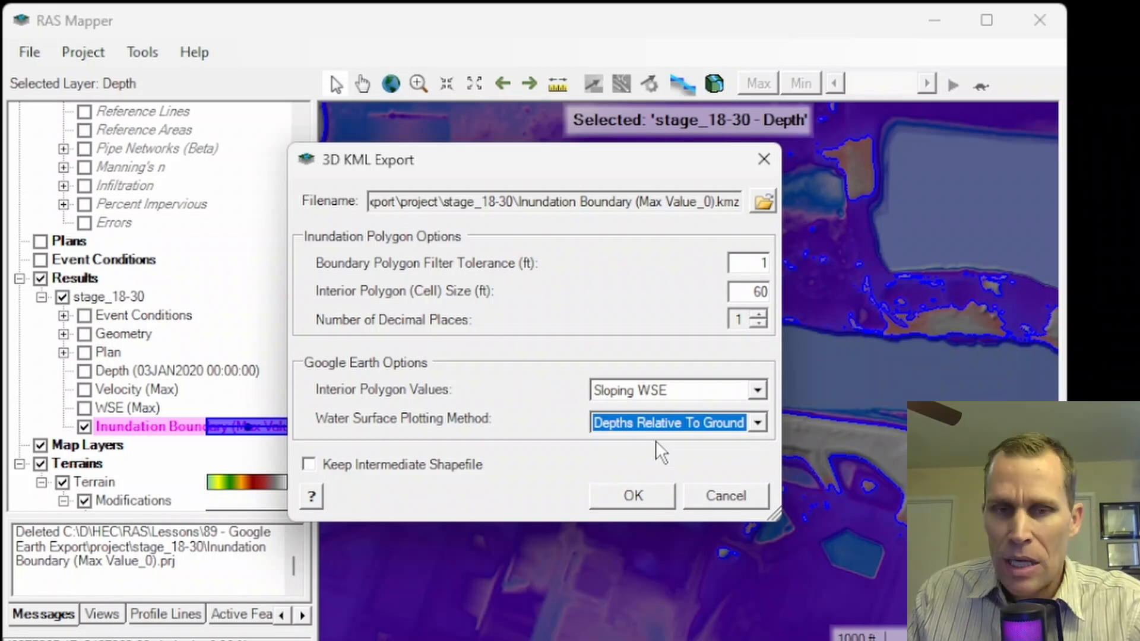
pyautogui.moveTo(665, 480)
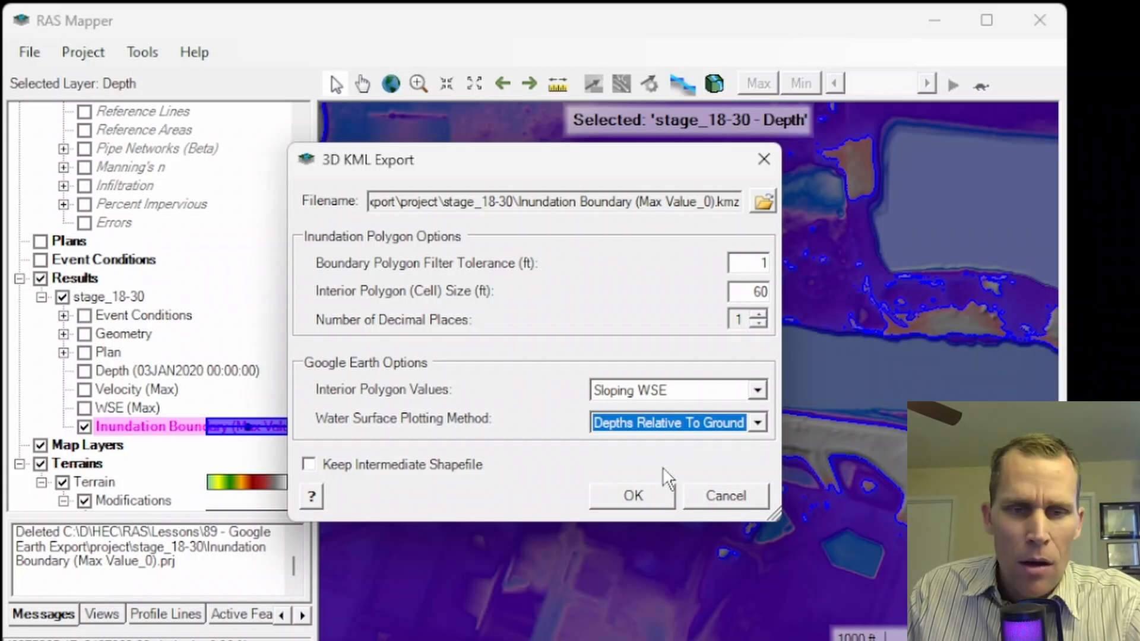
pyautogui.click(630, 495)
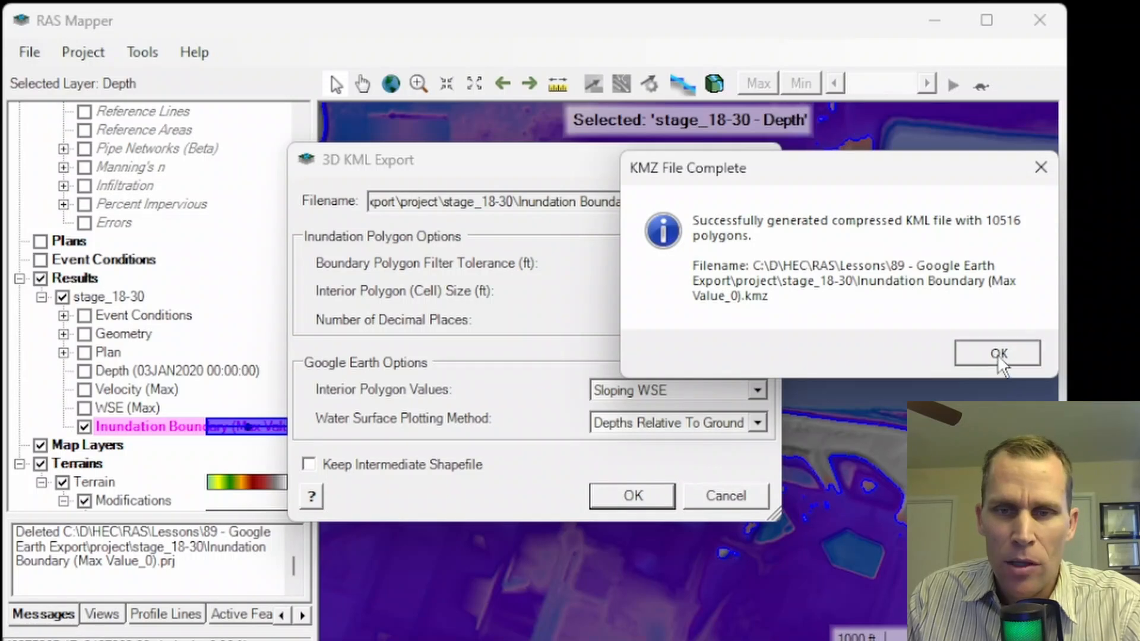
# Dismiss the KMZ complete message and import Inundation Boundary (Max Value_0).kmz into Google Earth Pro
pyautogui.click(997, 354)
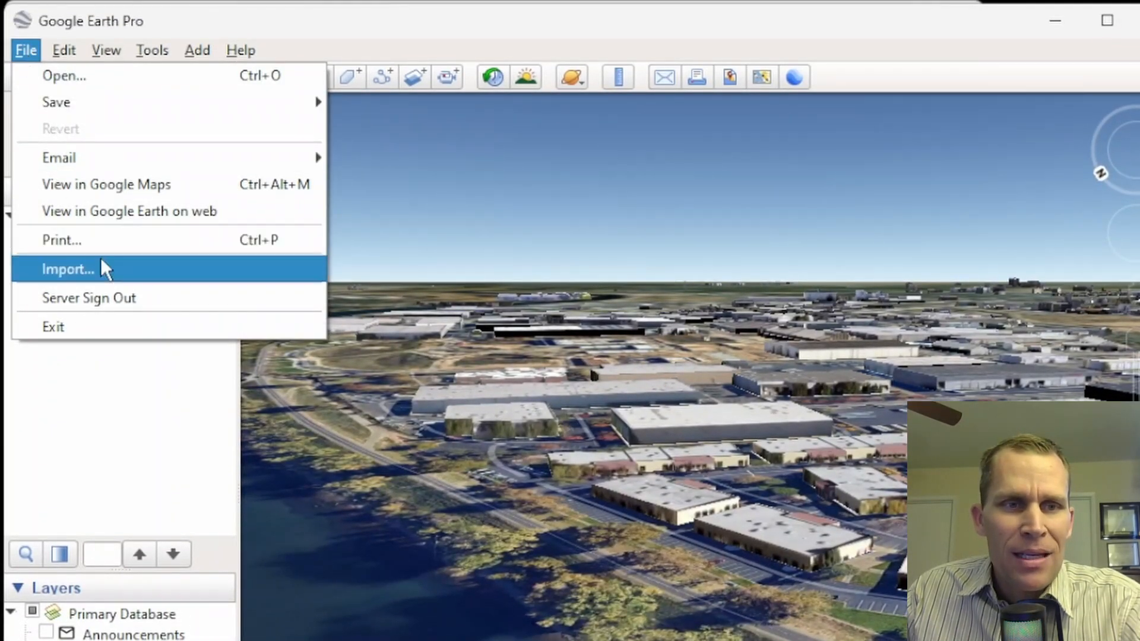
pyautogui.click(68, 269)
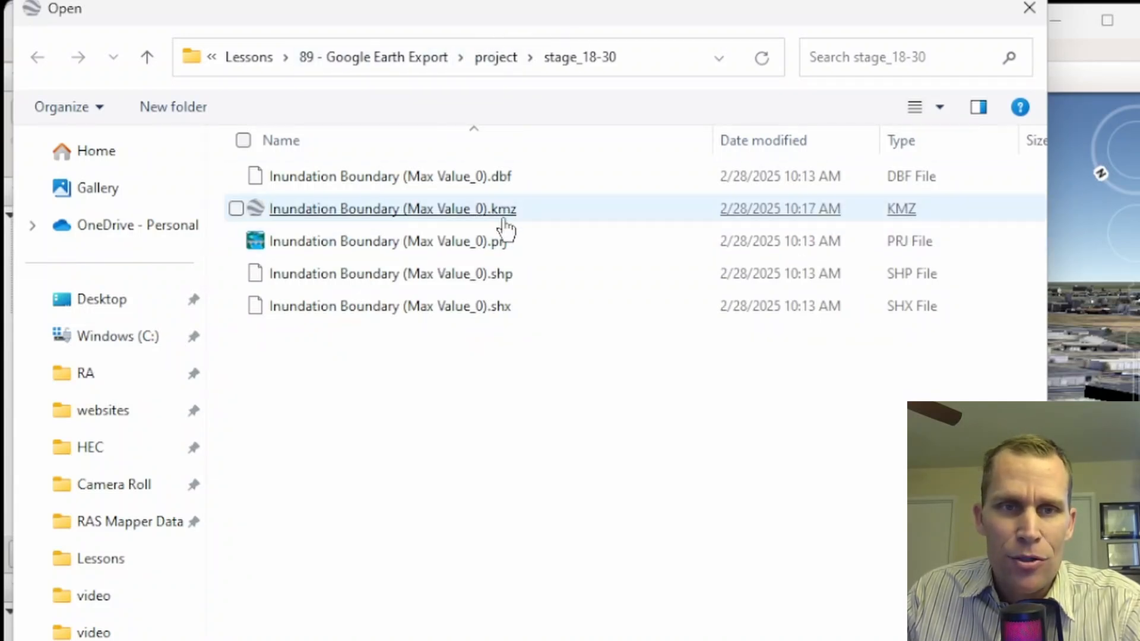
pyautogui.doubleClick(392, 209)
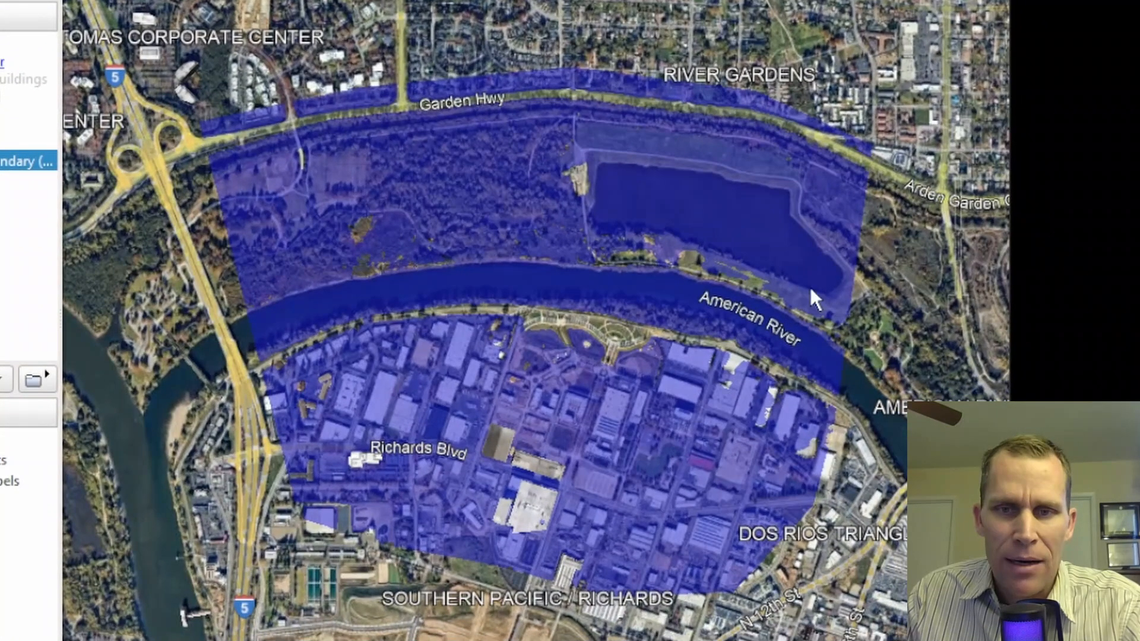
pyautogui.moveTo(294, 328)
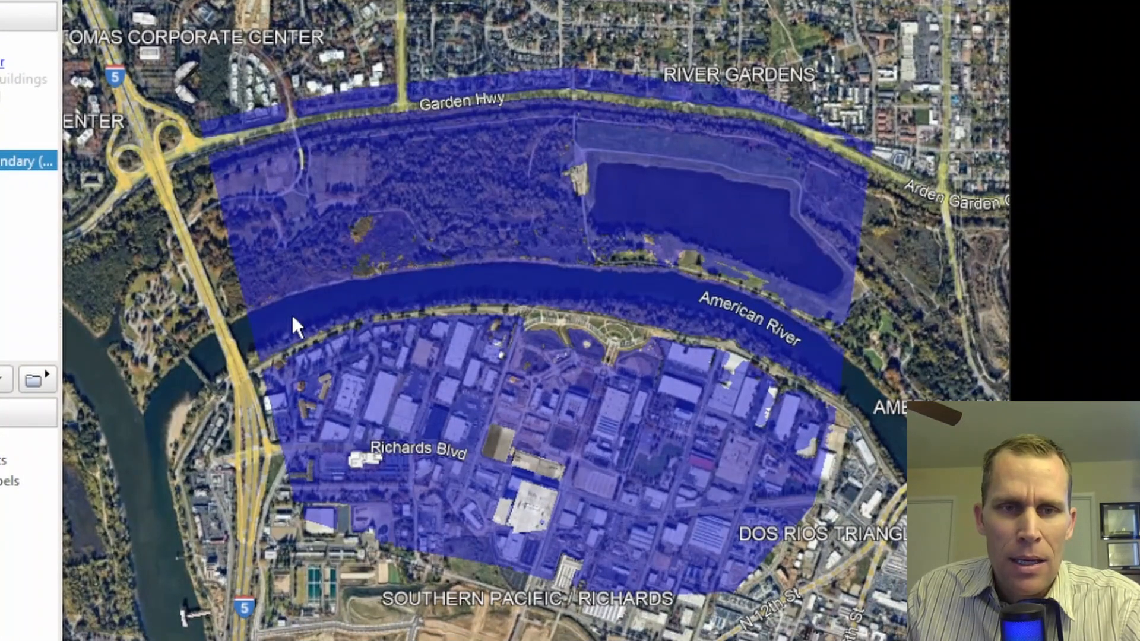
pyautogui.moveTo(339, 399)
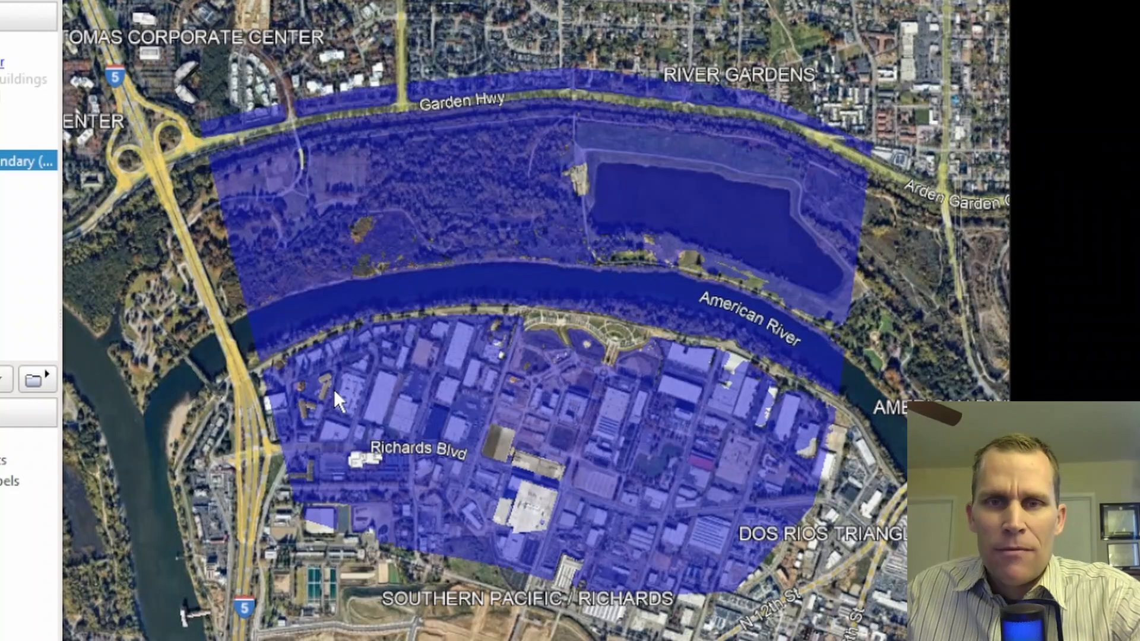
pyautogui.moveTo(367, 254)
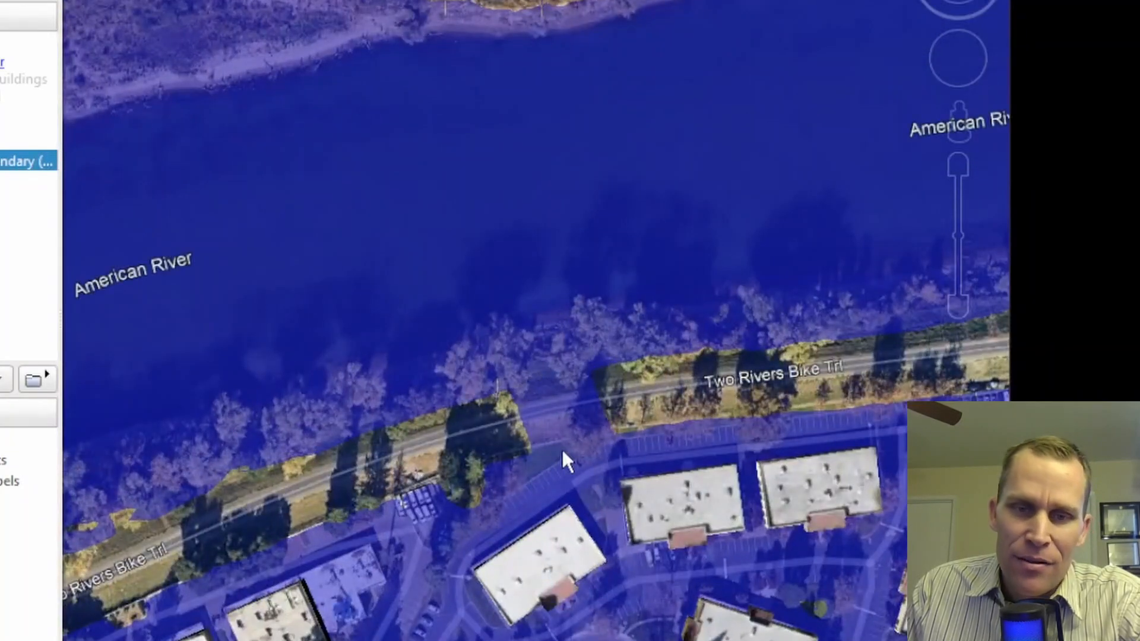
pyautogui.moveTo(510, 255)
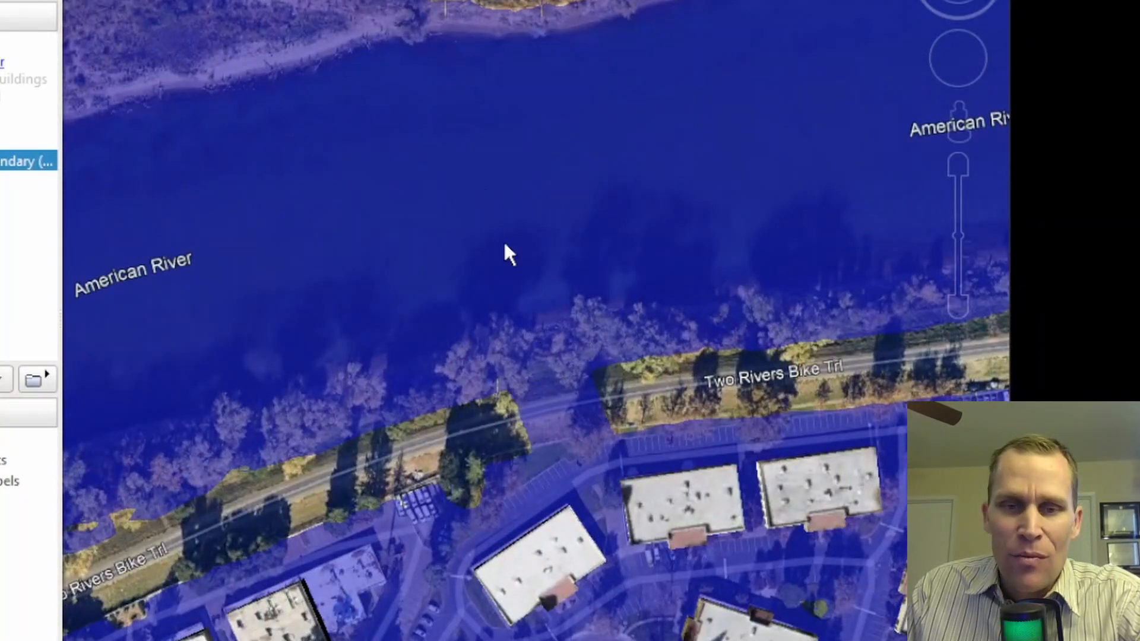
pyautogui.moveTo(607, 541)
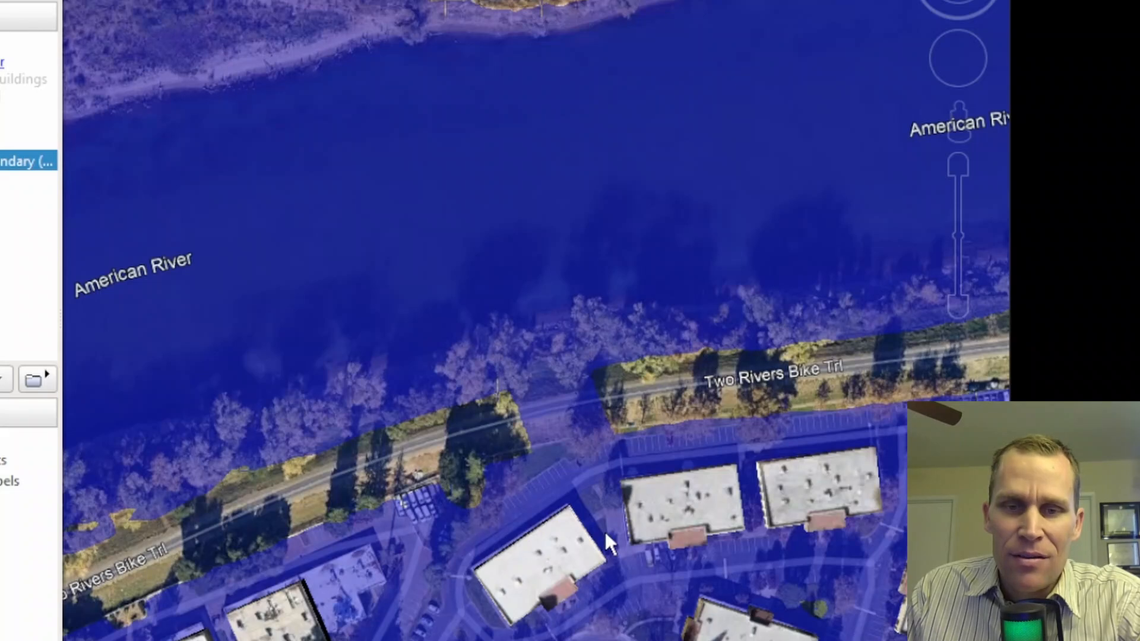
# Read flood values at a river point and beside the buildings (1.9 ft depth), selecting the WSE reading
pyautogui.click(608, 542)
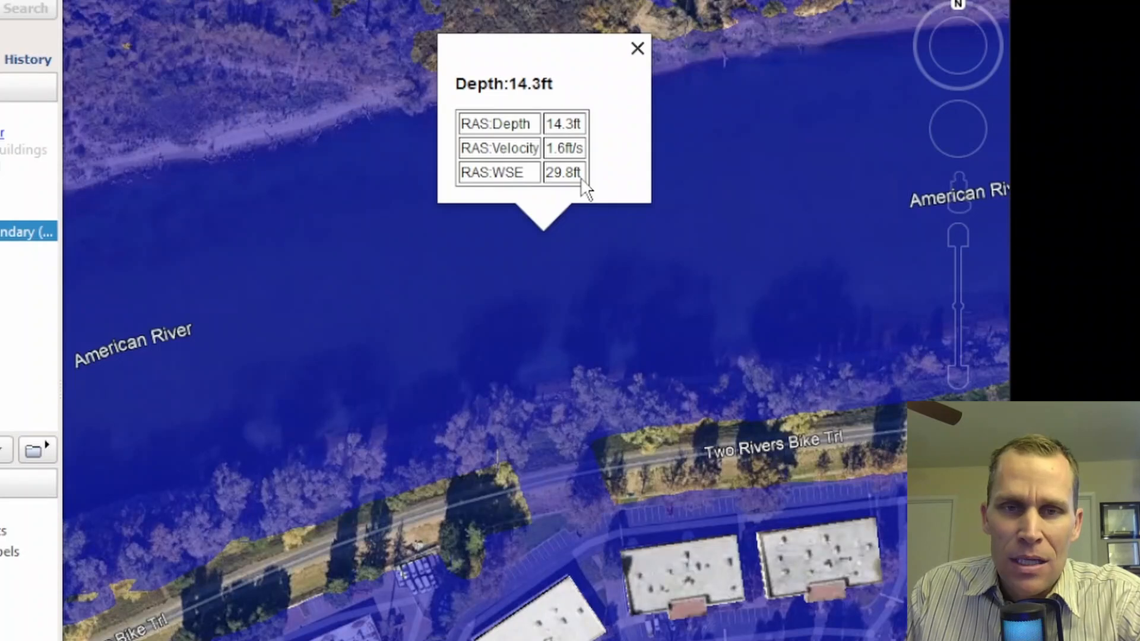
pyautogui.doubleClick(570, 122)
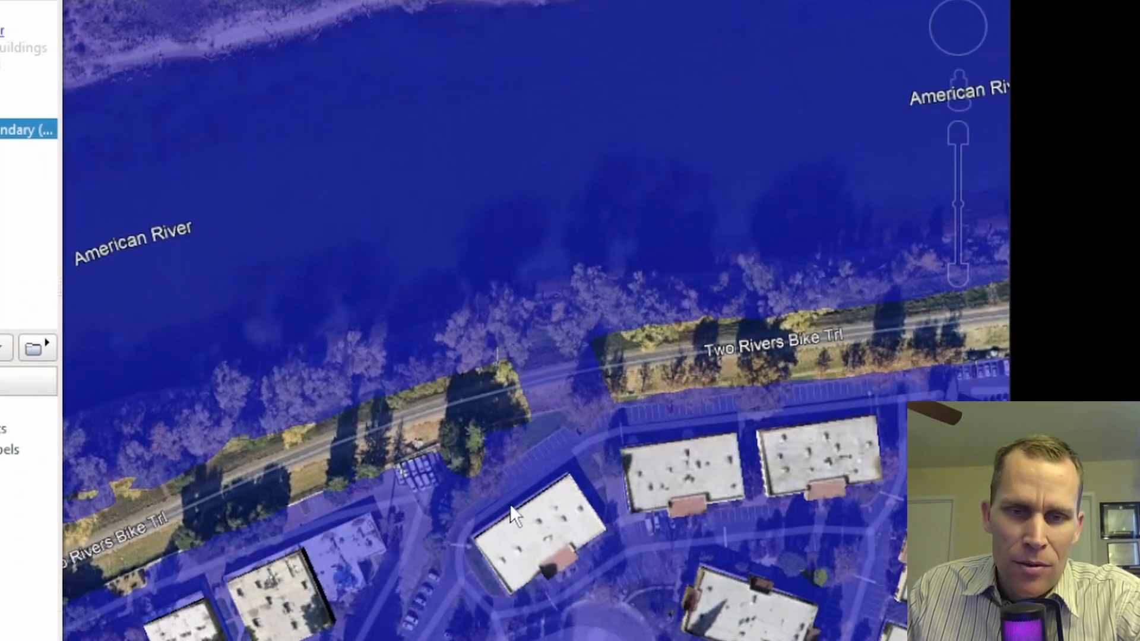
pyautogui.click(513, 513)
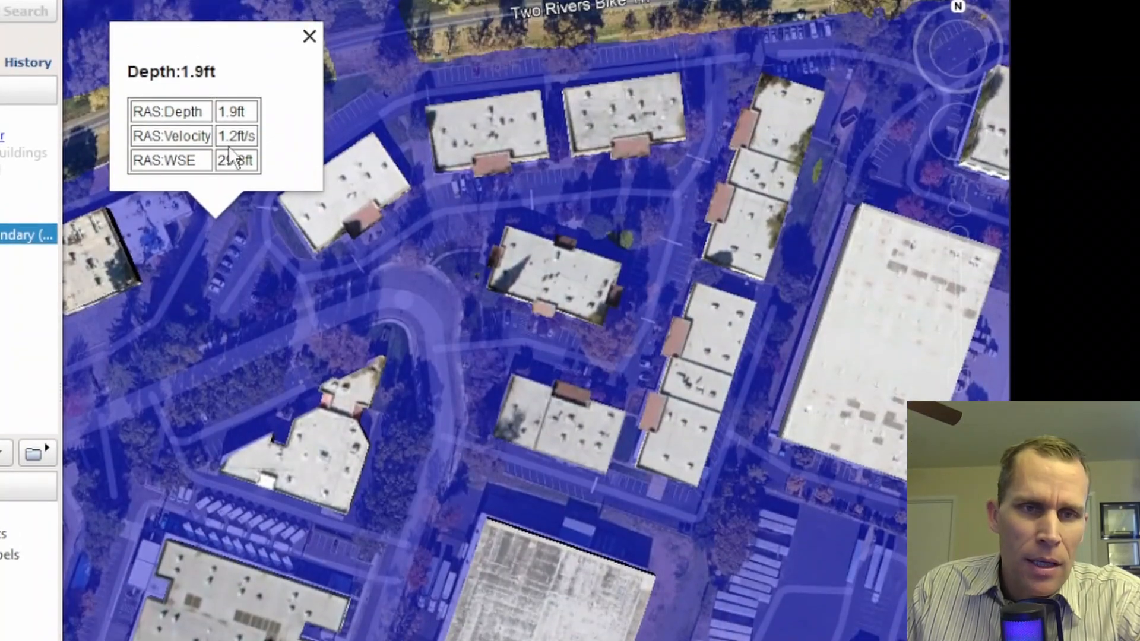
pyautogui.click(309, 35)
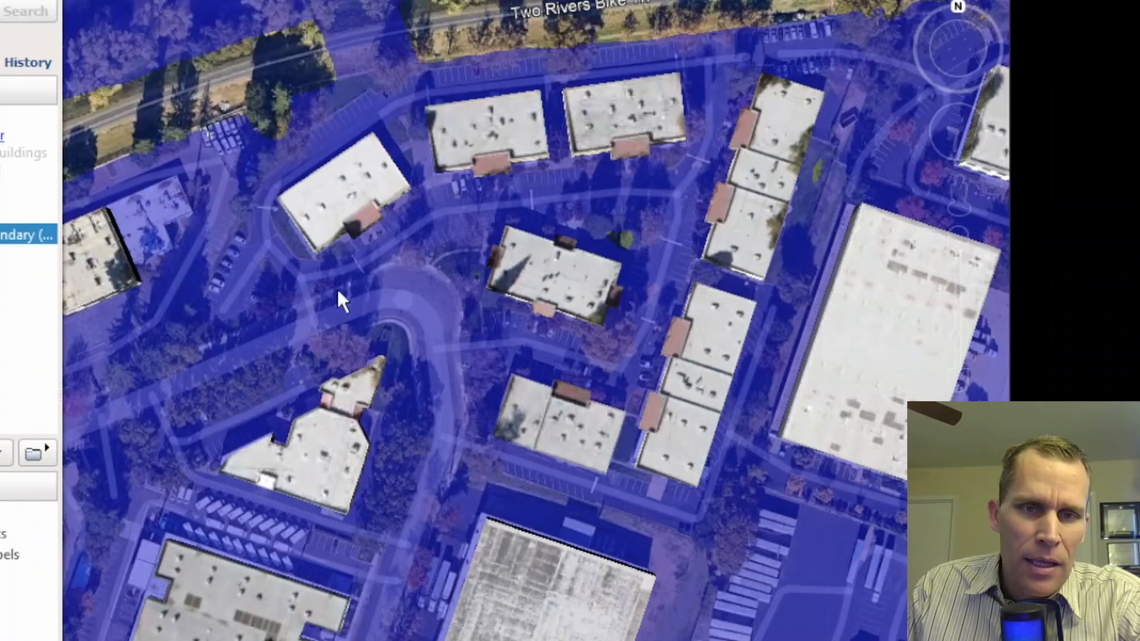
# Read the 3.3 ft depth and 29.8 ft water surface at the curved drive near the offices
pyautogui.click(342, 302)
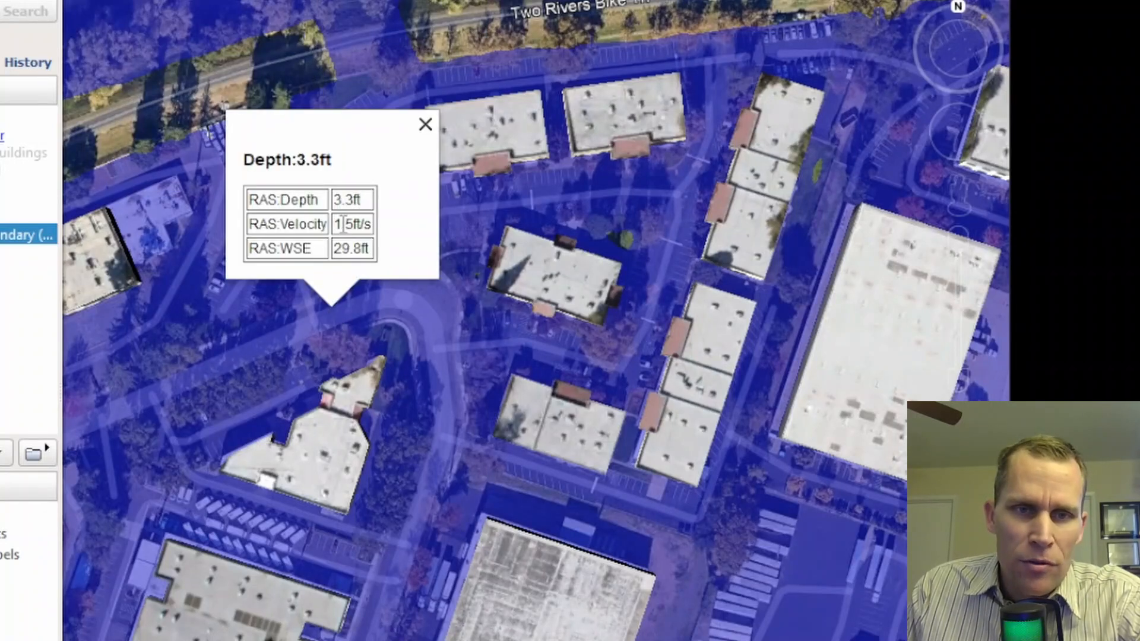
pyautogui.doubleClick(352, 248)
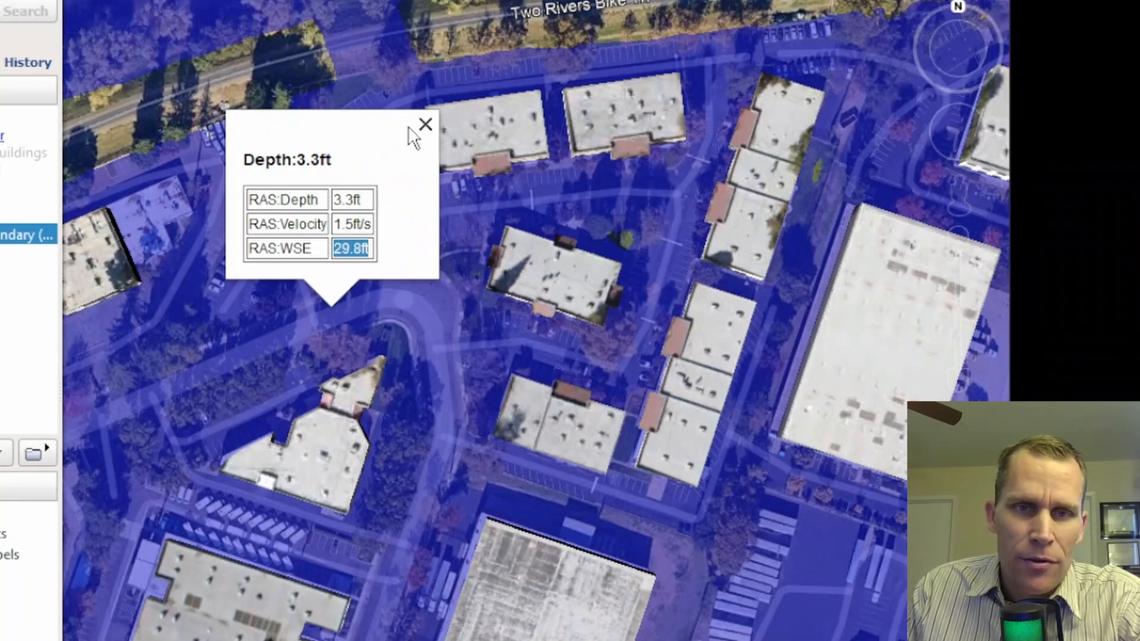
pyautogui.click(427, 123)
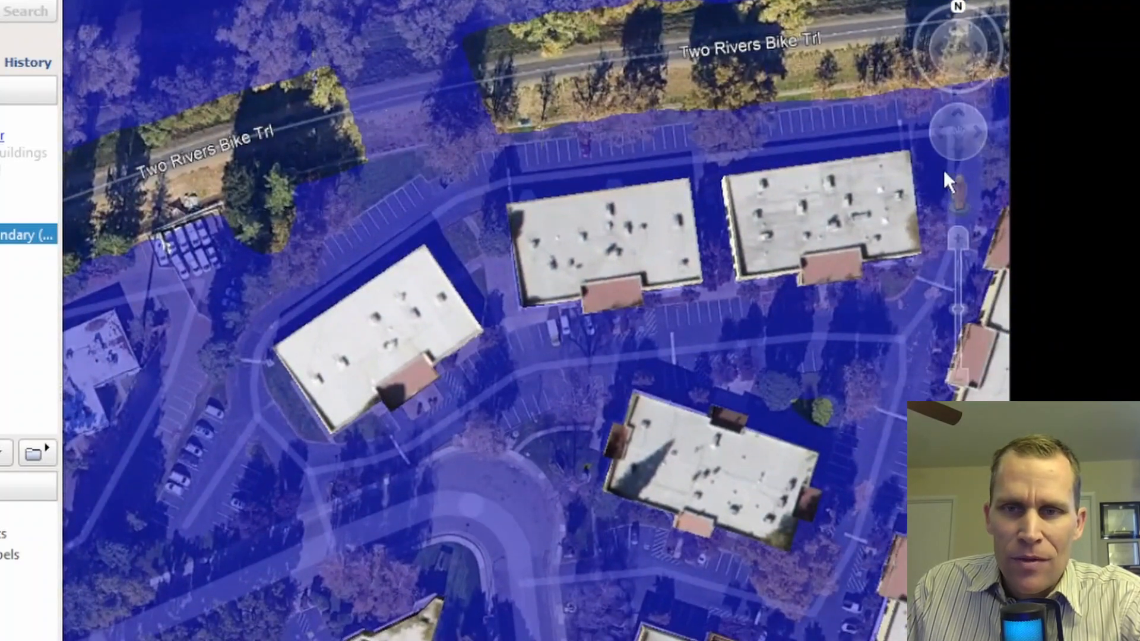
pyautogui.moveTo(958, 196)
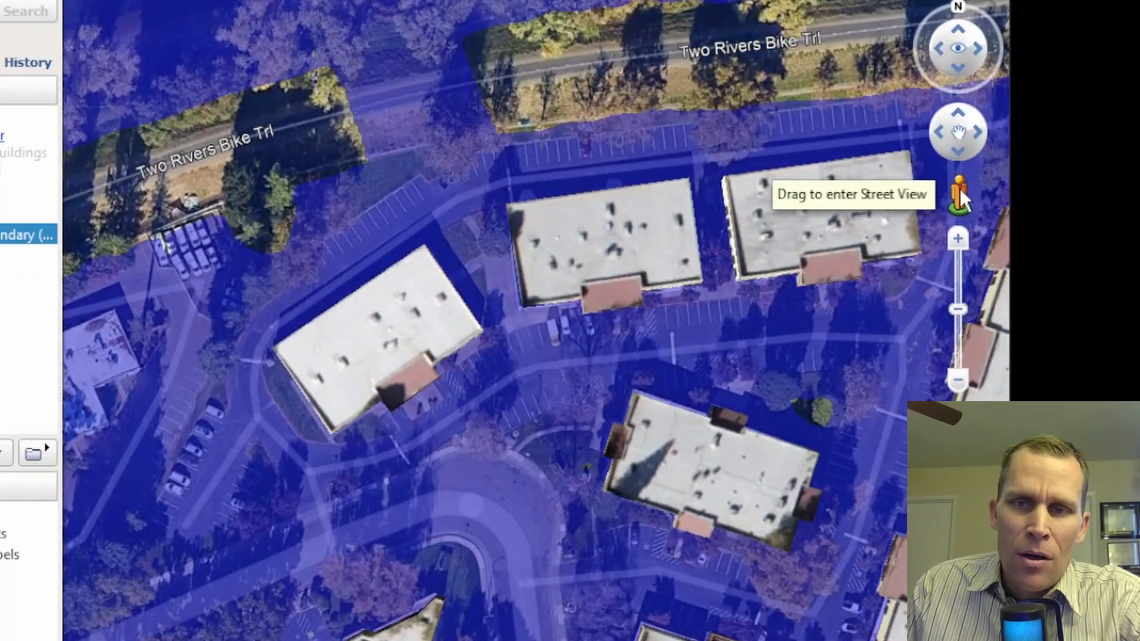
# Drop the Street View pegman on the cul-de-sac road to view the flood overlay from ground level
pyautogui.moveTo(960, 181); pyautogui.dragTo(483, 462)
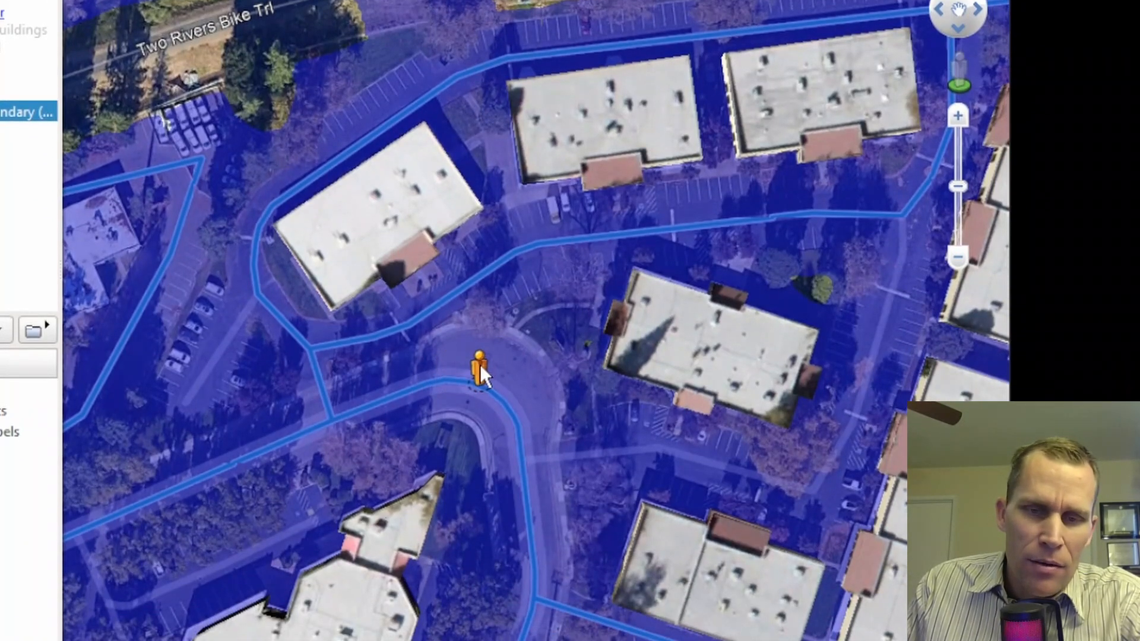
pyautogui.click(480, 362)
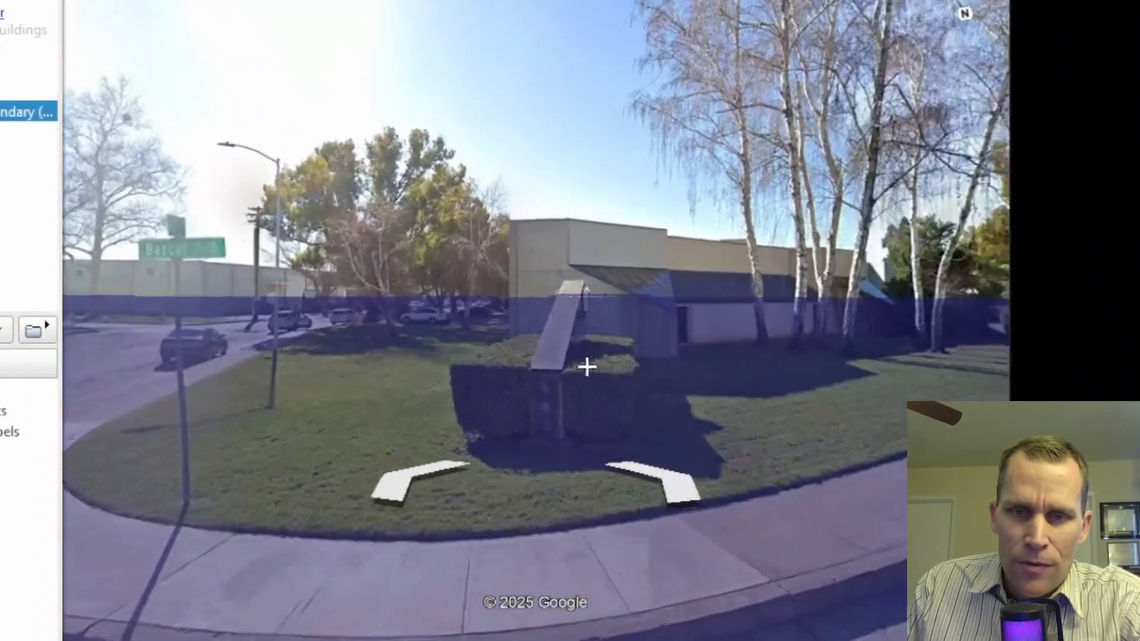
pyautogui.click(587, 366)
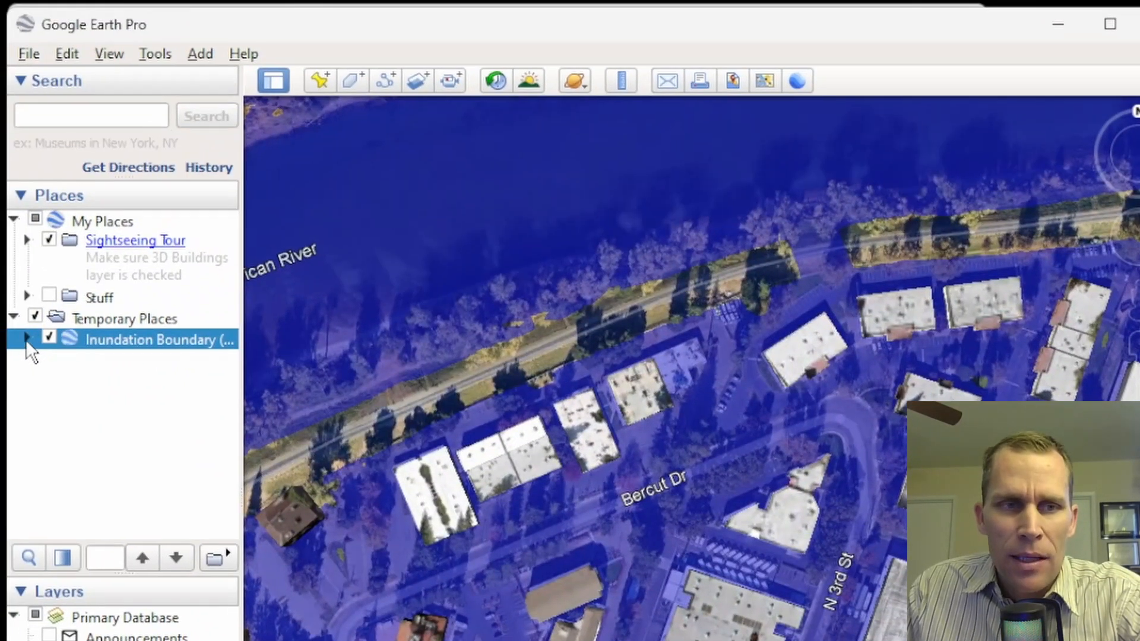
# Expand the boundary's placemark list and show 14.3, 8.2 and 5.7 ft depth polygon readouts
pyautogui.click(26, 340)
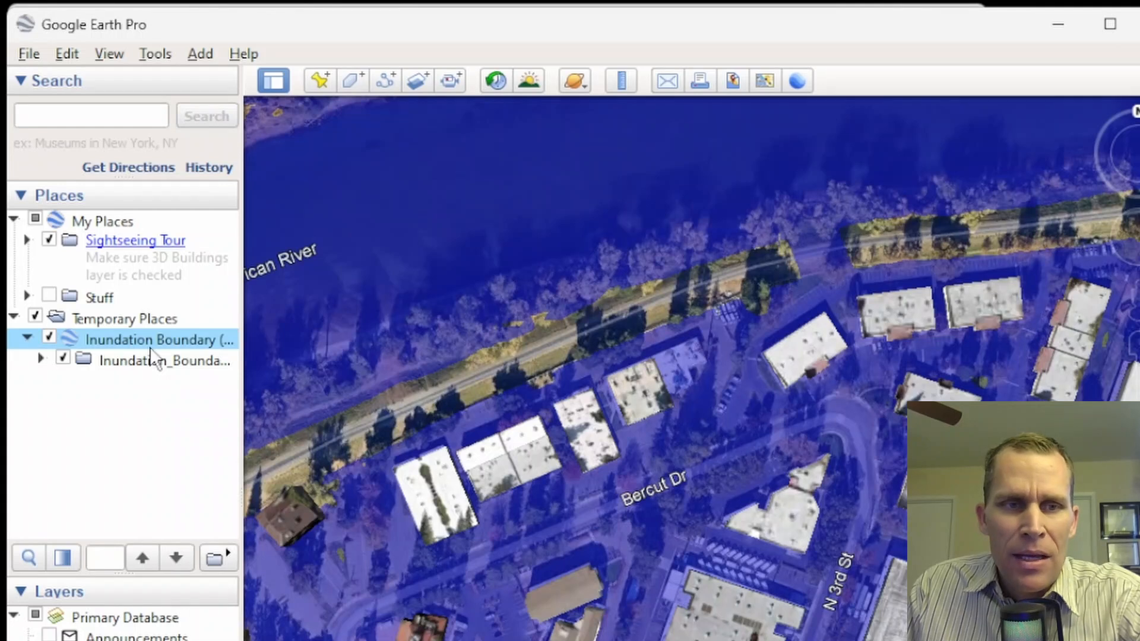
pyautogui.click(41, 358)
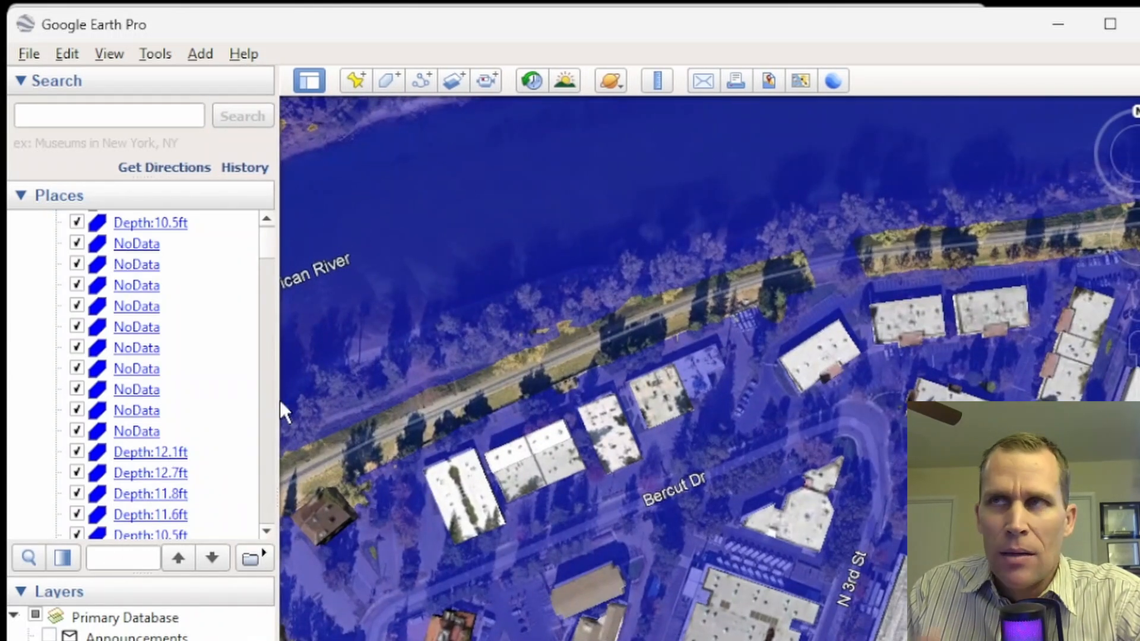
pyautogui.moveTo(293, 242)
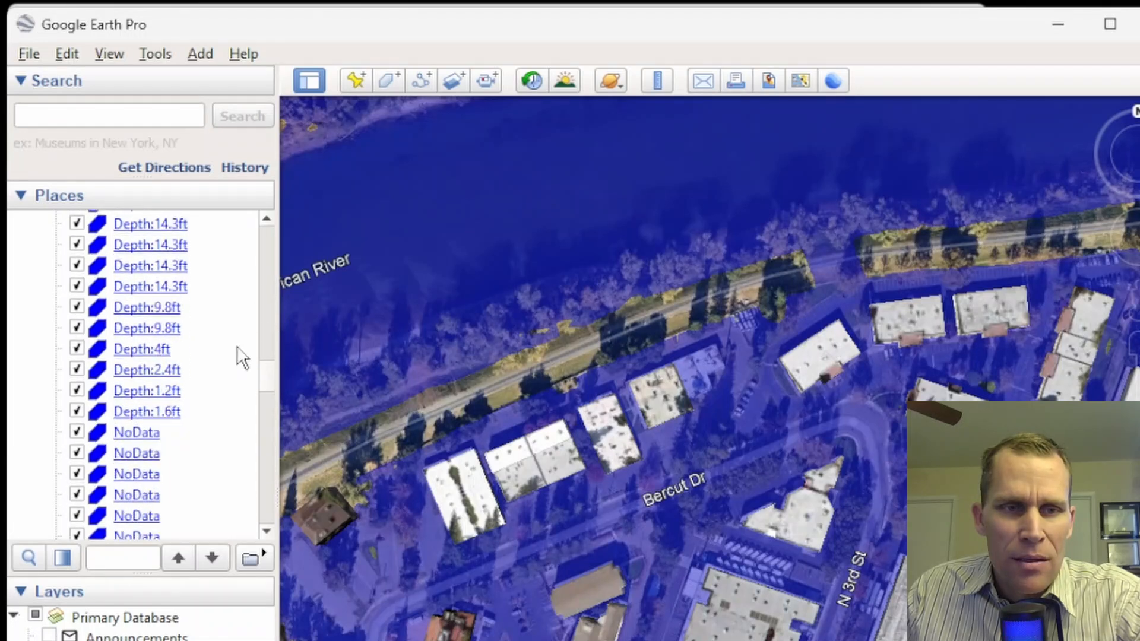
pyautogui.scroll(-3)
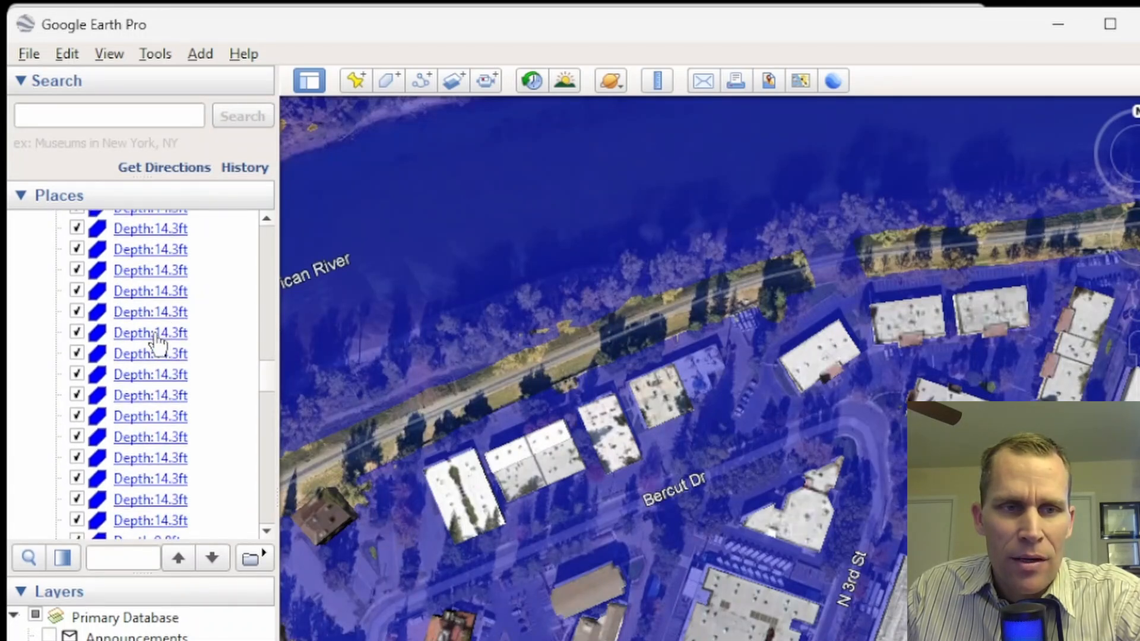
pyautogui.click(150, 332)
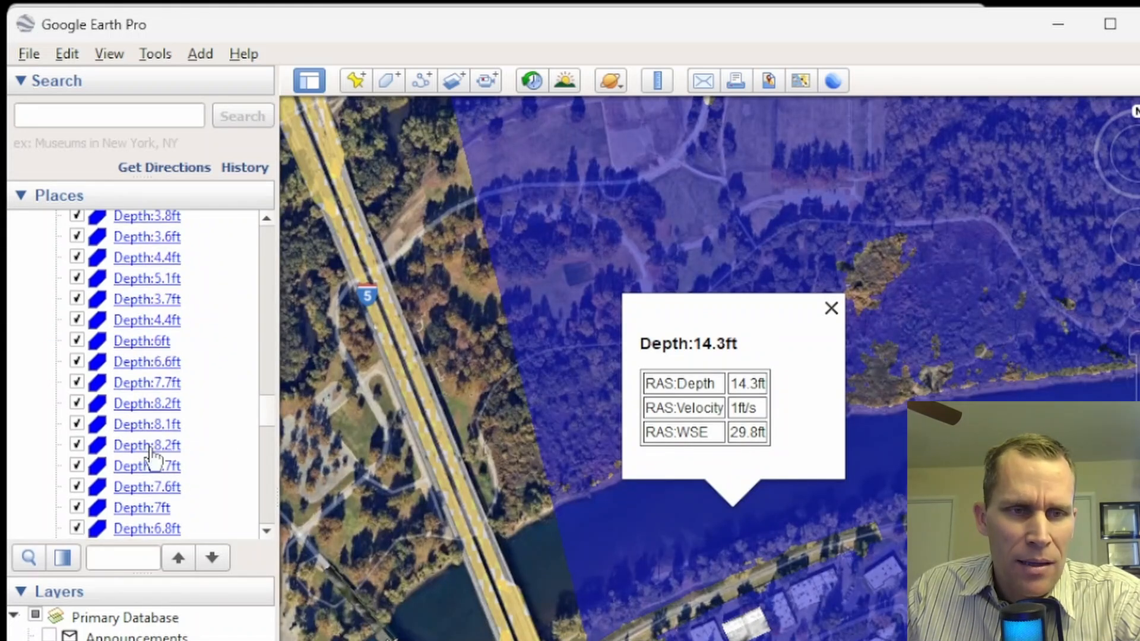
pyautogui.click(147, 445)
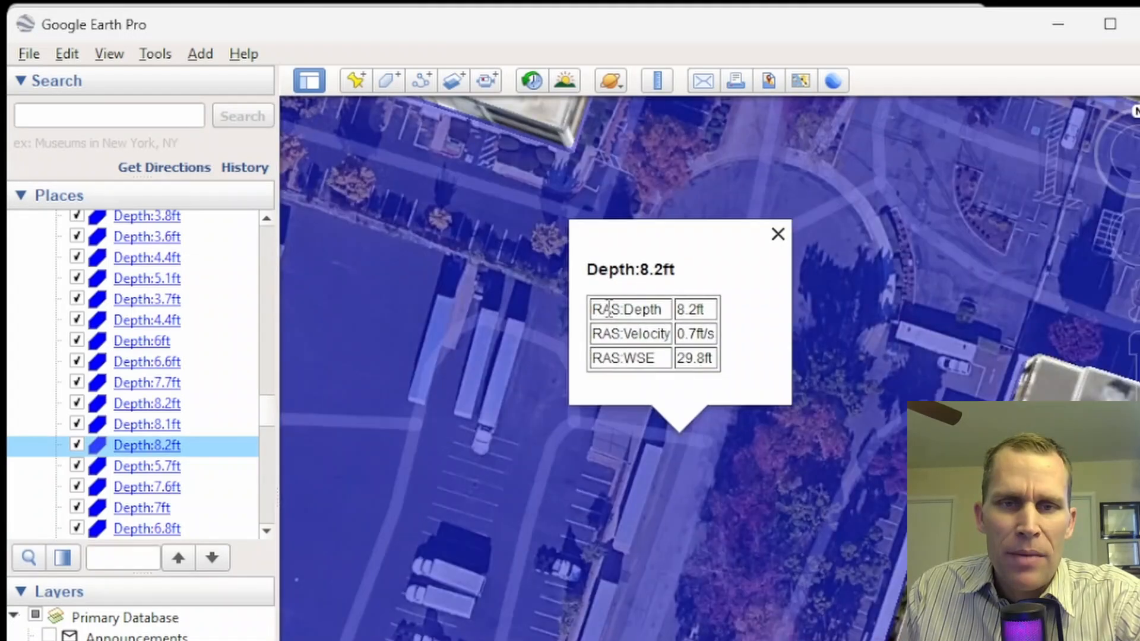
pyautogui.moveTo(768, 323)
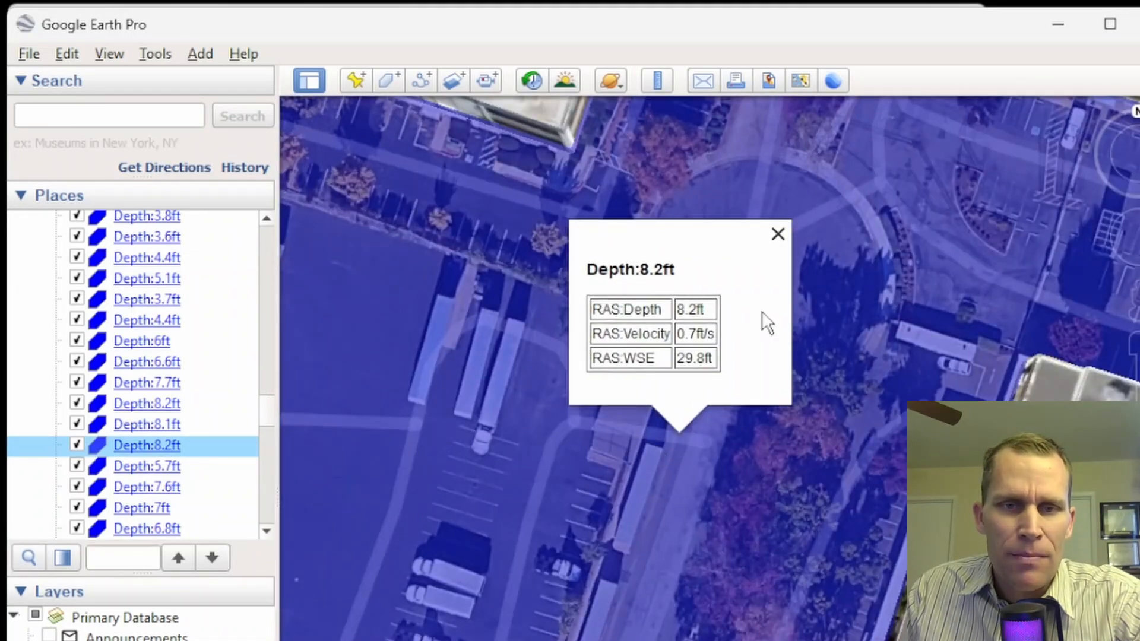
pyautogui.moveTo(470, 433)
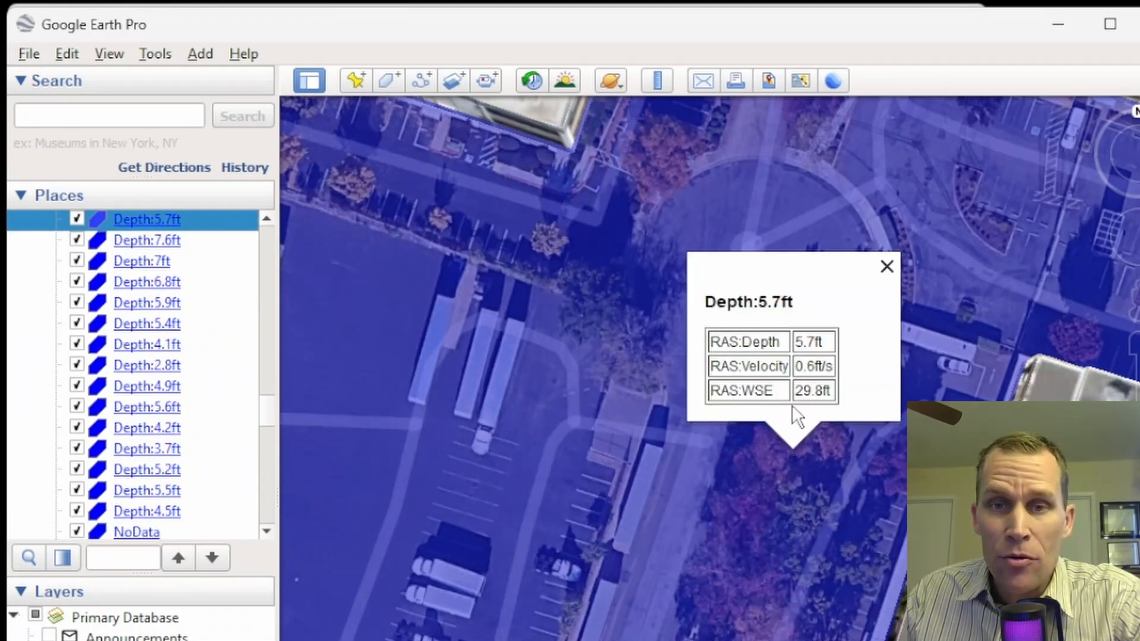
pyautogui.click(886, 266)
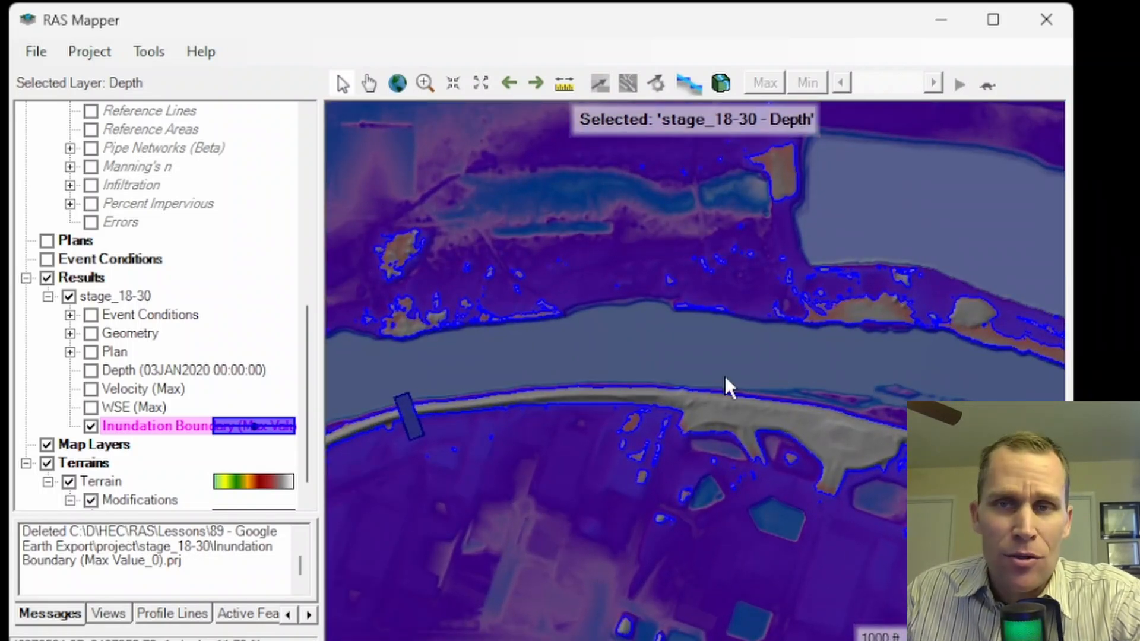
# From stage_18-30, start a new Inundation Boundary results map layer and cancel it without adding
pyautogui.click(119, 296)
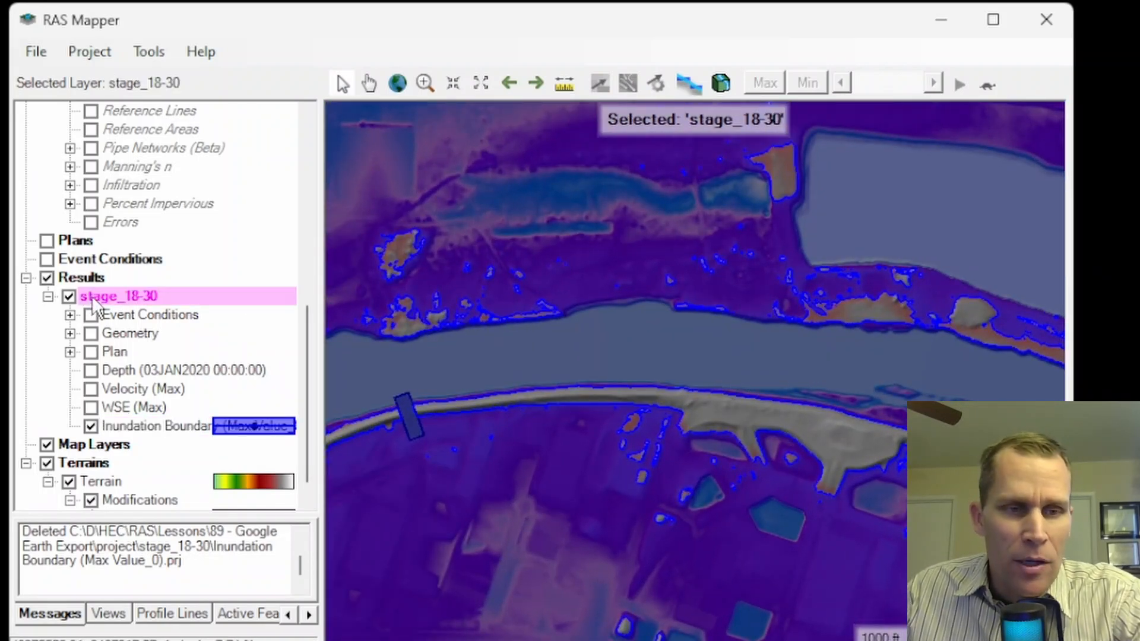
pyautogui.rightClick(118, 296)
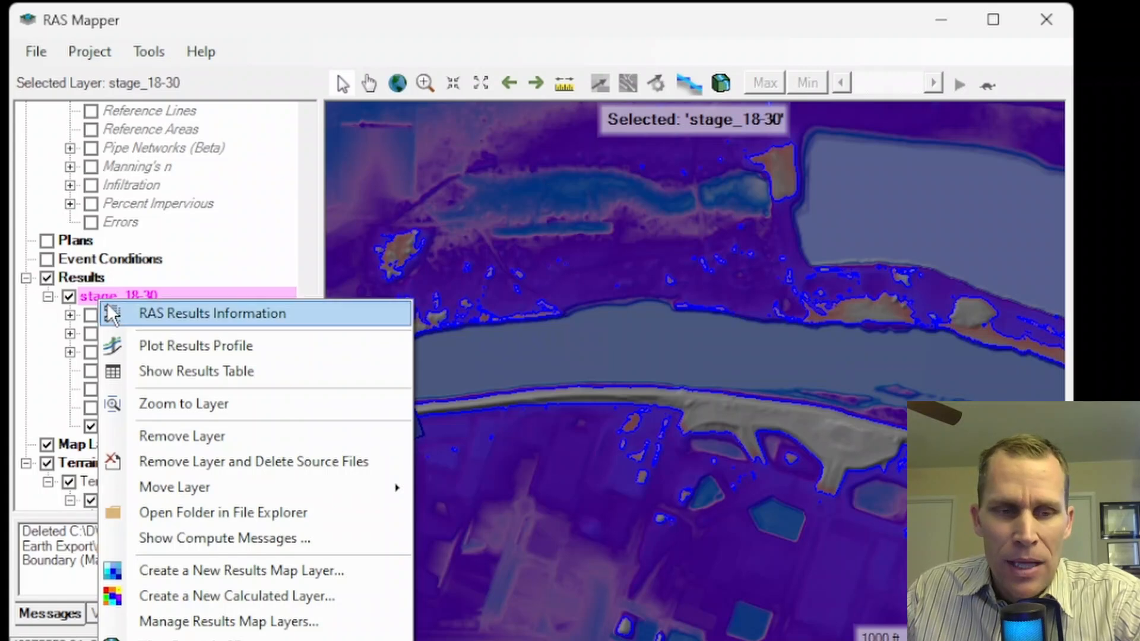
pyautogui.moveTo(261, 570)
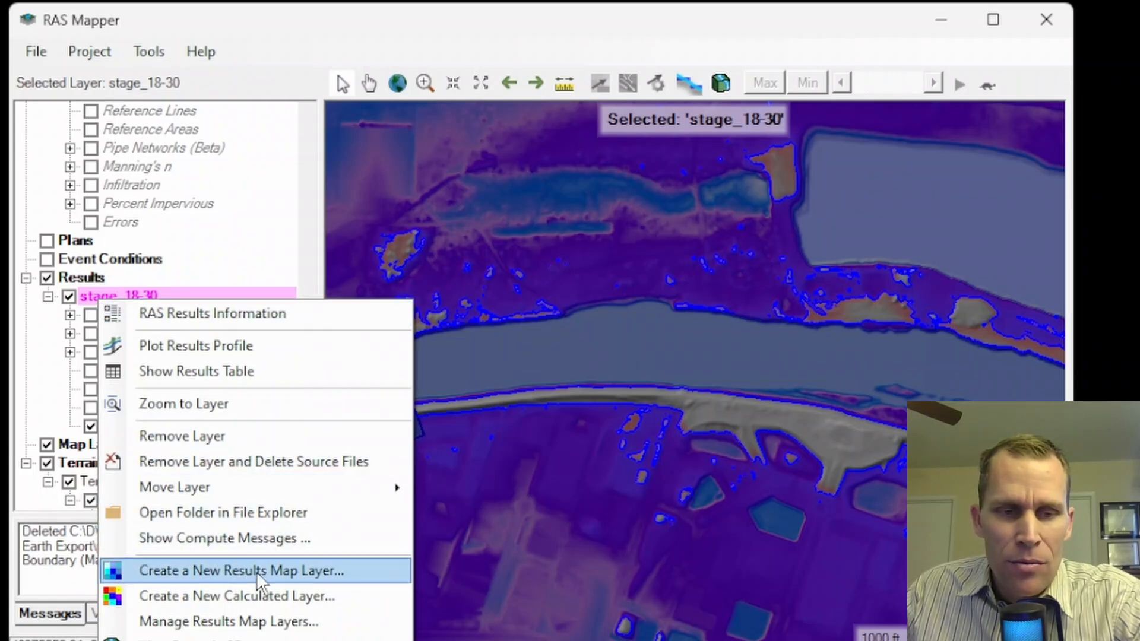
pyautogui.click(241, 570)
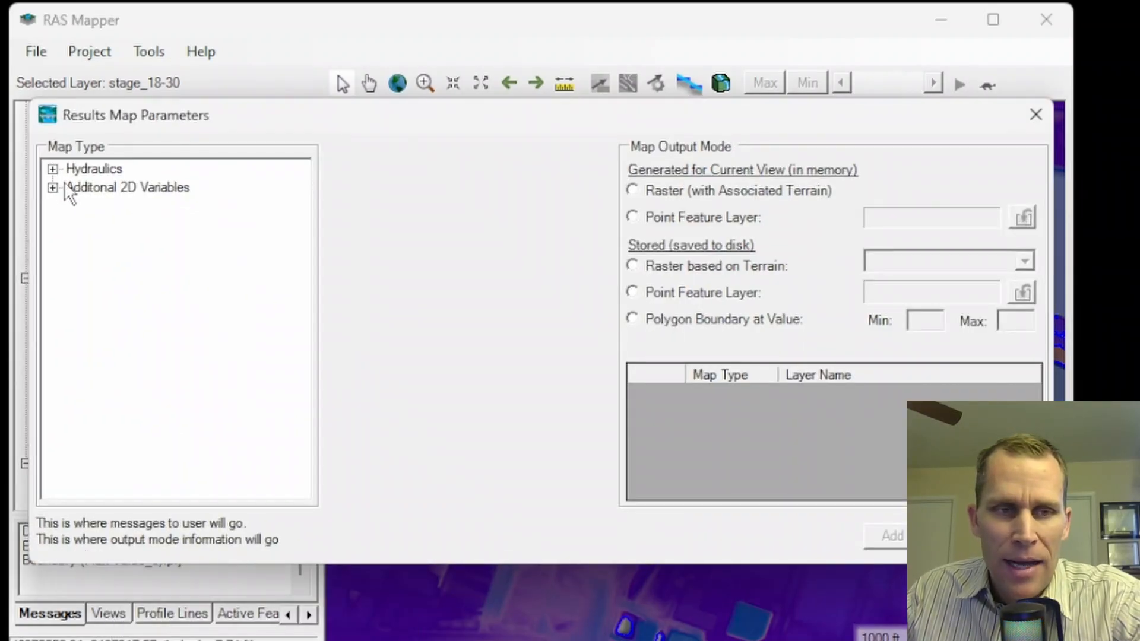
pyautogui.click(52, 169)
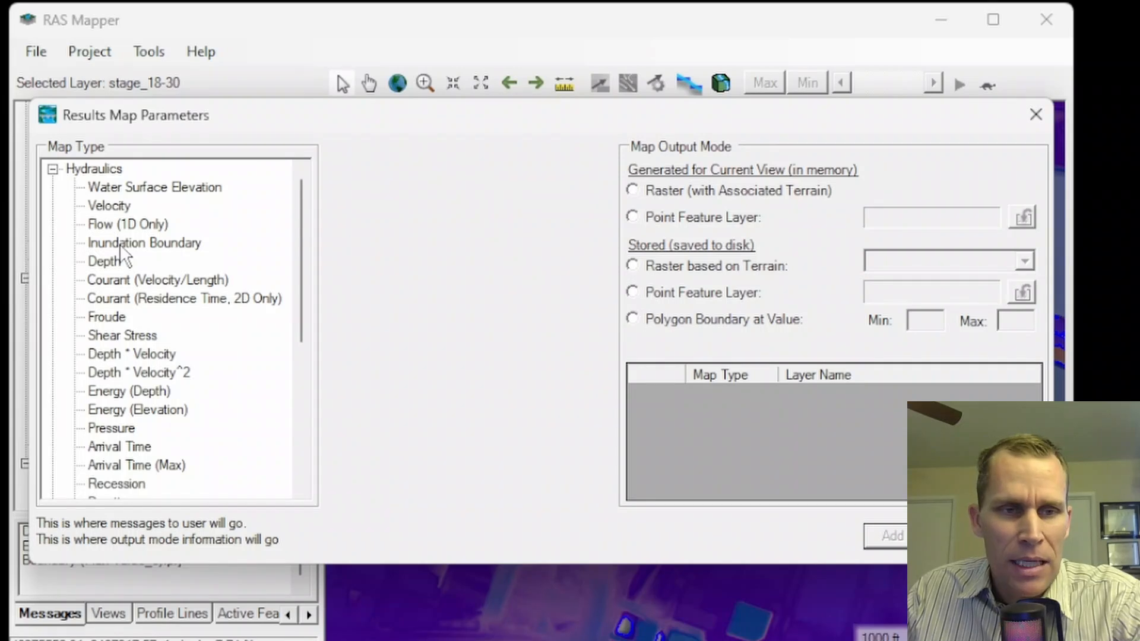
pyautogui.click(144, 242)
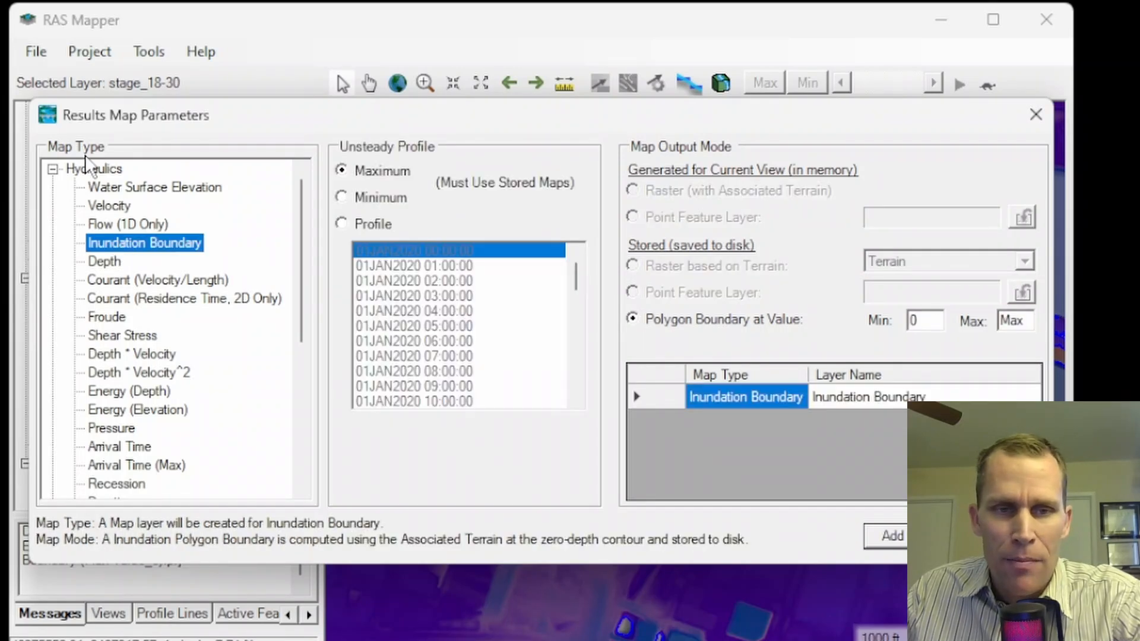
pyautogui.click(341, 224)
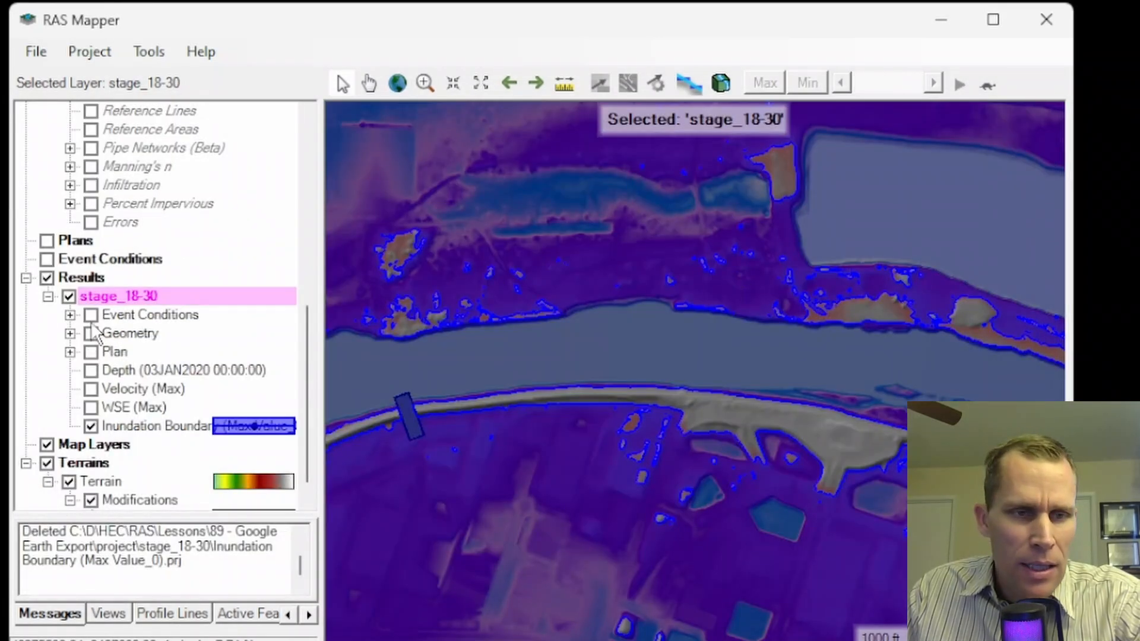
# Turn on the Depth layer and animate the results to the 02JAN2020 03:00:00 time step
pyautogui.click(91, 426)
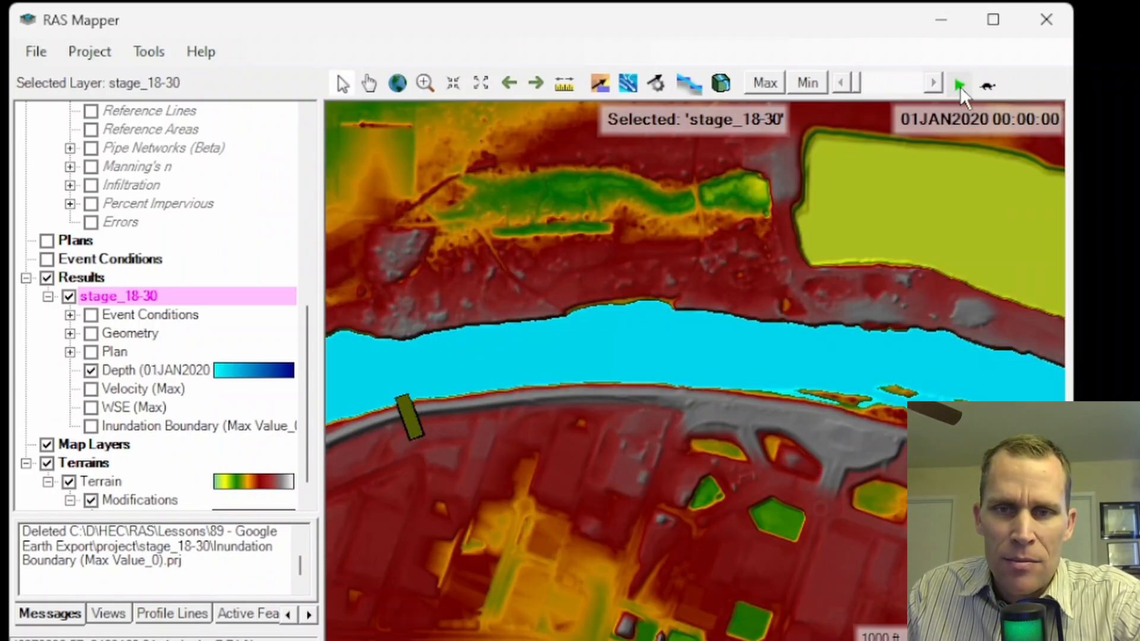
pyautogui.click(959, 83)
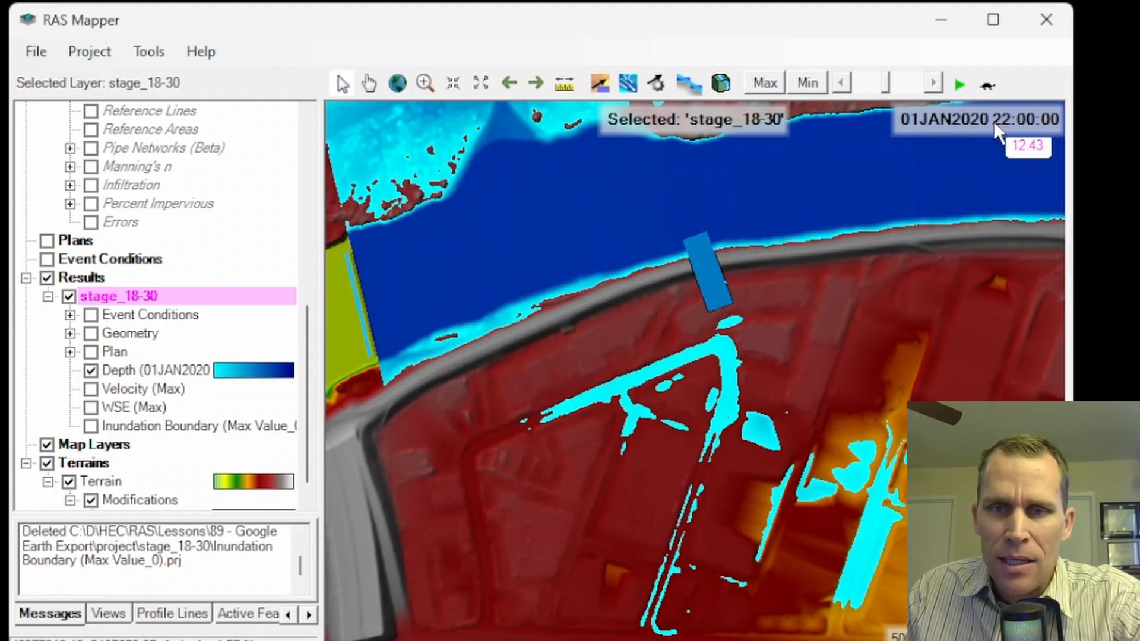
pyautogui.click(933, 83)
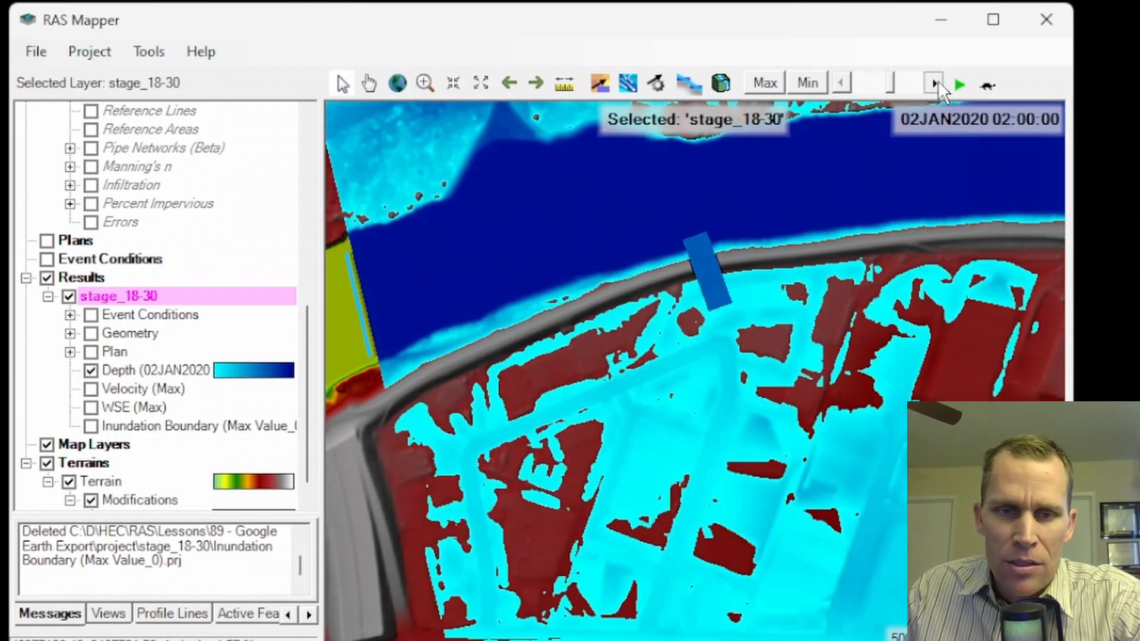
pyautogui.click(933, 83)
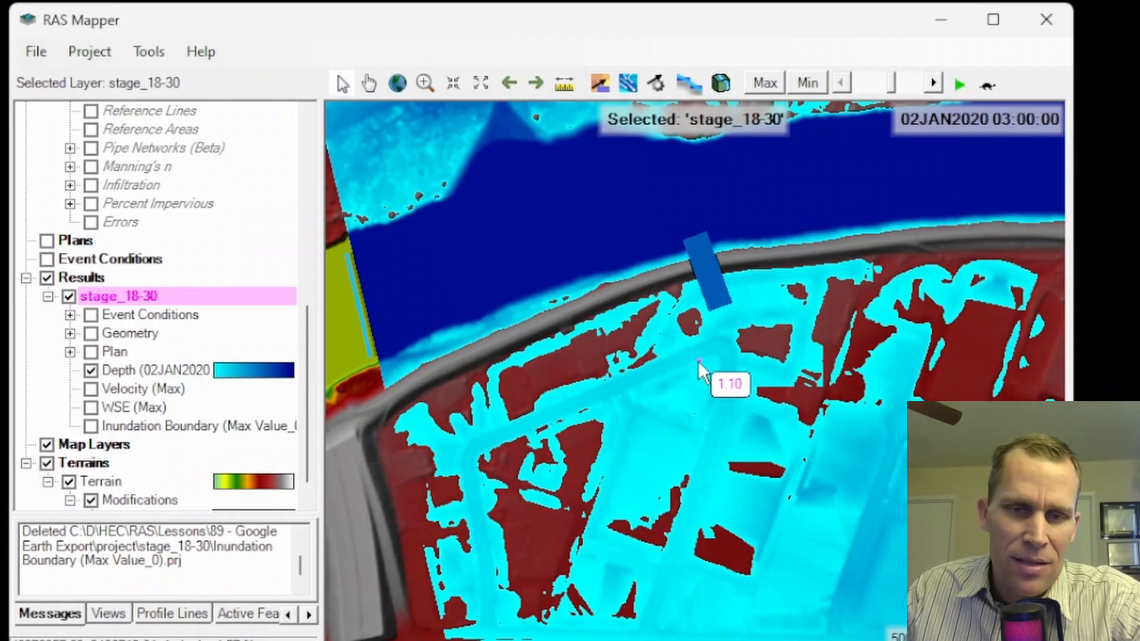
pyautogui.moveTo(782, 415)
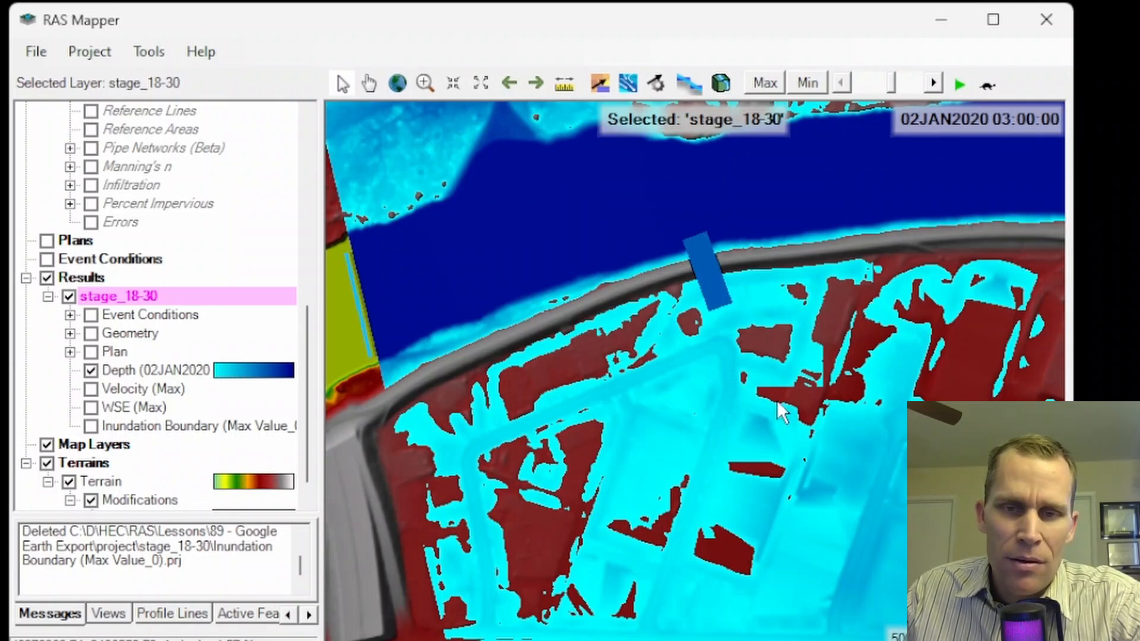
pyautogui.moveTo(789, 404)
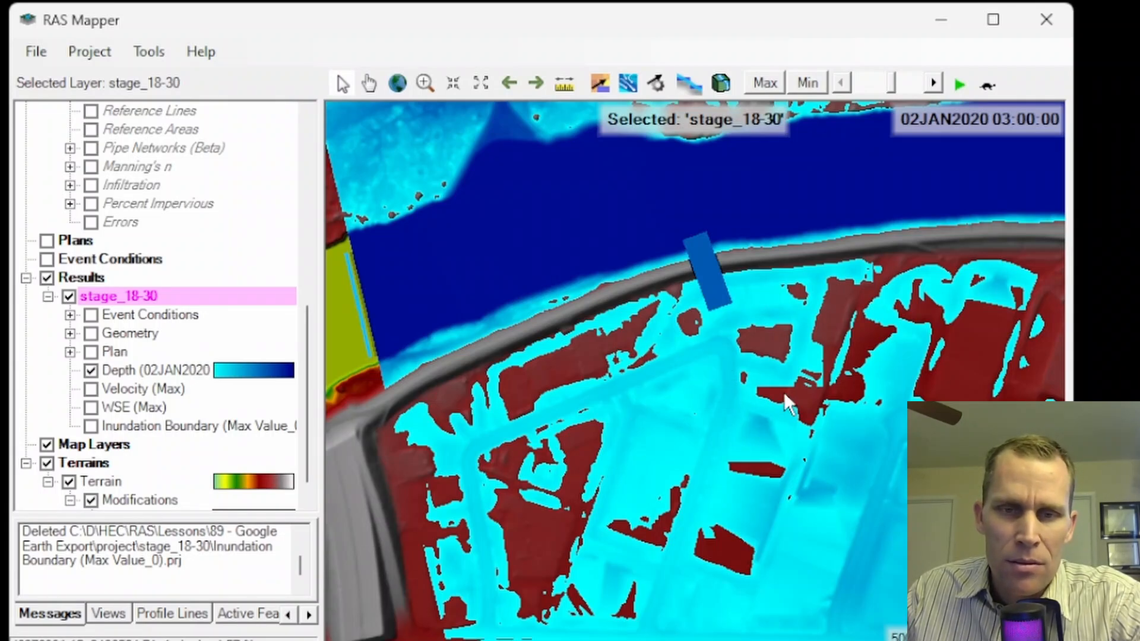
pyautogui.moveTo(342, 309)
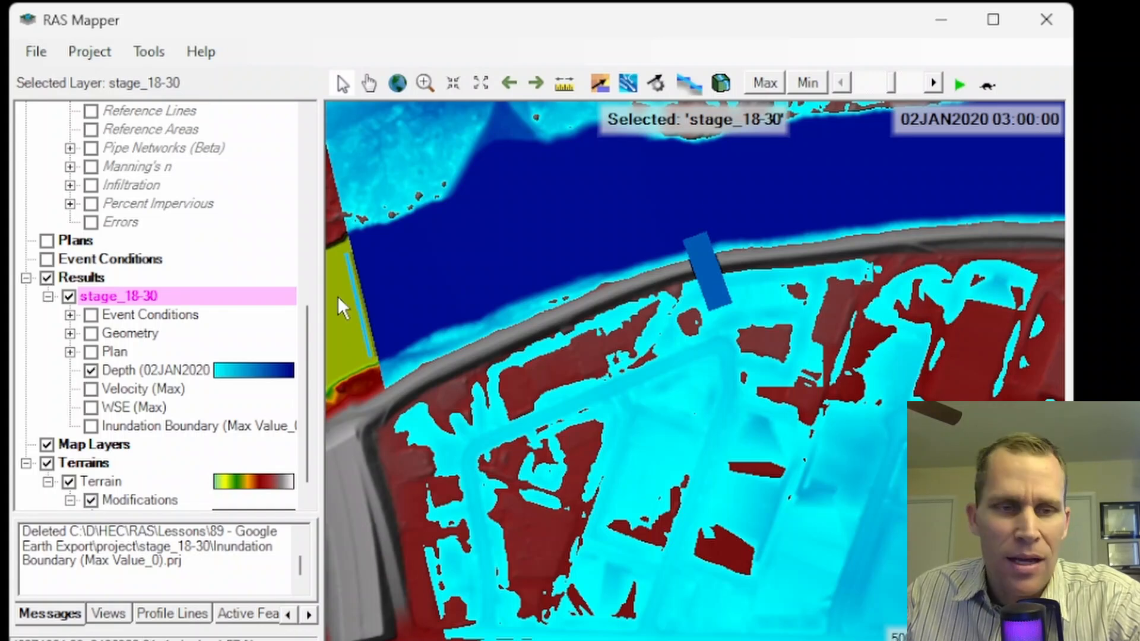
# Add a stage_18-30 Inundation Boundary map layer for the single 02JAN2020 03:00:00 profile
pyautogui.rightClick(119, 295)
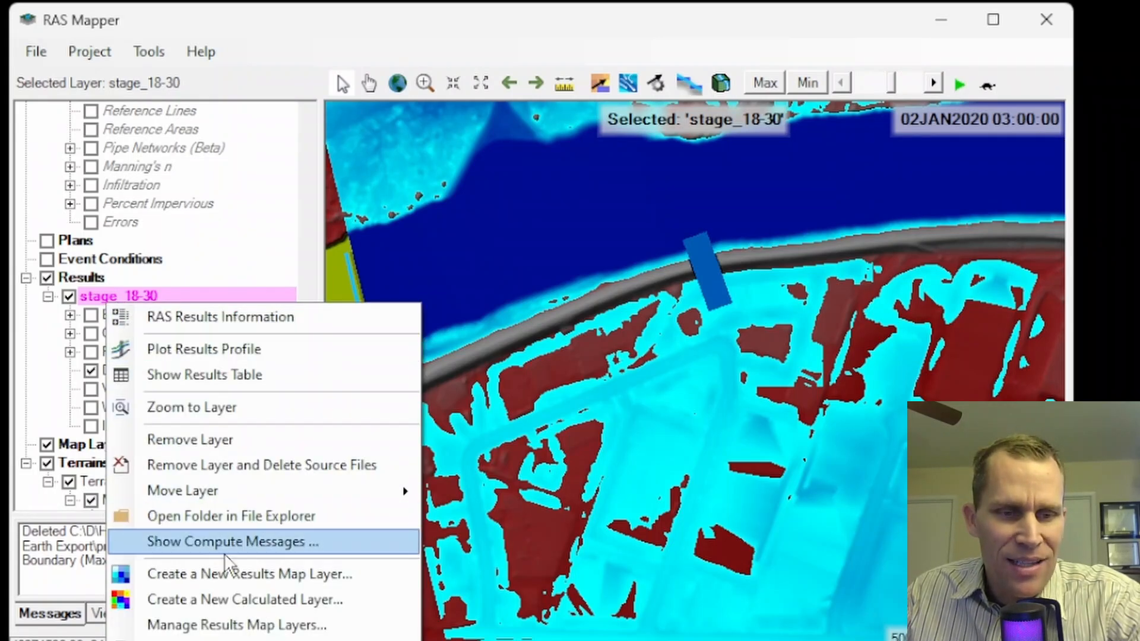
pyautogui.click(250, 573)
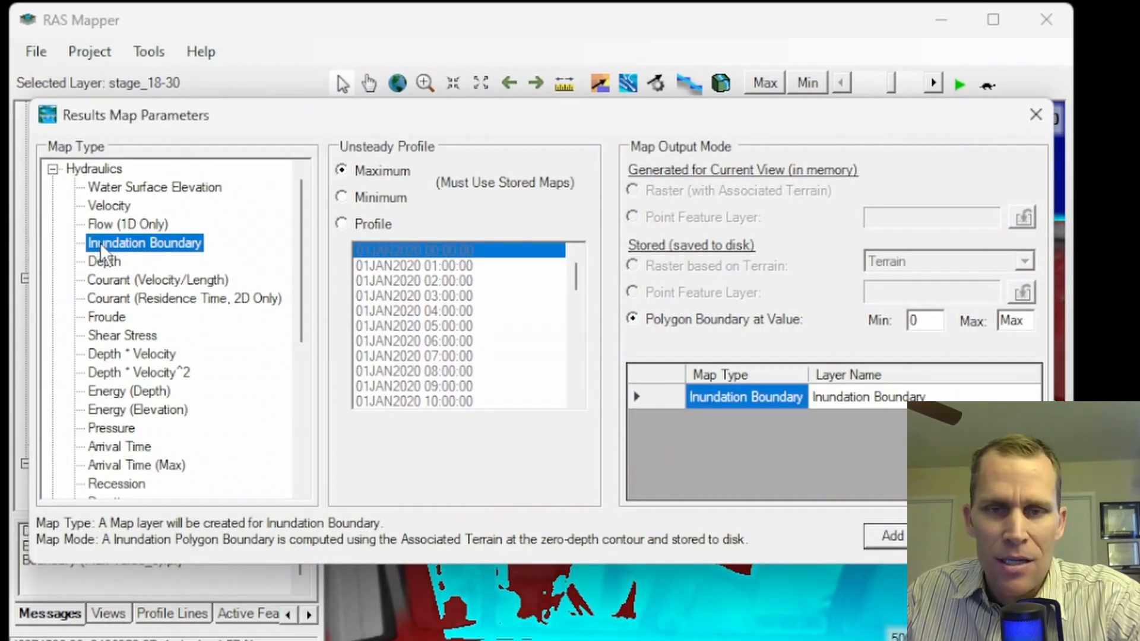
pyautogui.click(342, 224)
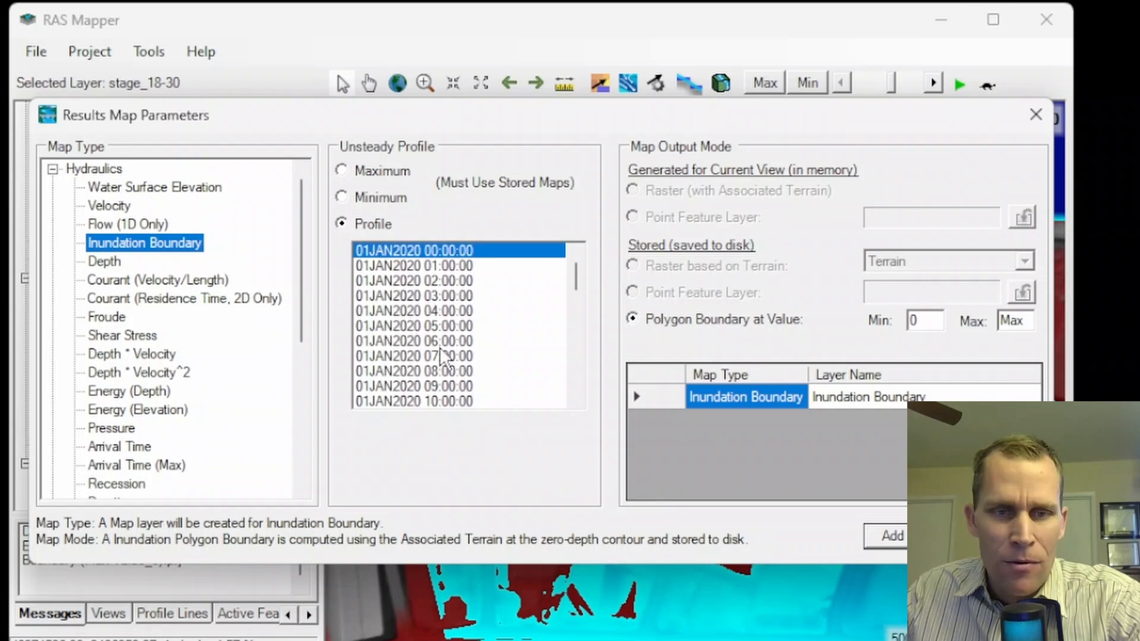
pyautogui.scroll(-3)
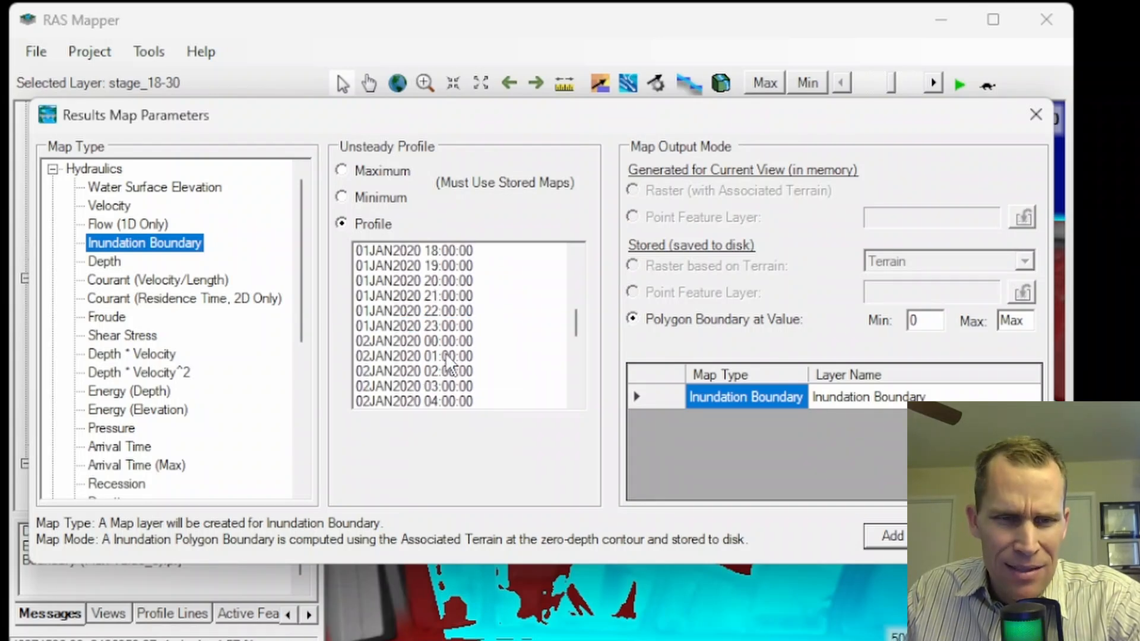
pyautogui.click(413, 386)
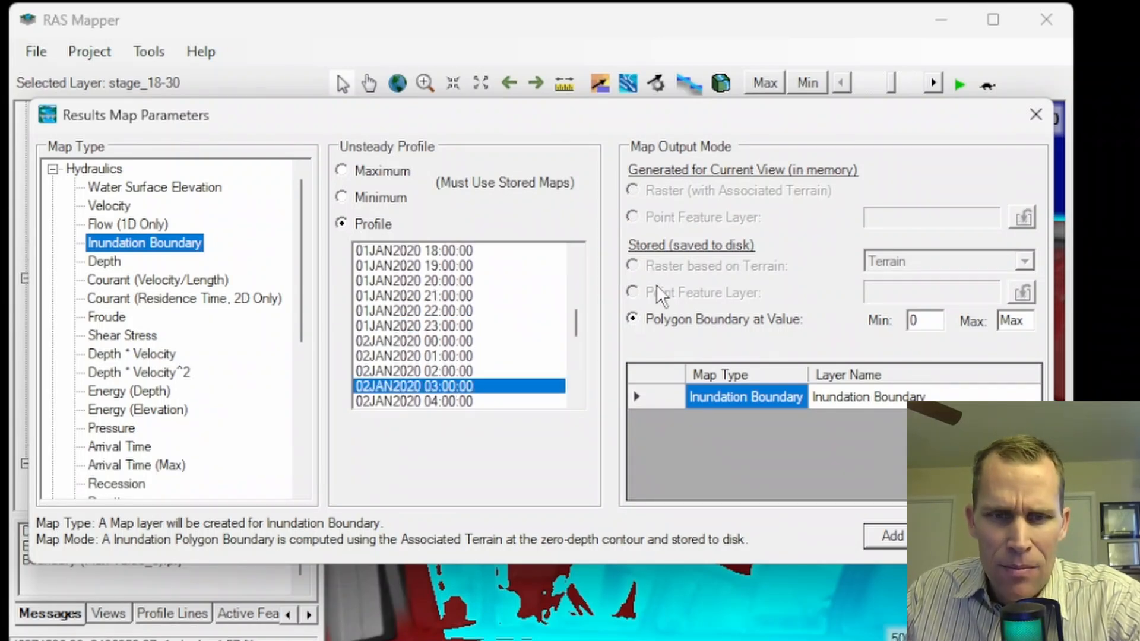
pyautogui.click(888, 535)
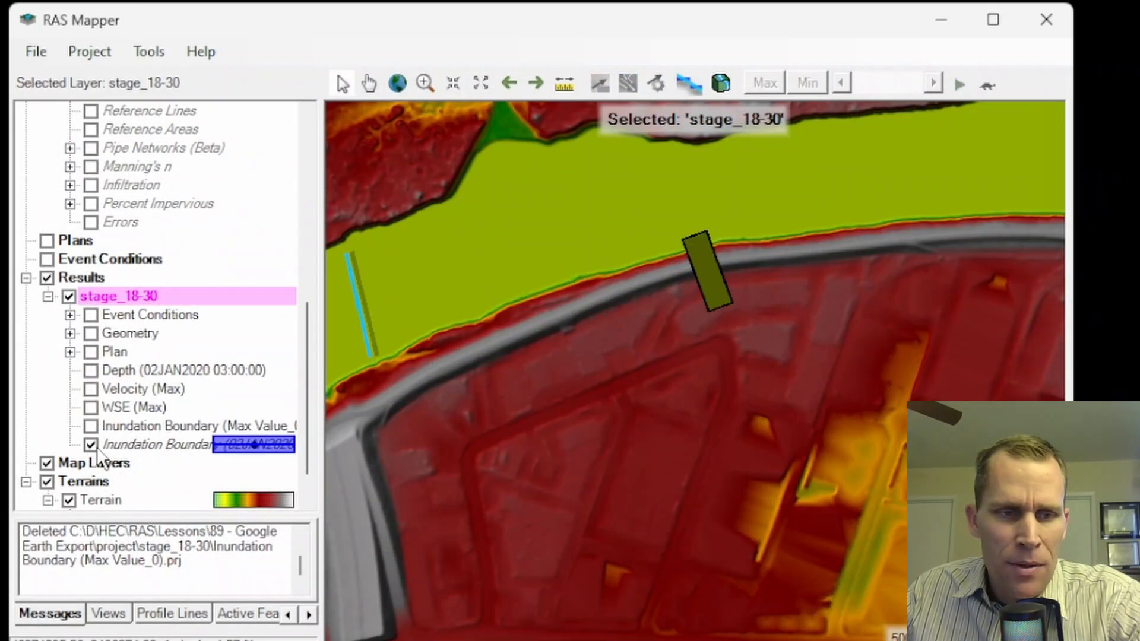
pyautogui.rightClick(157, 444)
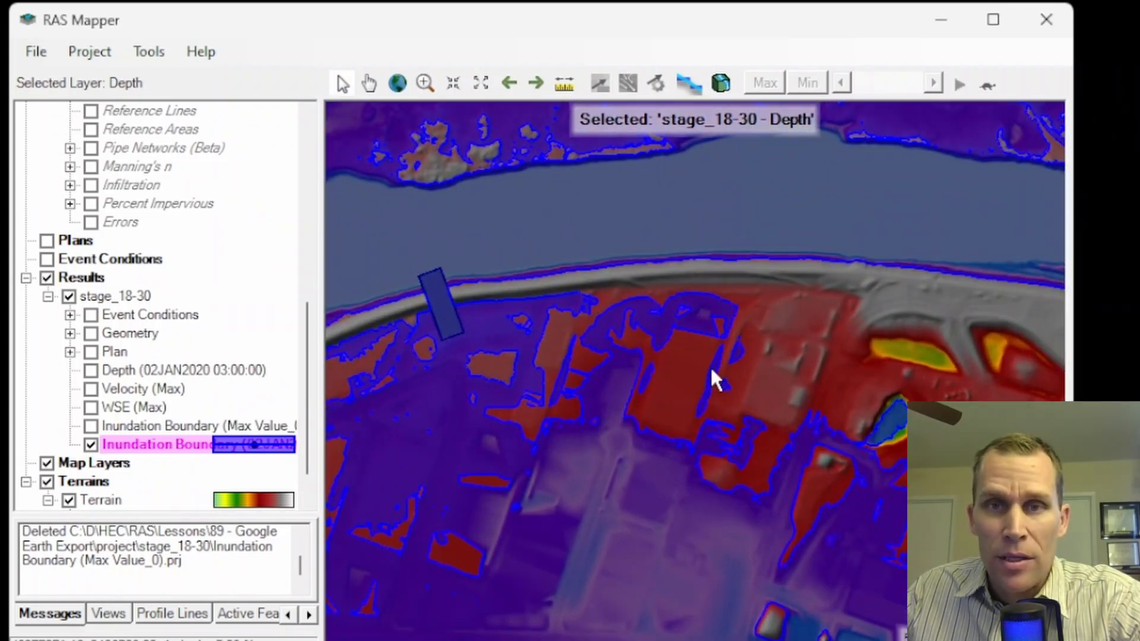
# Start Save Inundation to 3D KML for the boundary layer and check the profile time in the file name
pyautogui.rightClick(157, 444)
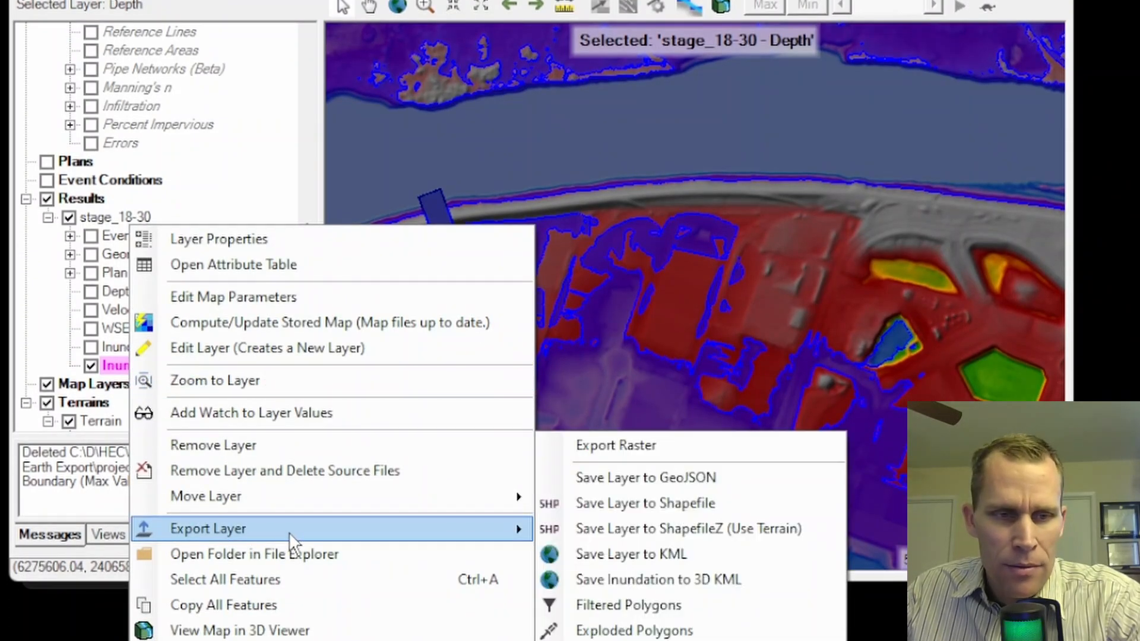
pyautogui.click(657, 579)
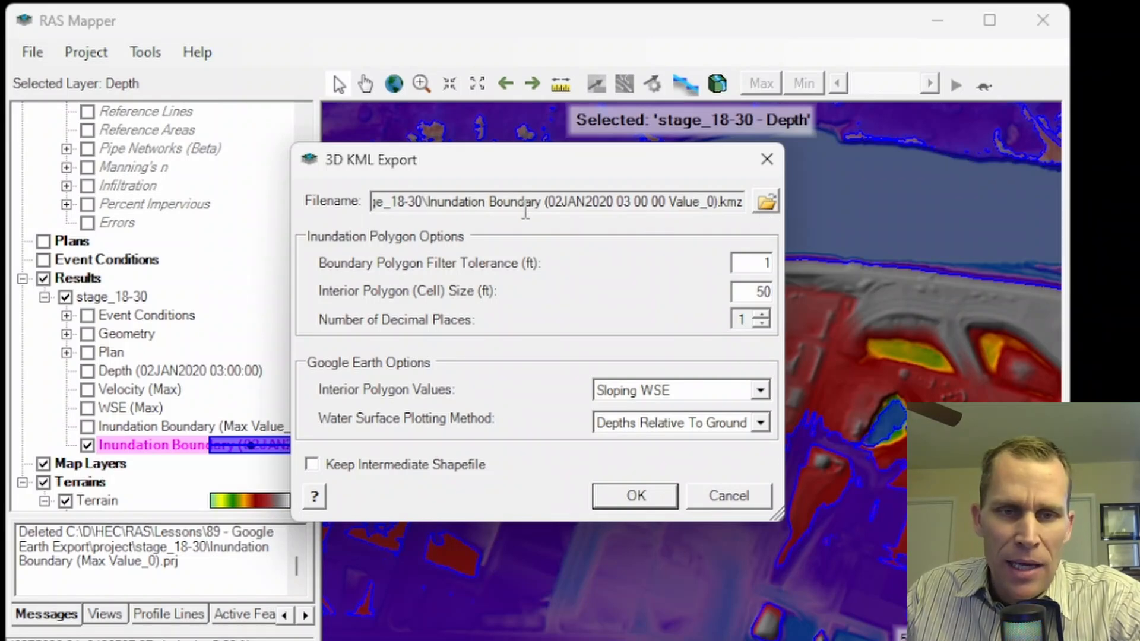
pyautogui.moveTo(617, 202); pyautogui.dragTo(681, 202)
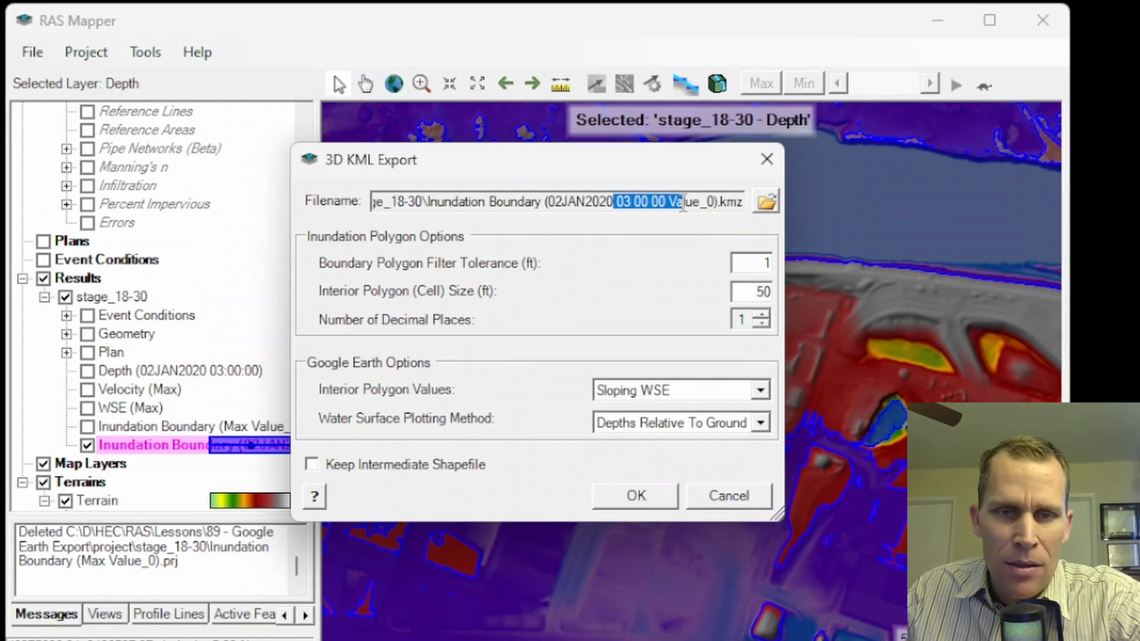
pyautogui.moveTo(643, 260)
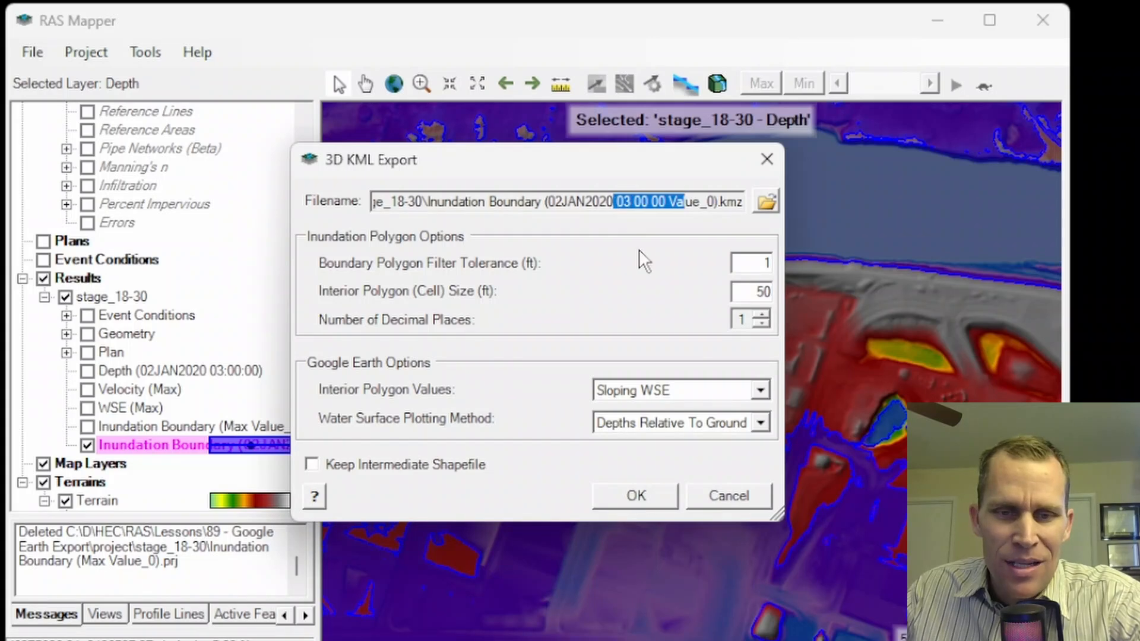
# Export the KMZ with 2 decimals, 100 ft cell size and Computed WSE, dismissing the completion message
pyautogui.click(763, 313)
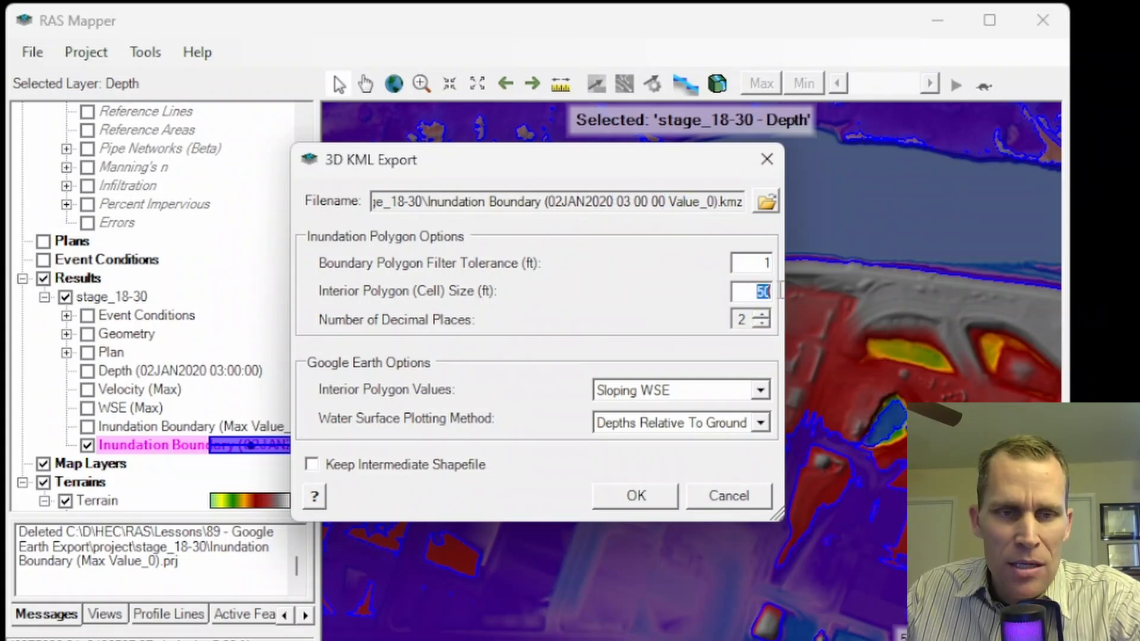
pyautogui.write('1')
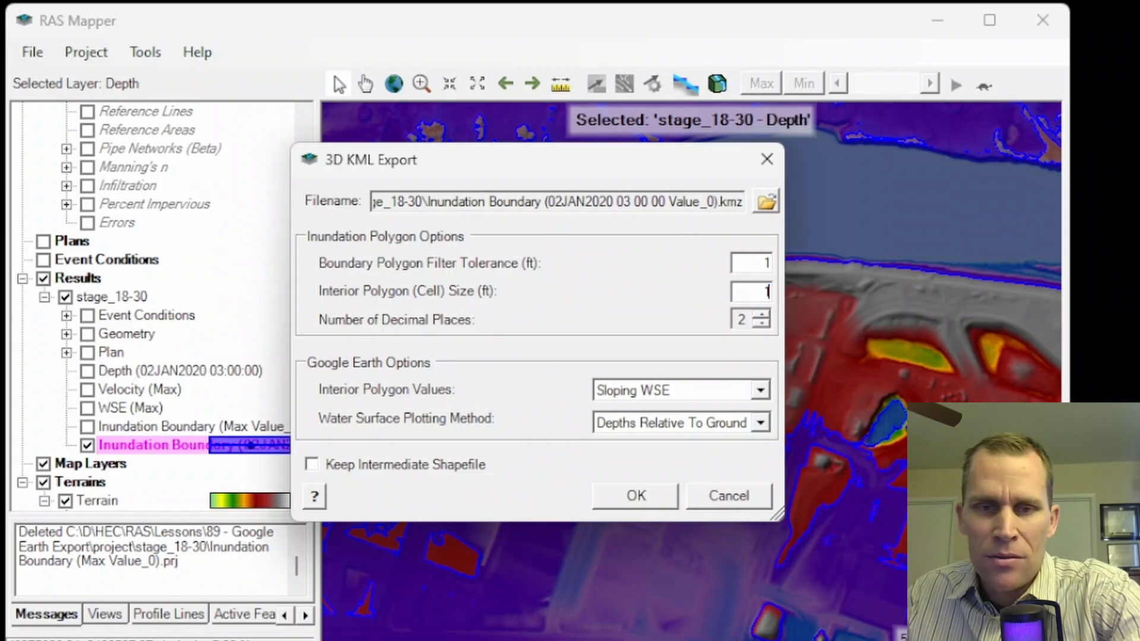
pyautogui.write('100')
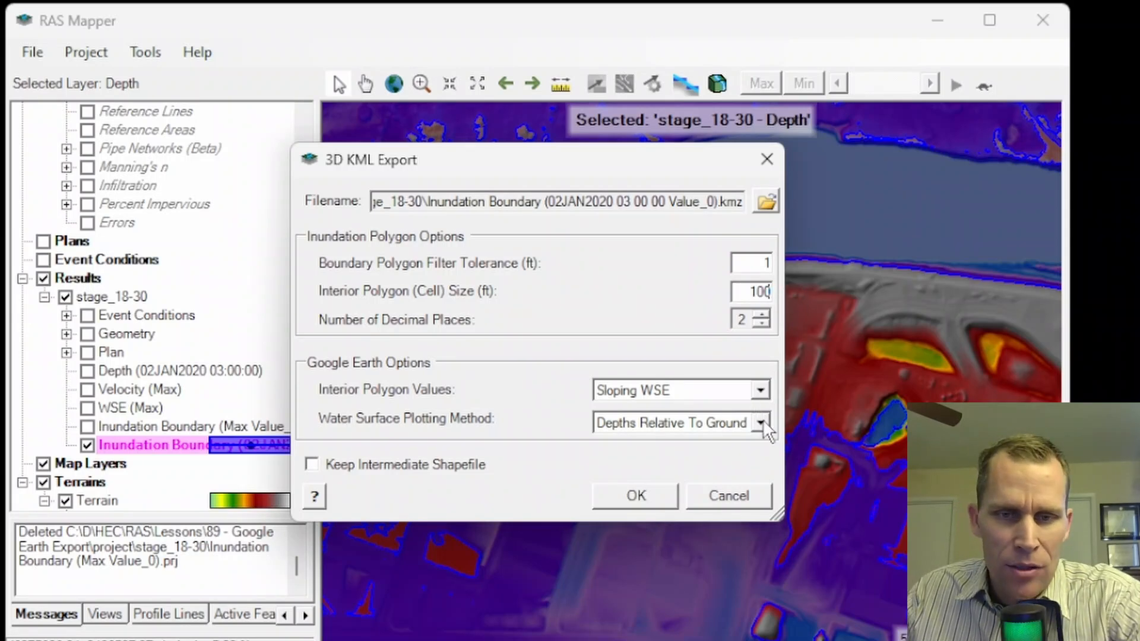
pyautogui.click(760, 423)
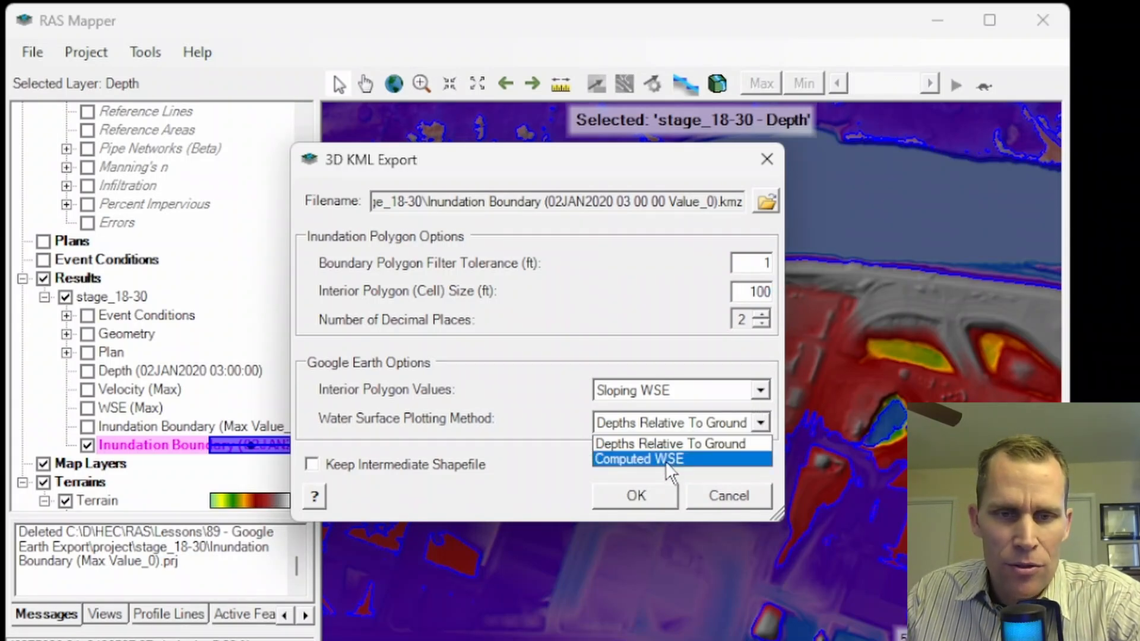
pyautogui.click(639, 459)
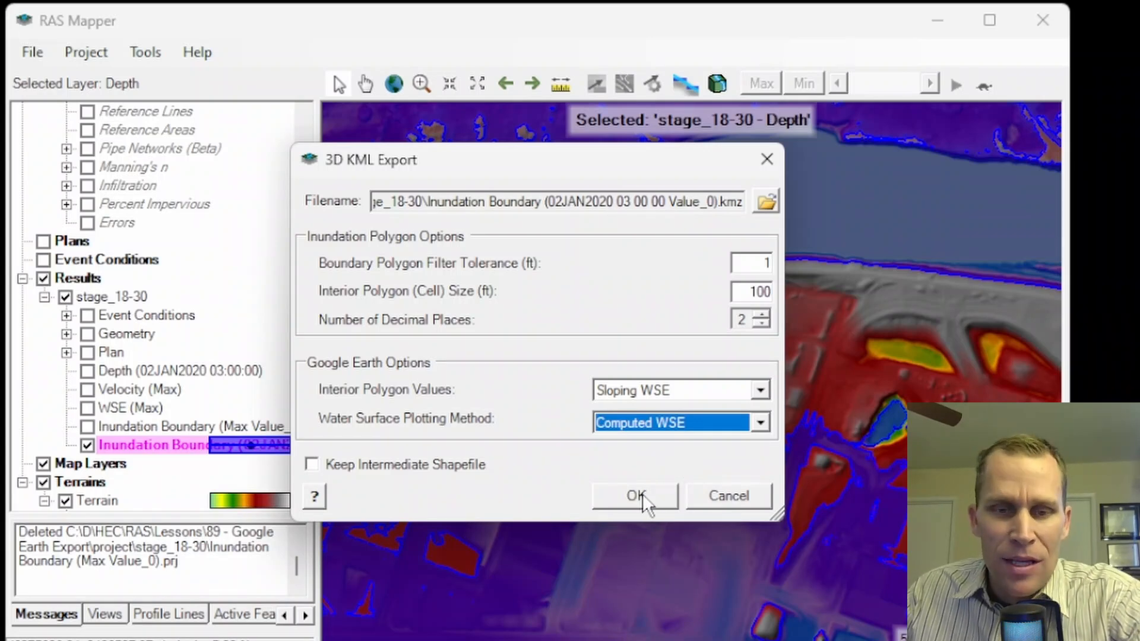
pyautogui.click(634, 496)
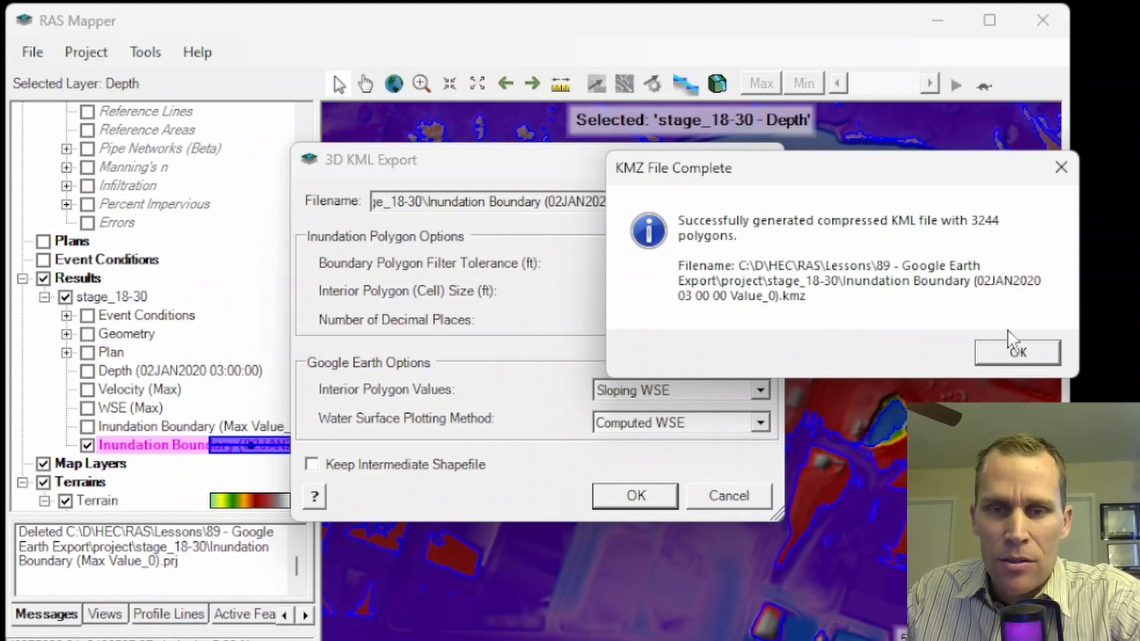
pyautogui.click(1018, 351)
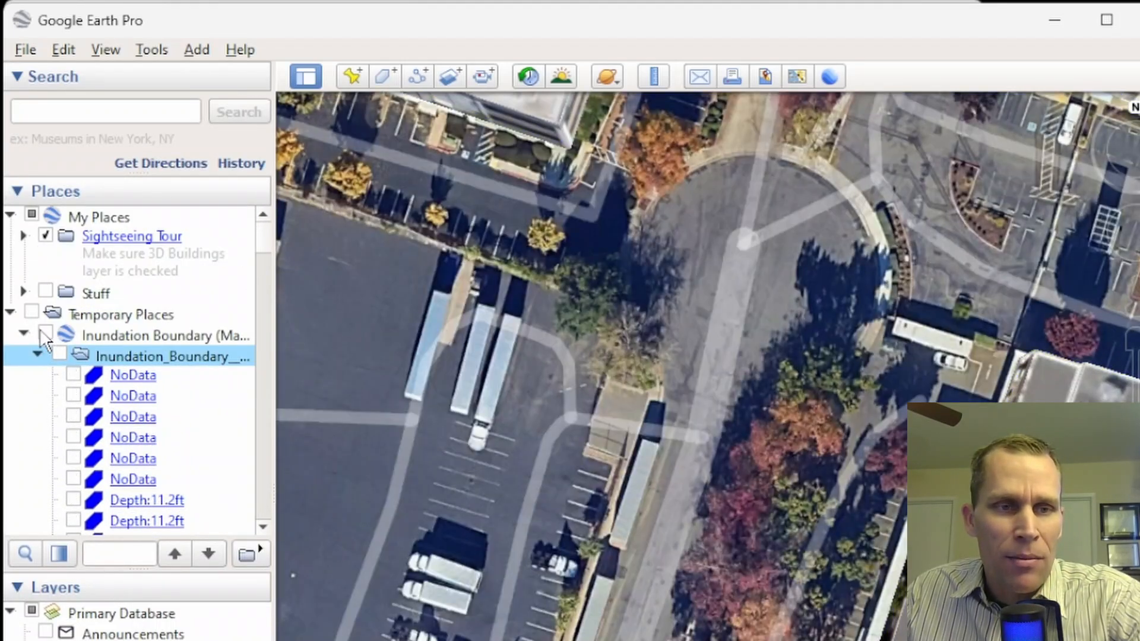
# Show the Inundation Boundary (Max) overlay in the Places panel and collapse its folder
pyautogui.click(46, 335)
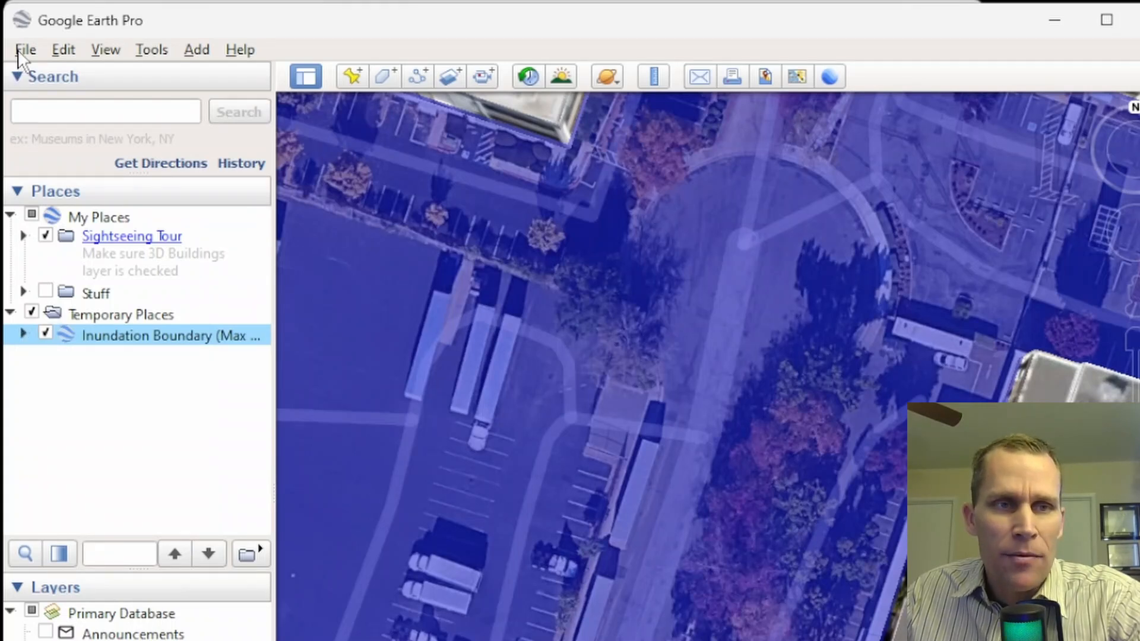
pyautogui.click(25, 48)
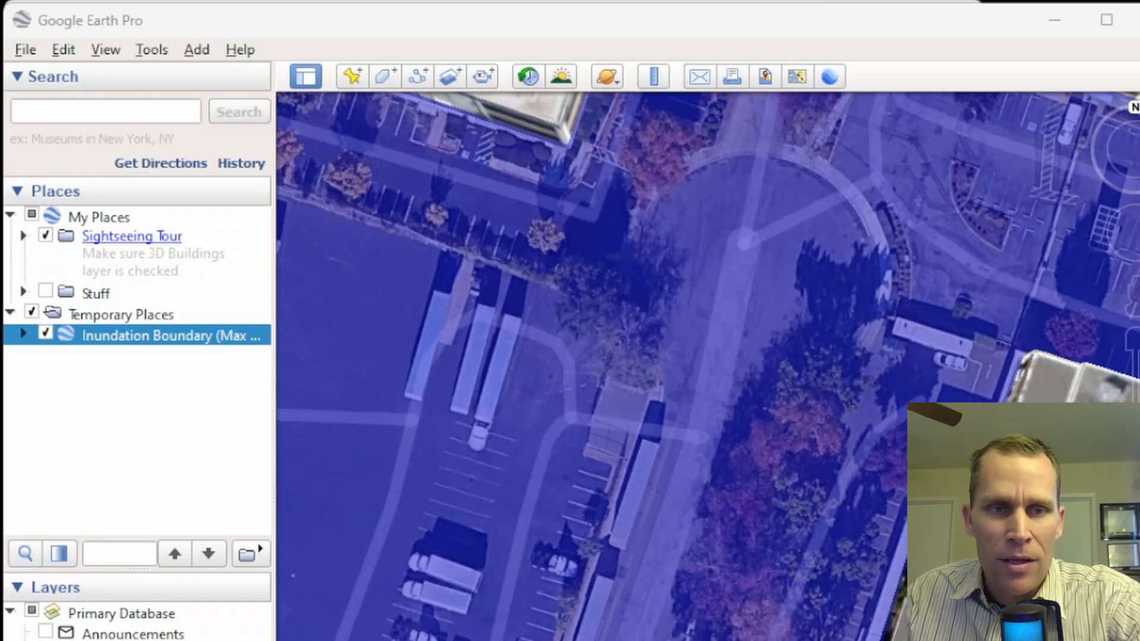
pyautogui.click(45, 335)
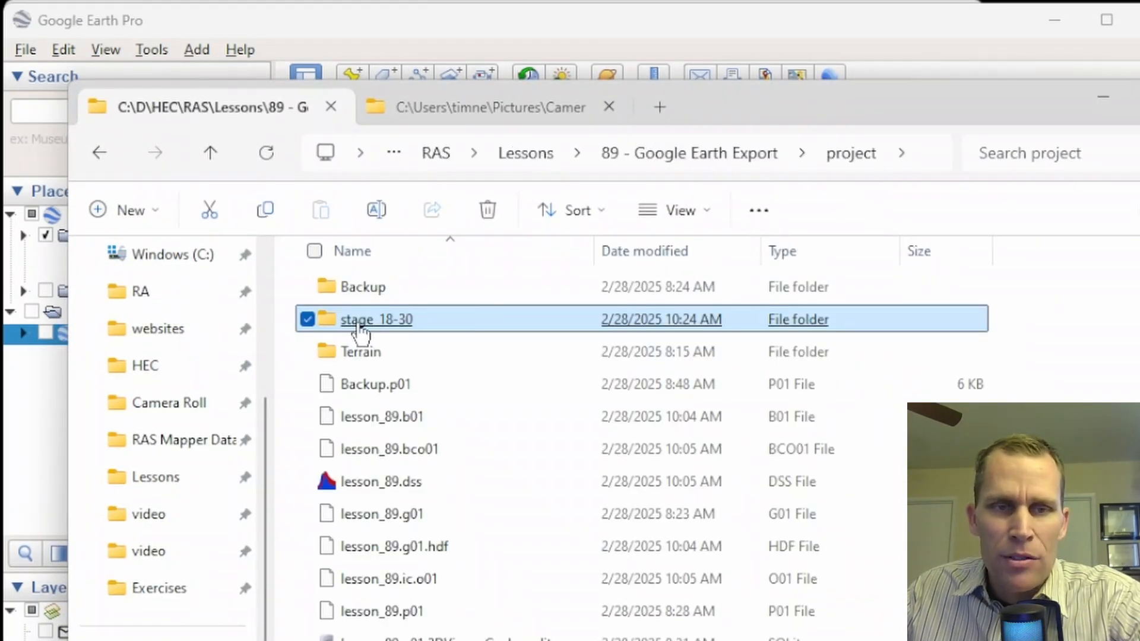
pyautogui.doubleClick(377, 320)
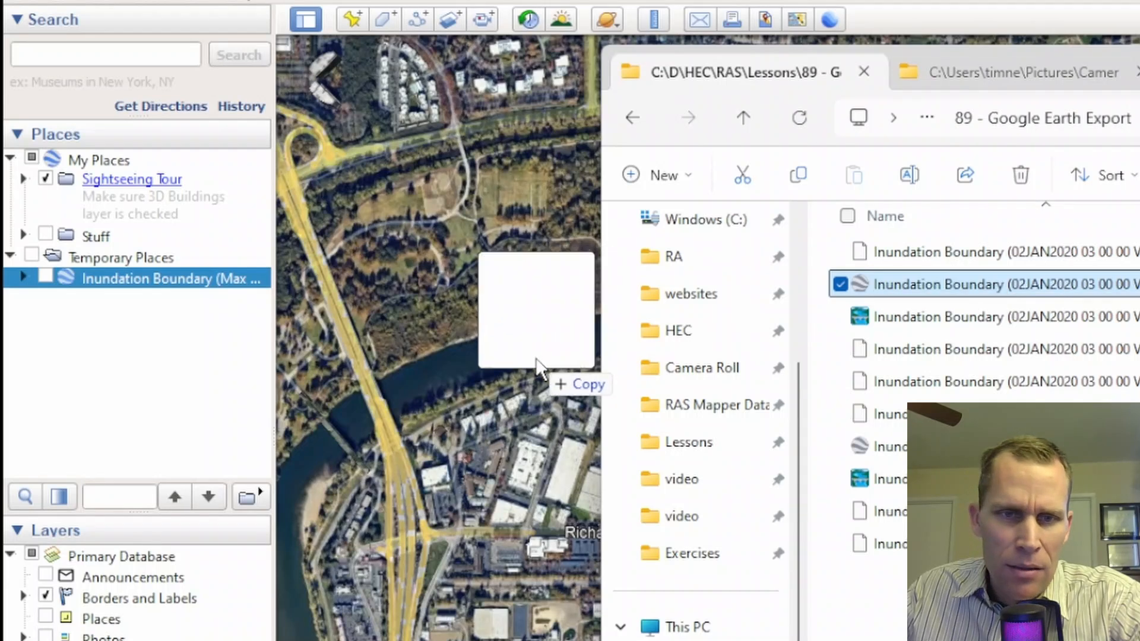
pyautogui.click(45, 299)
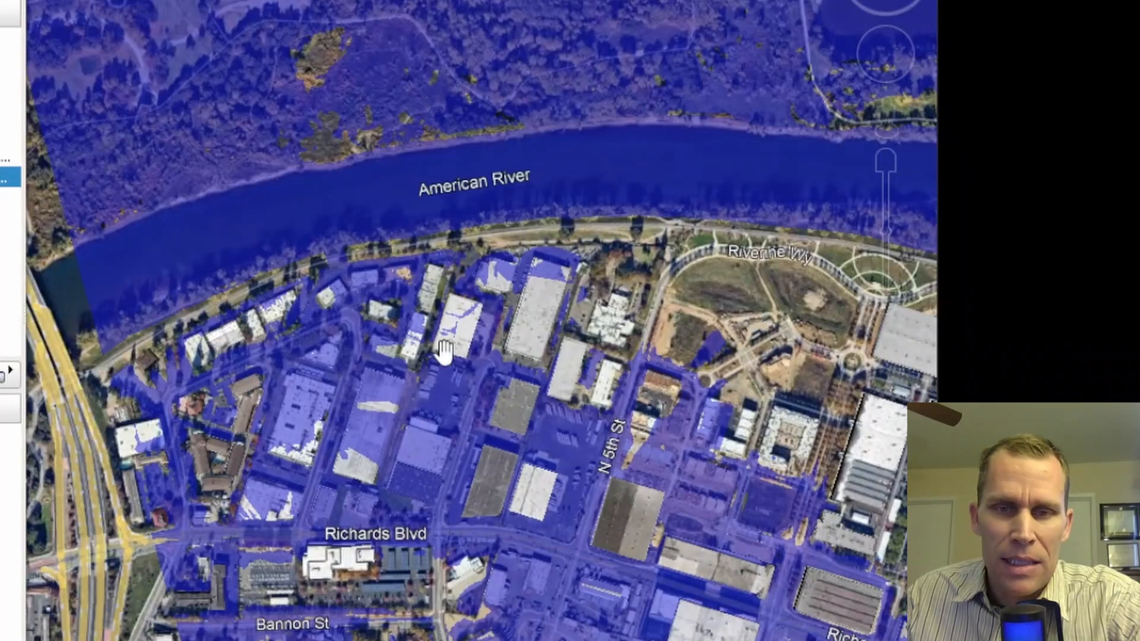
pyautogui.moveTo(470, 295)
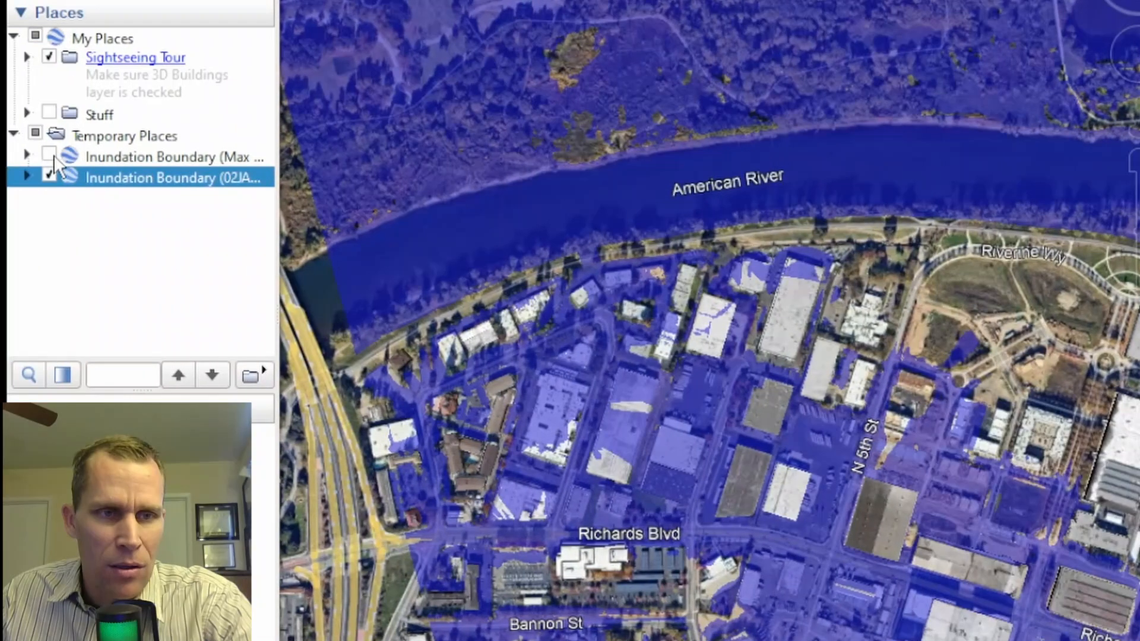
# Toggle the Max boundary on and off against the 03:00 extent, then read a 14.23 ft depth polygon
pyautogui.click(153, 157)
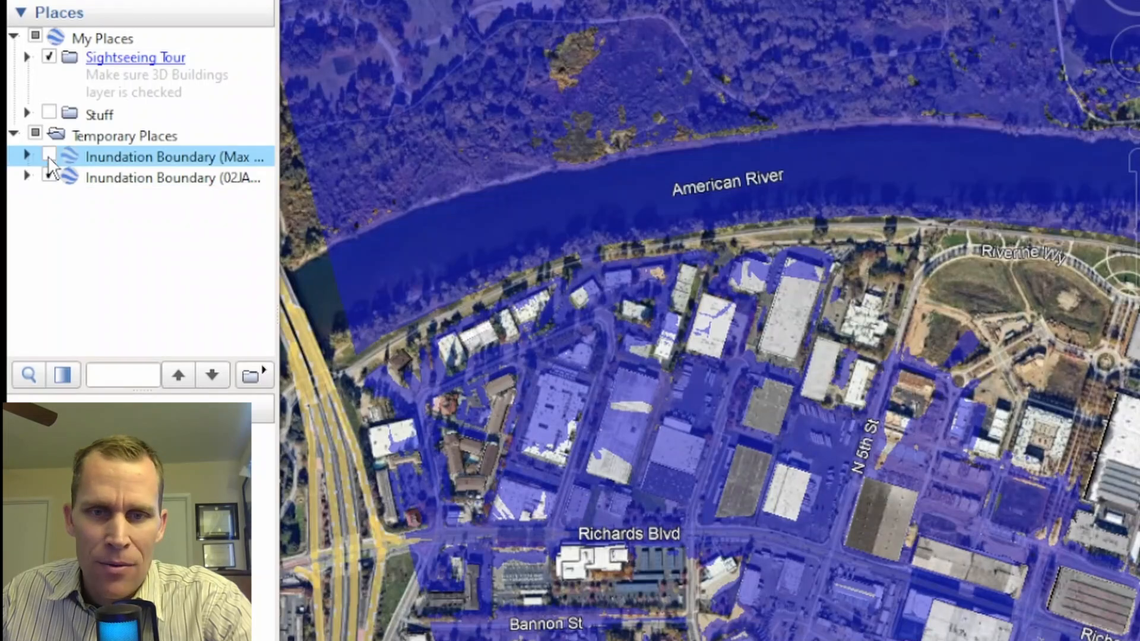
pyautogui.click(49, 157)
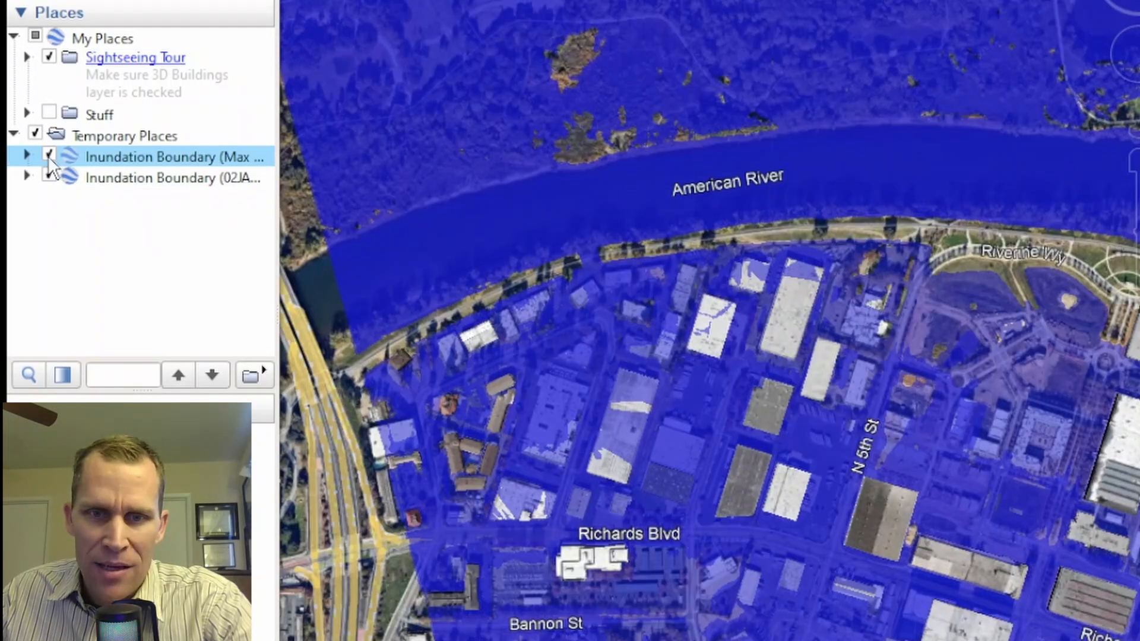
pyautogui.click(49, 156)
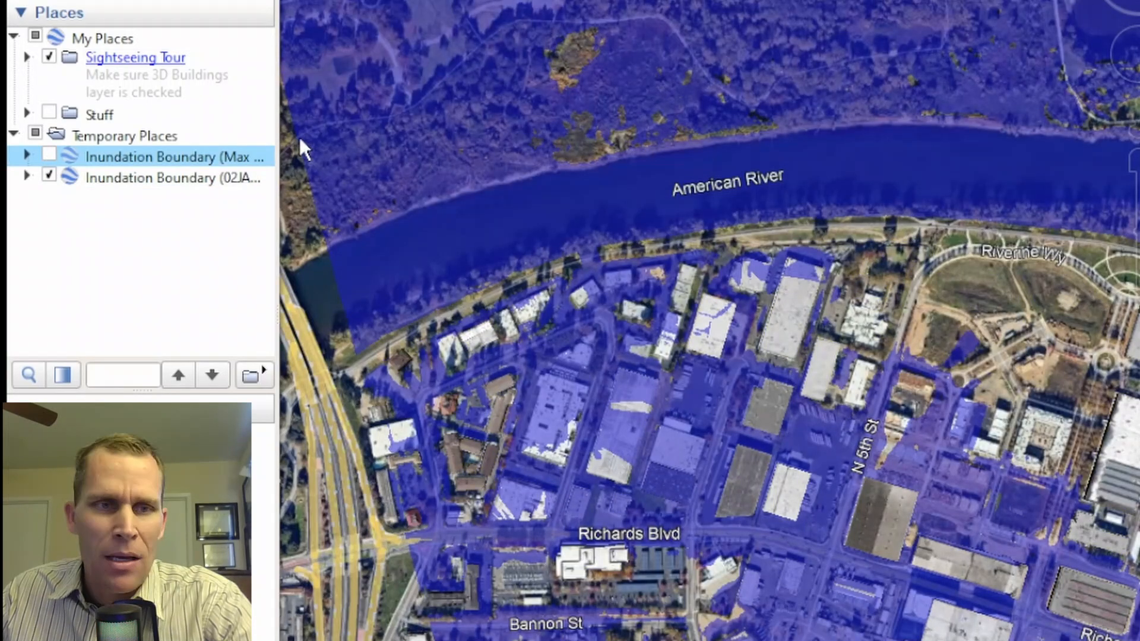
pyautogui.moveTo(130, 195)
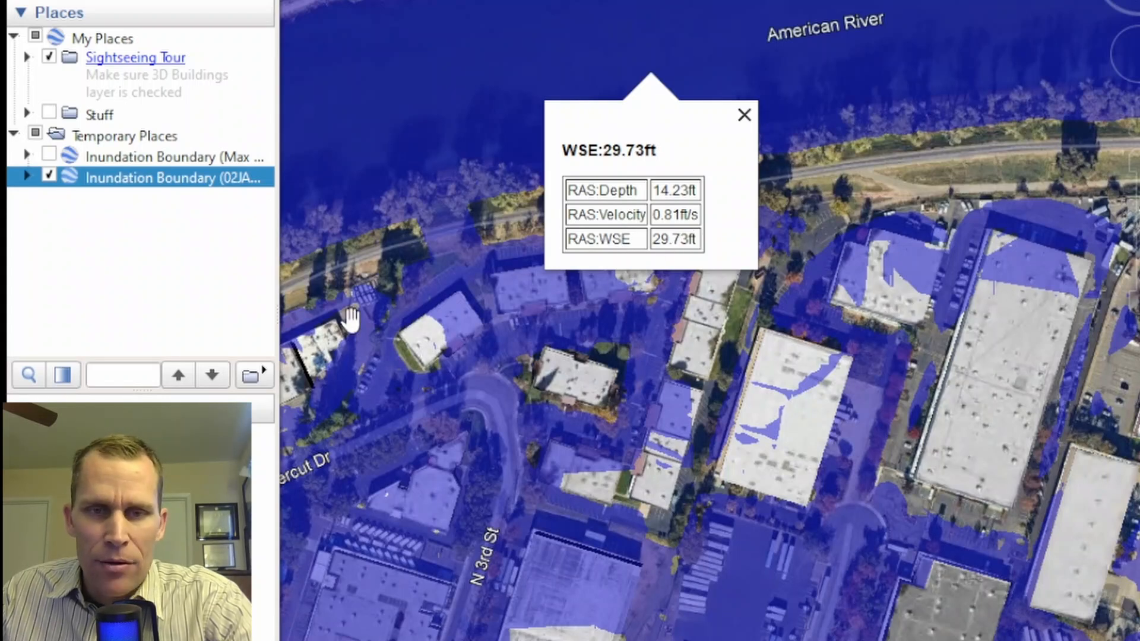
pyautogui.click(743, 115)
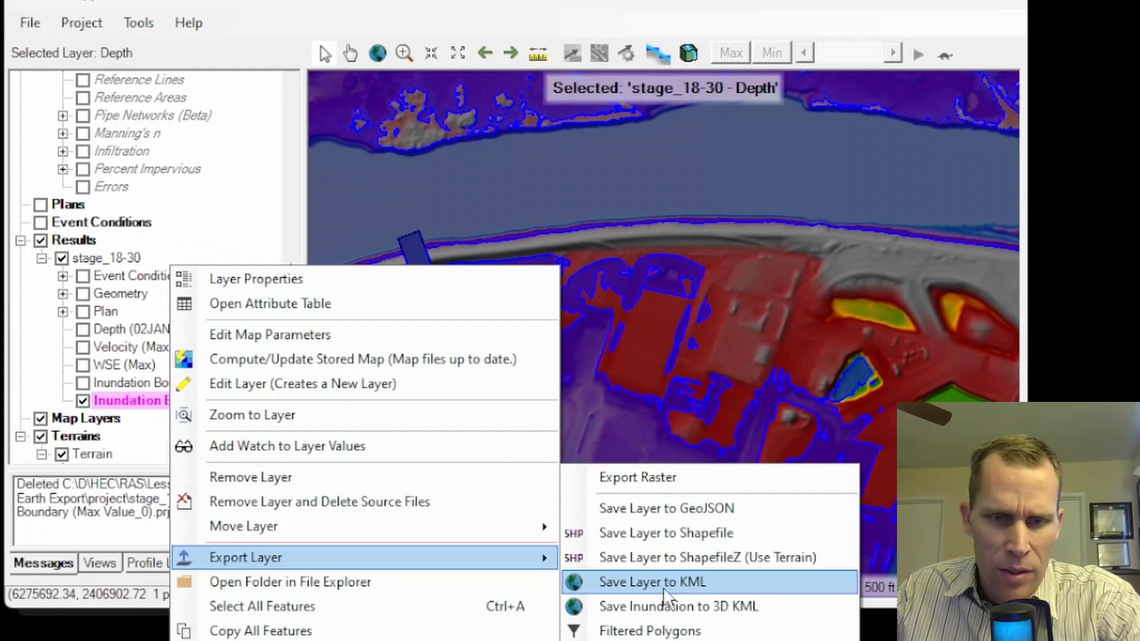
# Reopen Save Inundation to 3D KML for the 02JAN2020 03:00 boundary layer
pyautogui.click(679, 607)
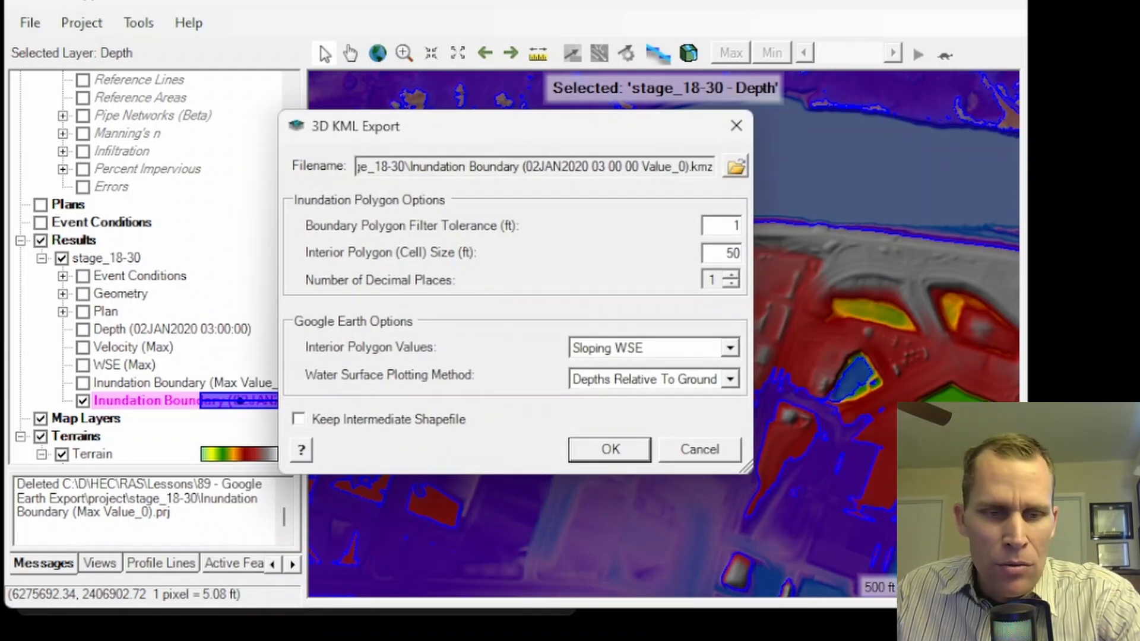
pyautogui.click(608, 449)
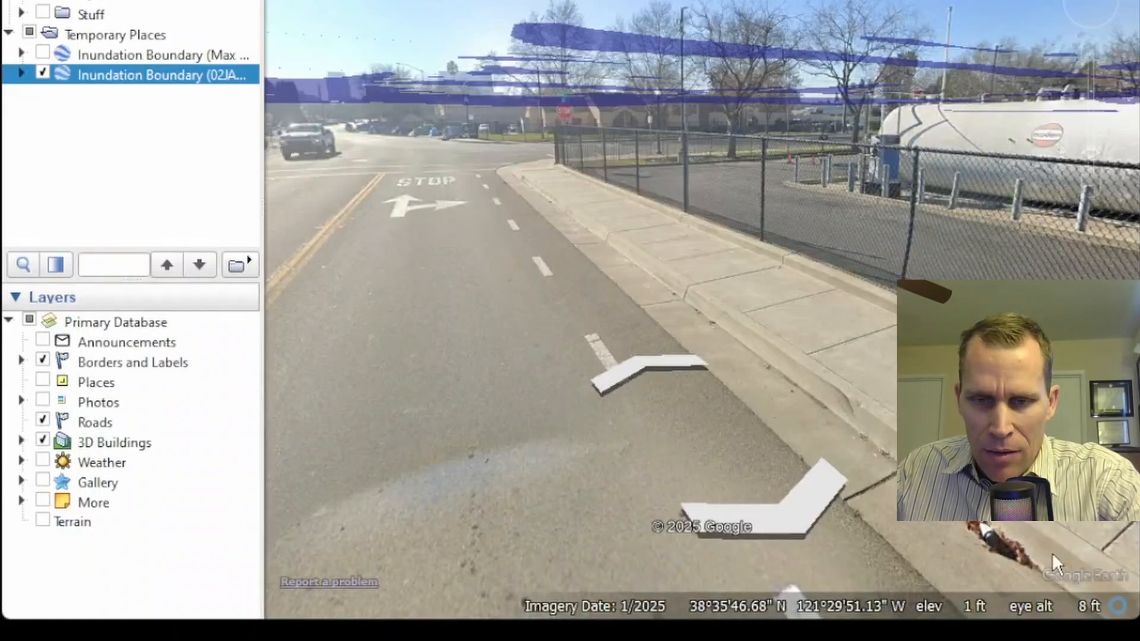